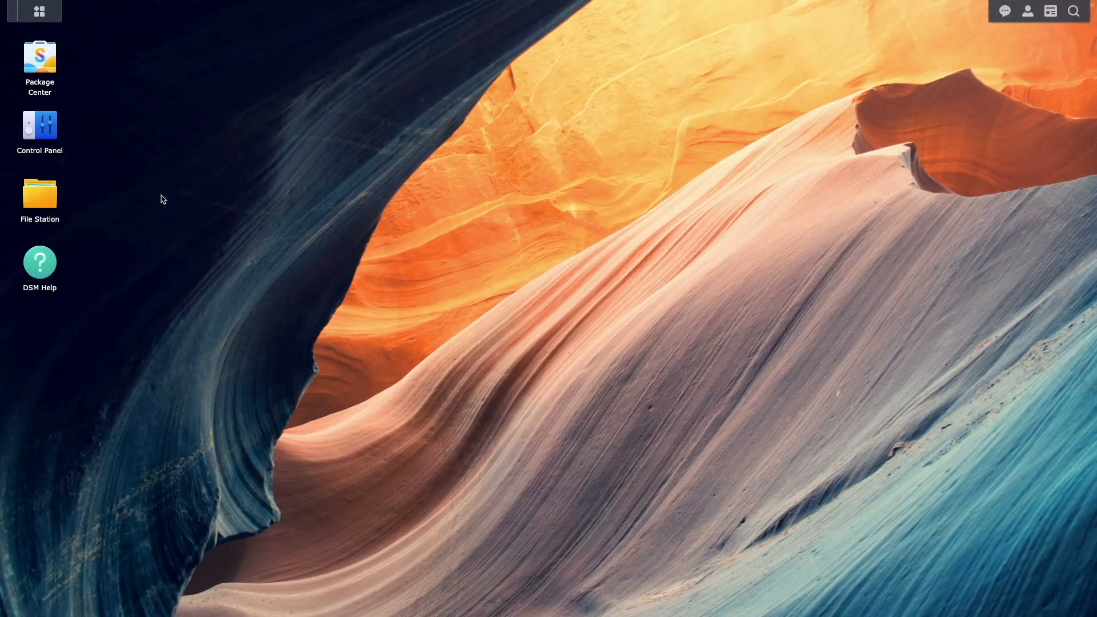
Install Virtual Machine Manager from Package Center, agreeing to add the replication service
double_click(39, 56)
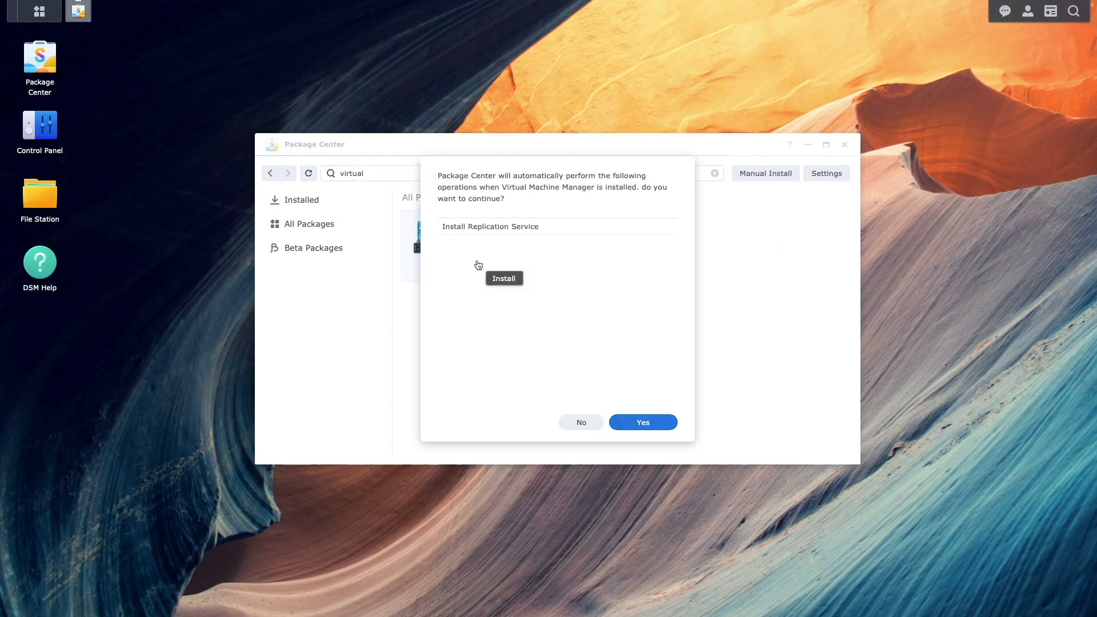
click(641, 422)
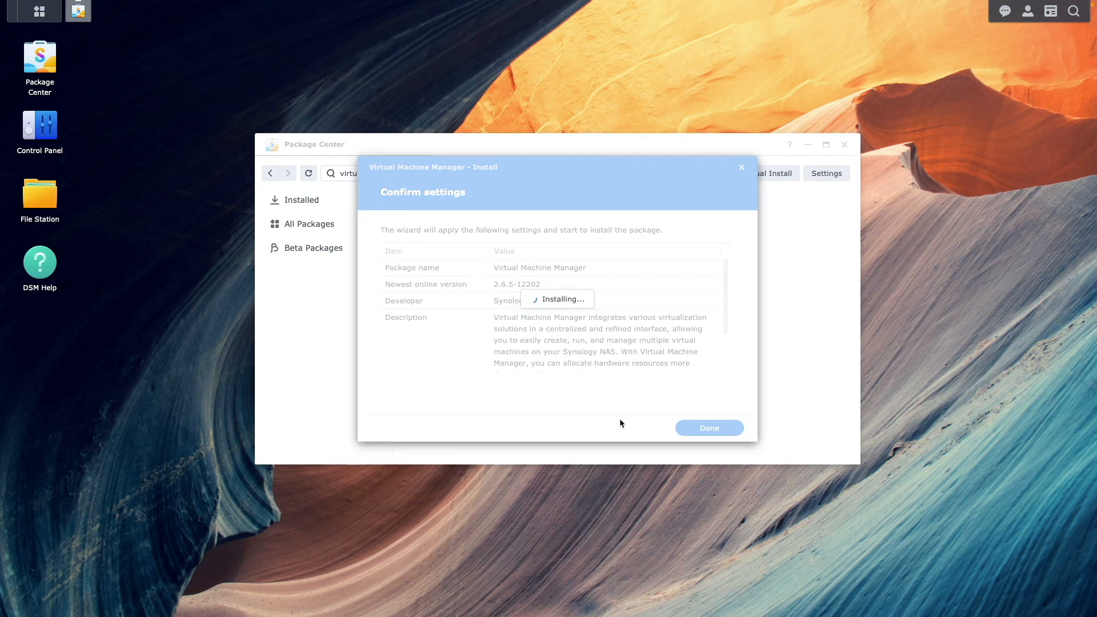
click(709, 427)
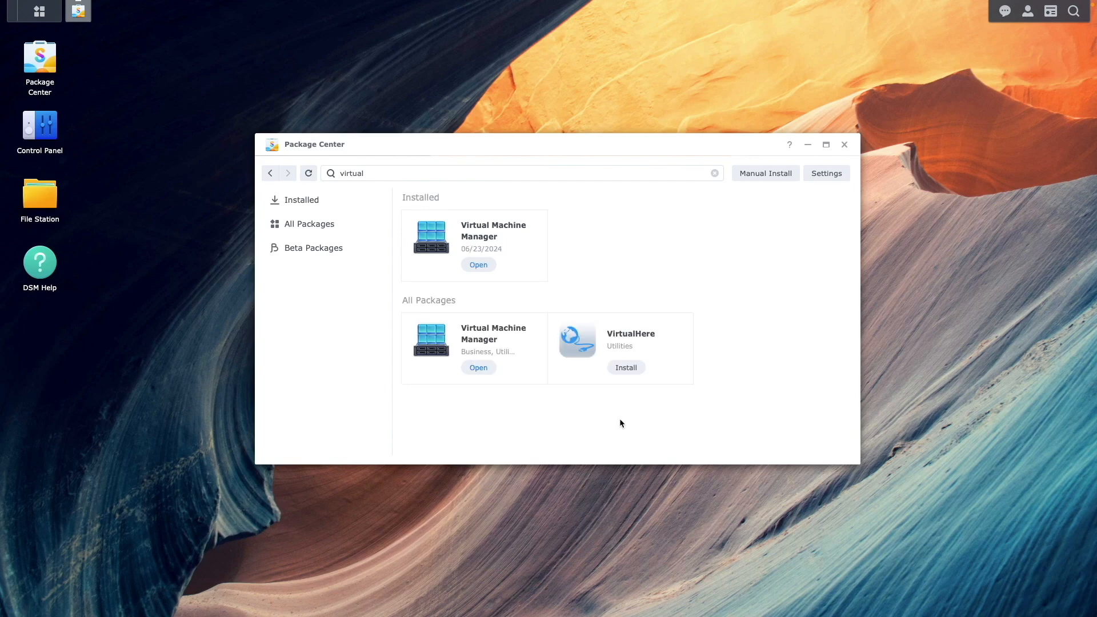
Begin creating the 'uploads' shared folder in Control Panel and continue the wizard
click(843, 144)
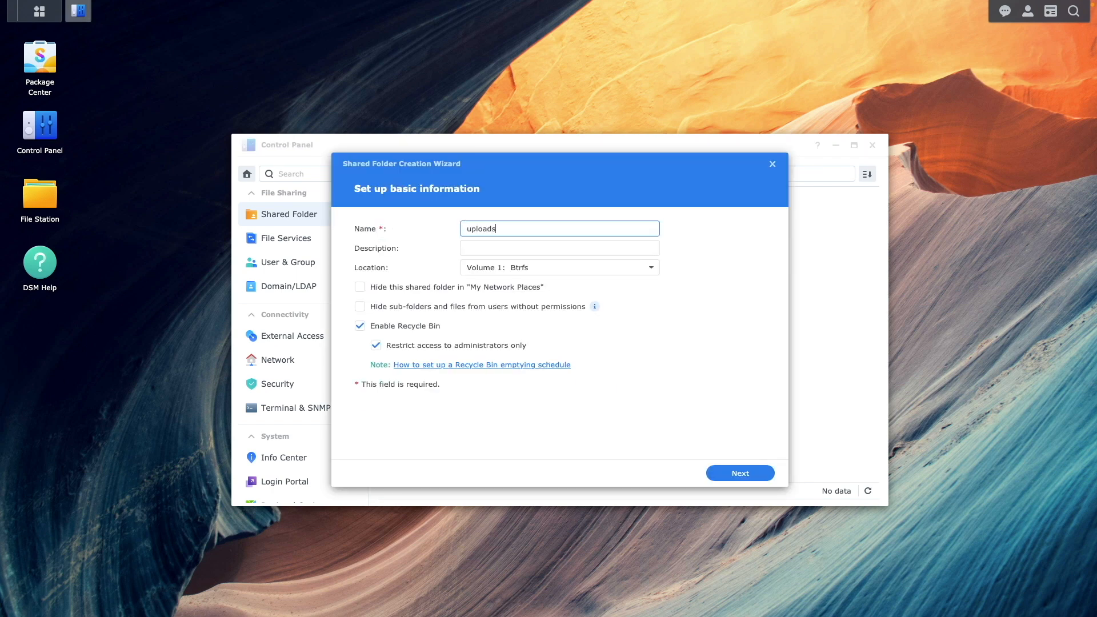
click(740, 473)
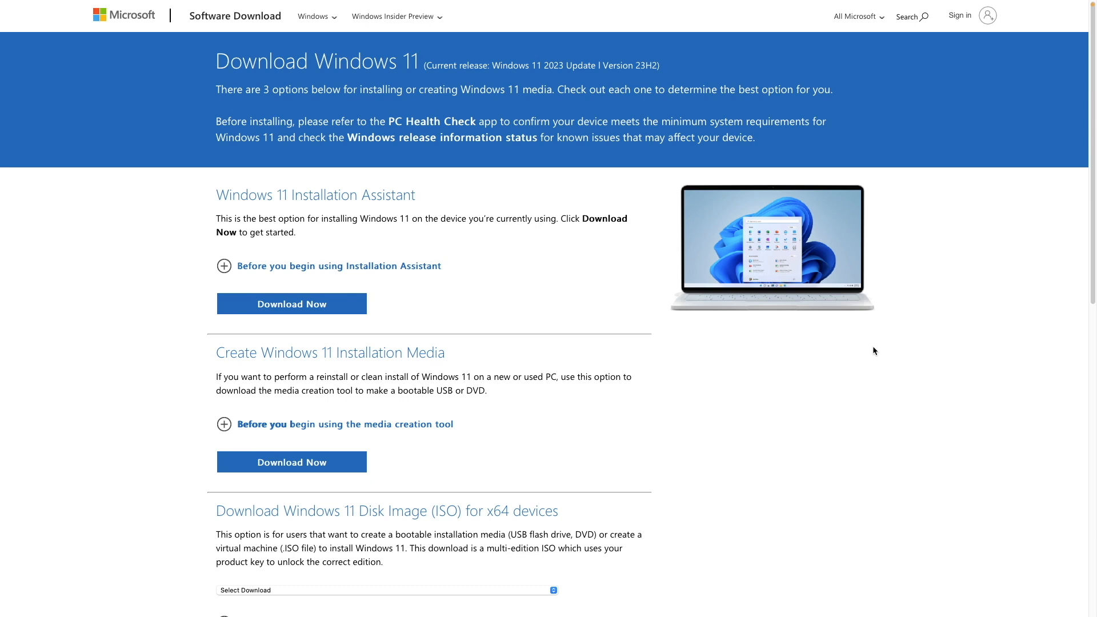
Choose the Windows 11 multi-edition ISO on Microsoft's download page and proceed
scroll(down, 3)
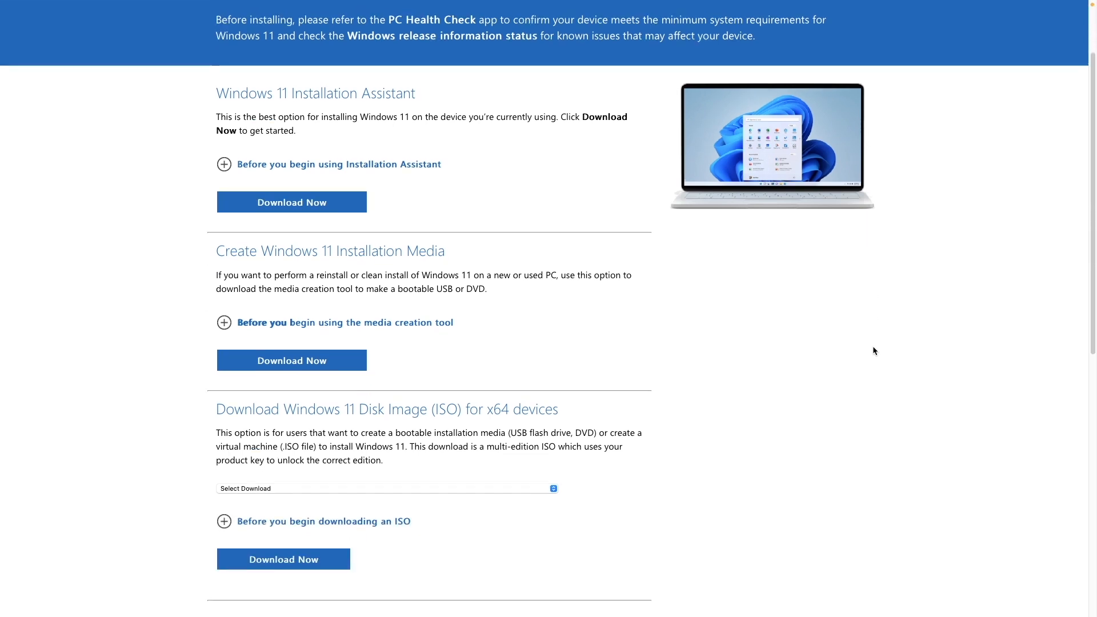
scroll(down, 3)
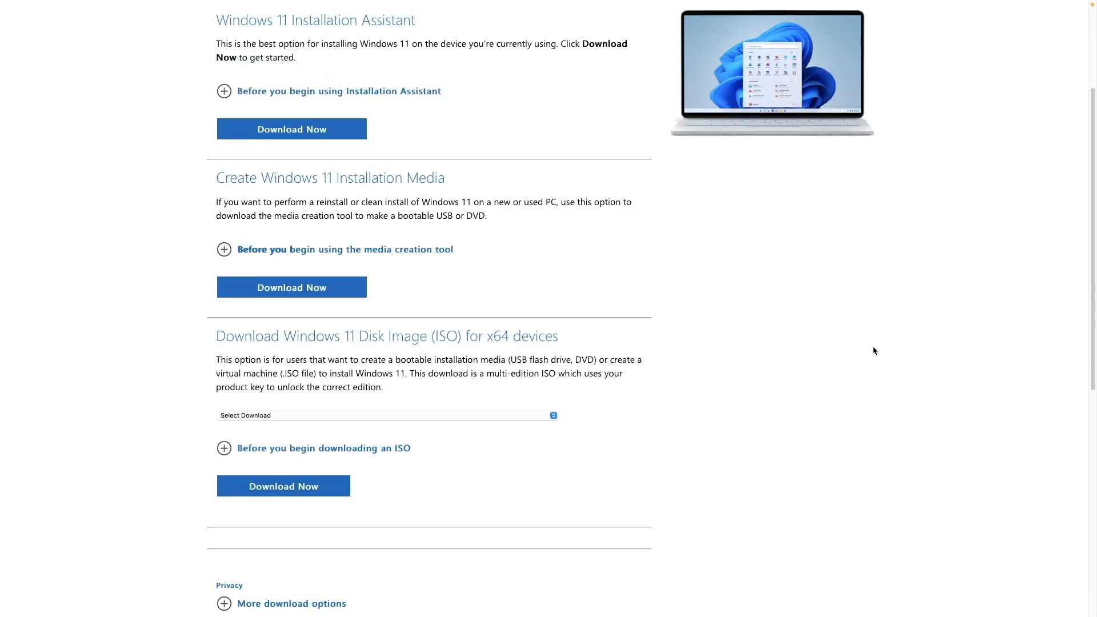
click(387, 415)
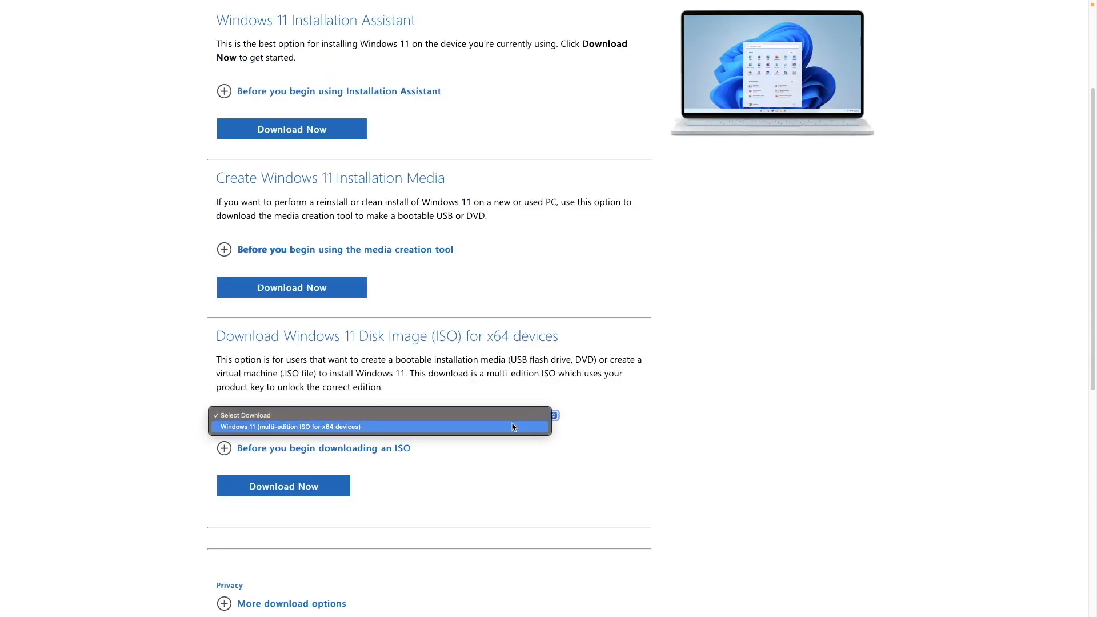
click(289, 426)
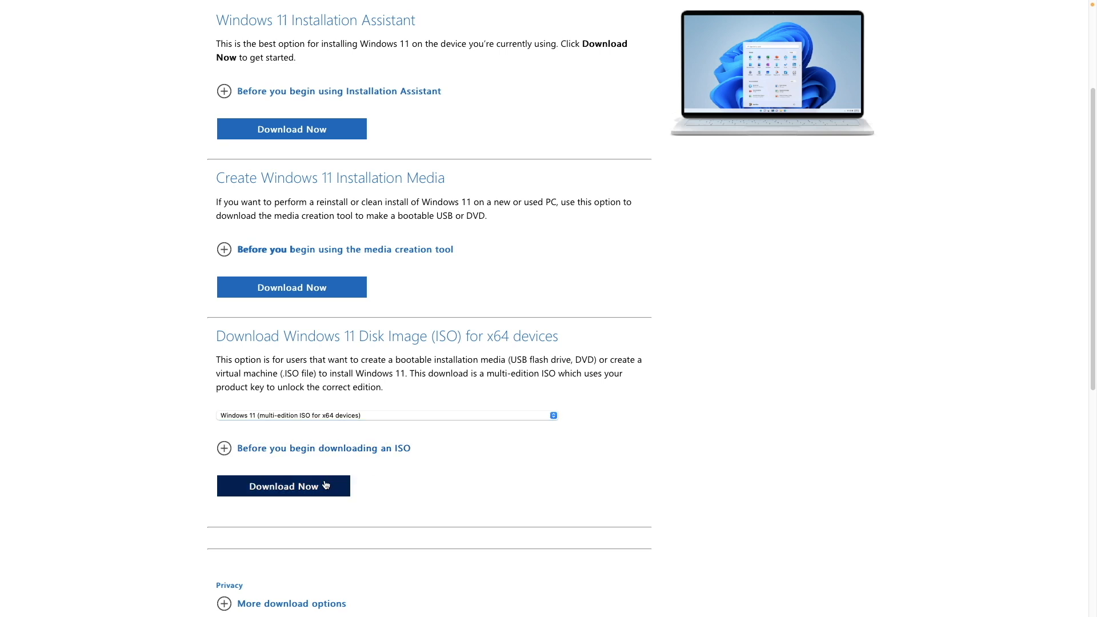
click(284, 487)
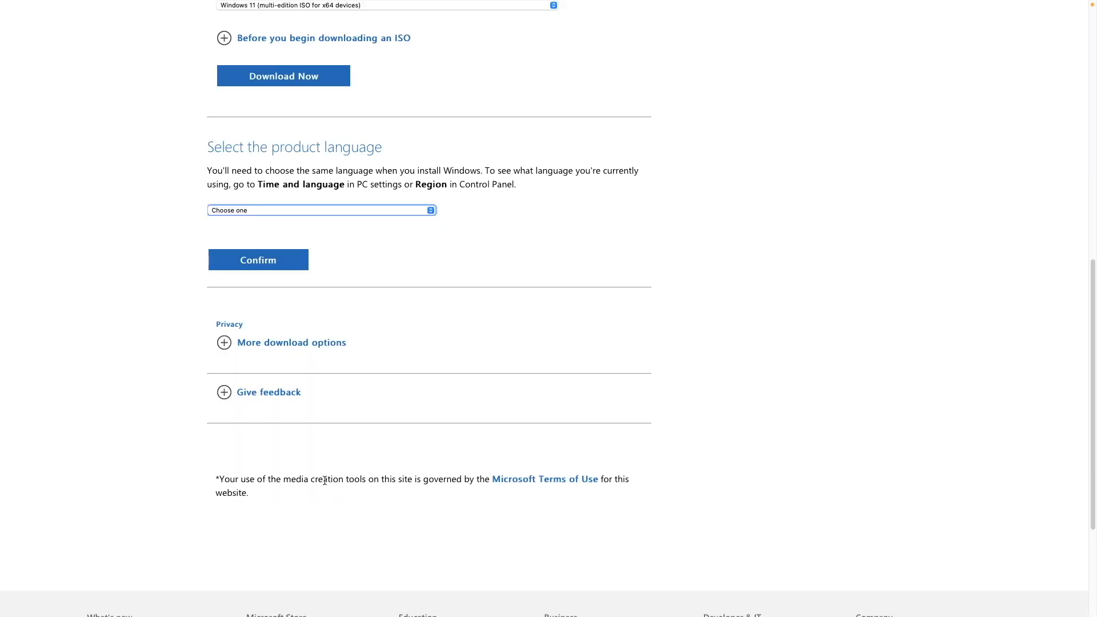
Set the product language to English (United States) and allow the 64-bit ISO download
click(320, 211)
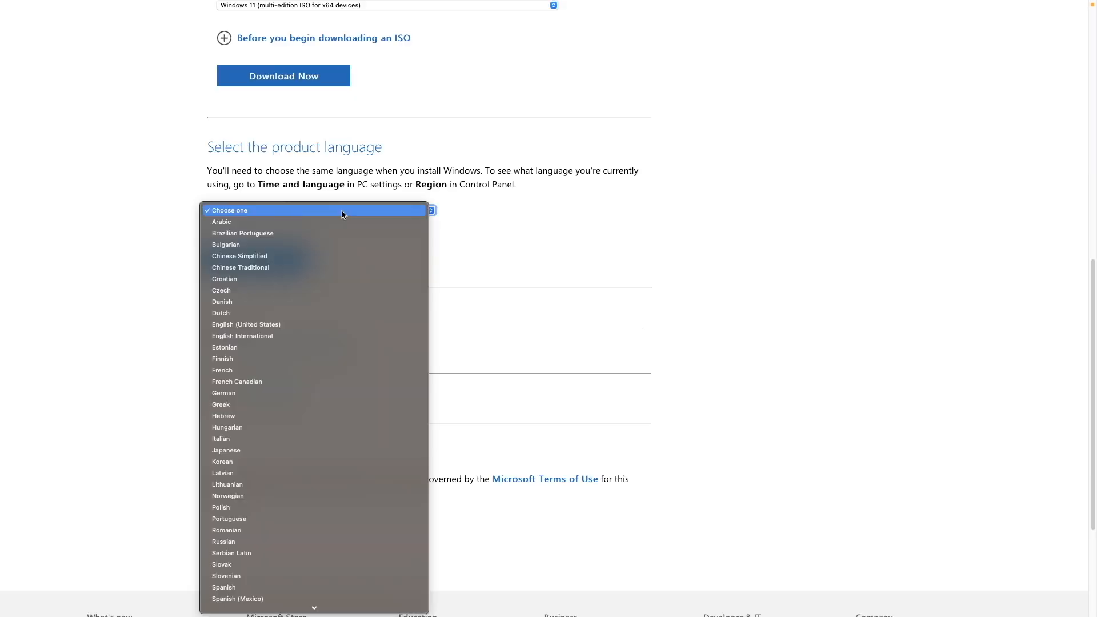
click(246, 323)
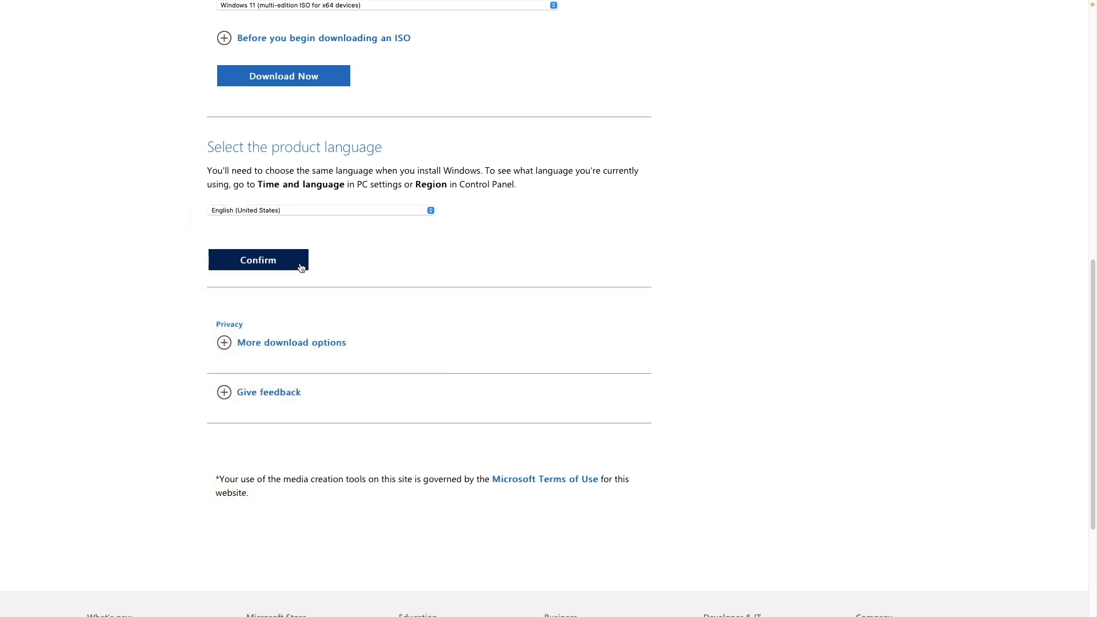
click(258, 259)
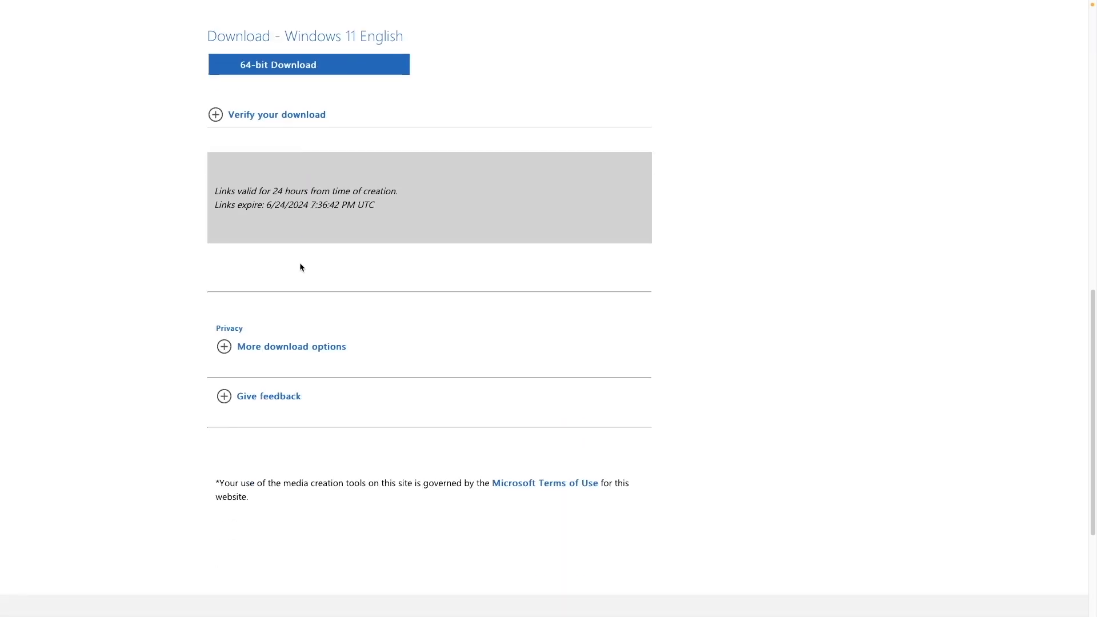
click(308, 64)
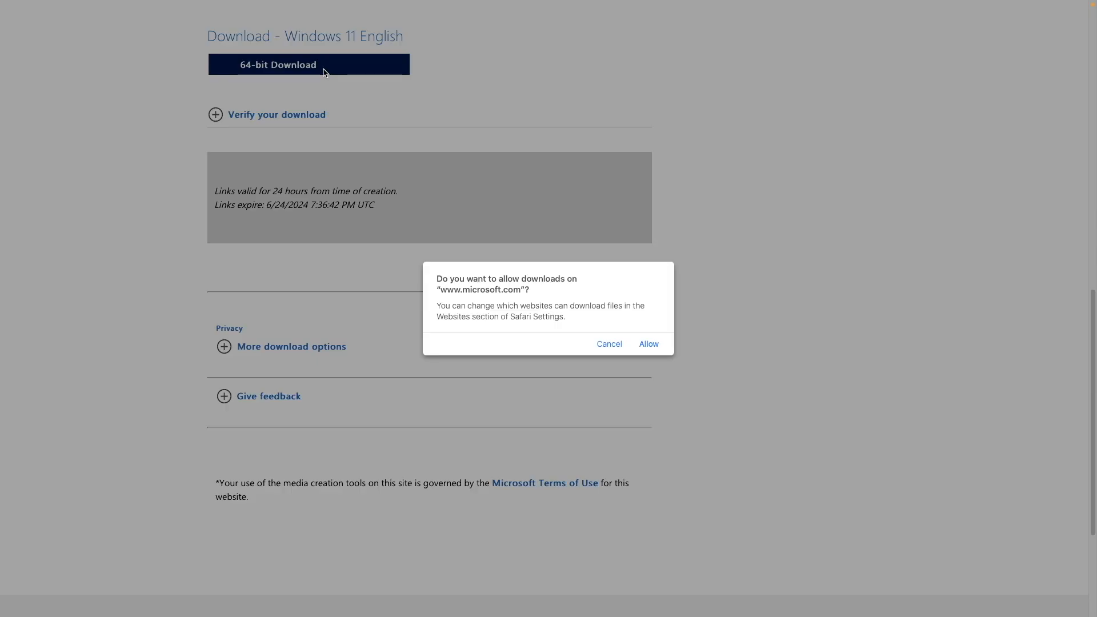
click(647, 344)
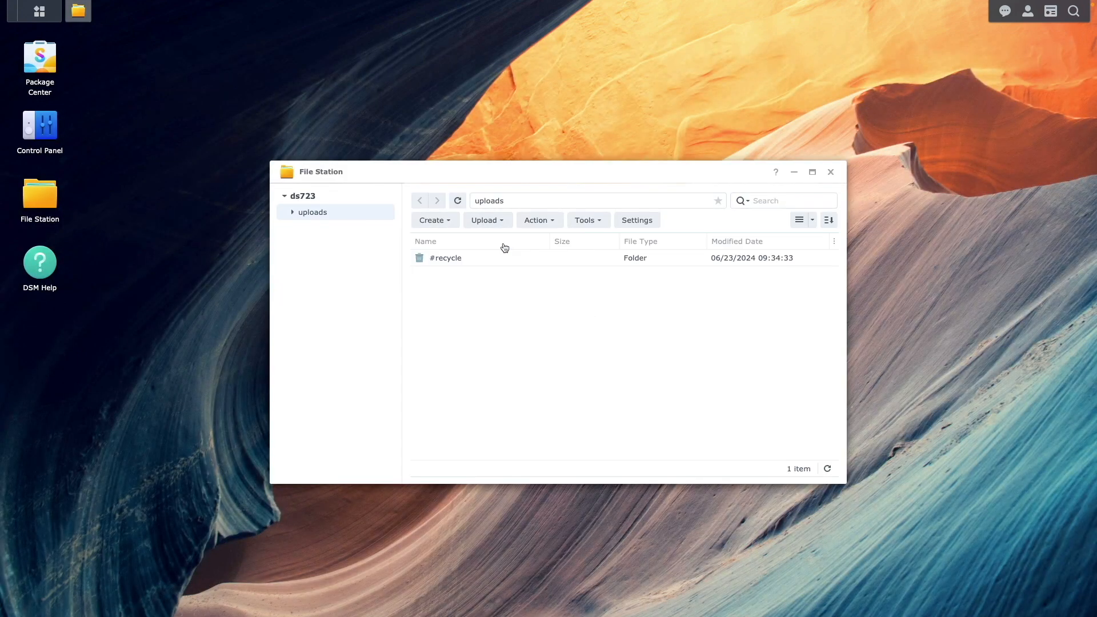
Upload the downloaded Windows 11 ISO into the uploads folder in File Station
click(485, 220)
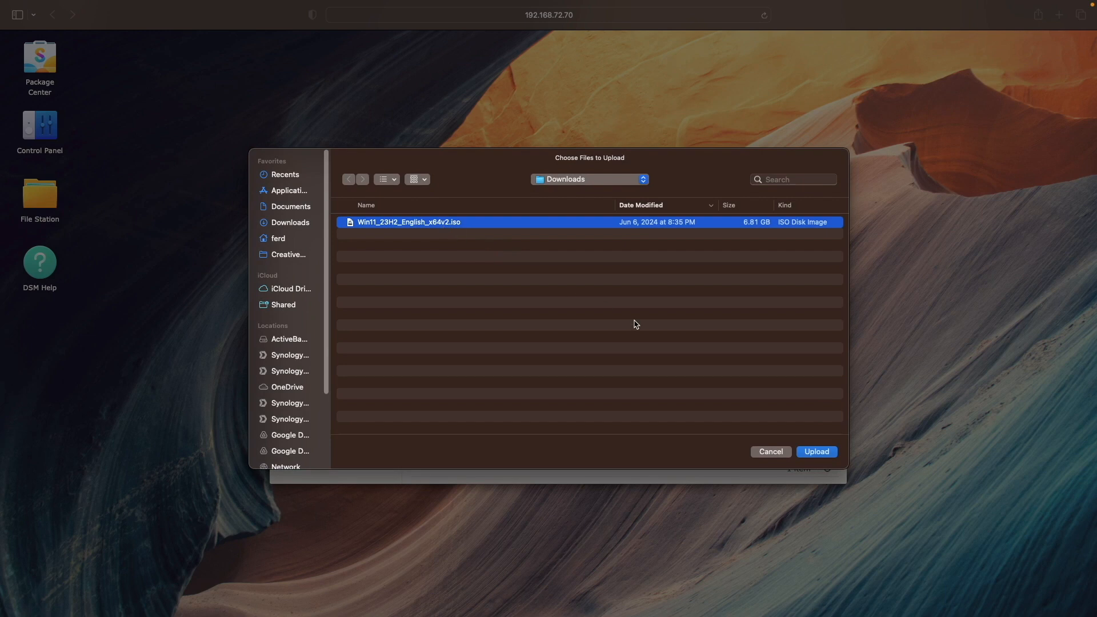
click(816, 451)
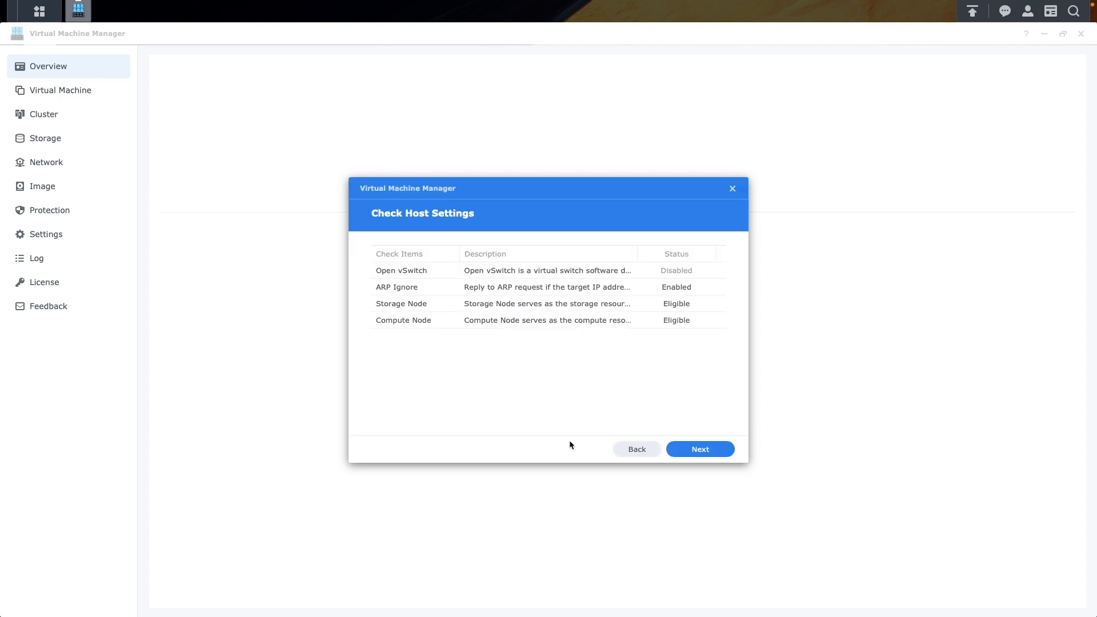
Finish Virtual Machine Manager's first-run setup with Volume 1 as storage and go to the Image page
click(700, 448)
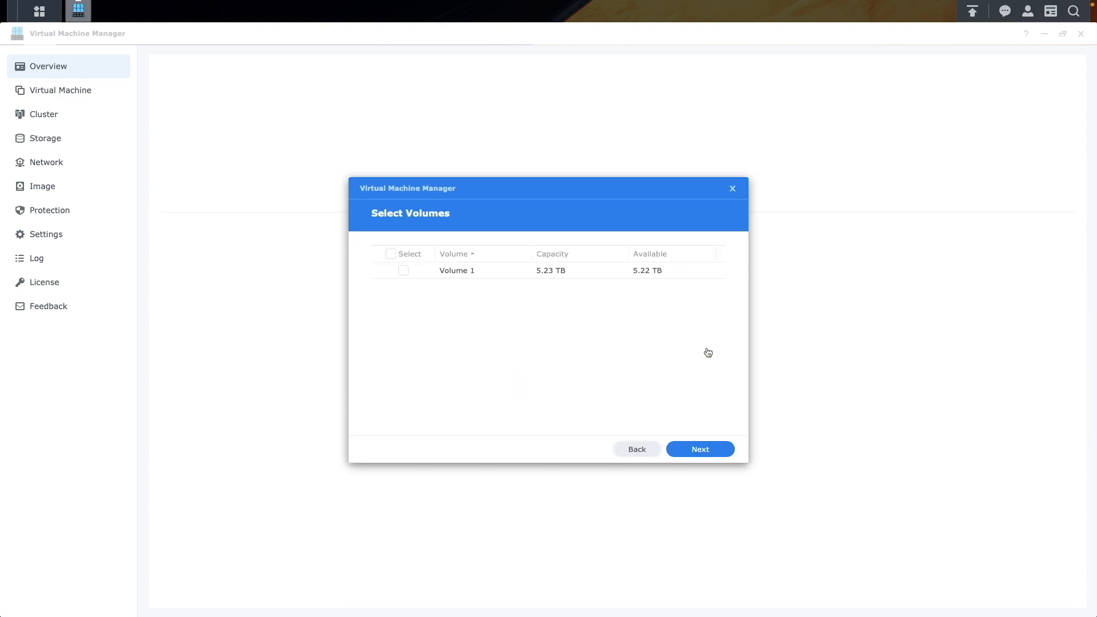
click(700, 448)
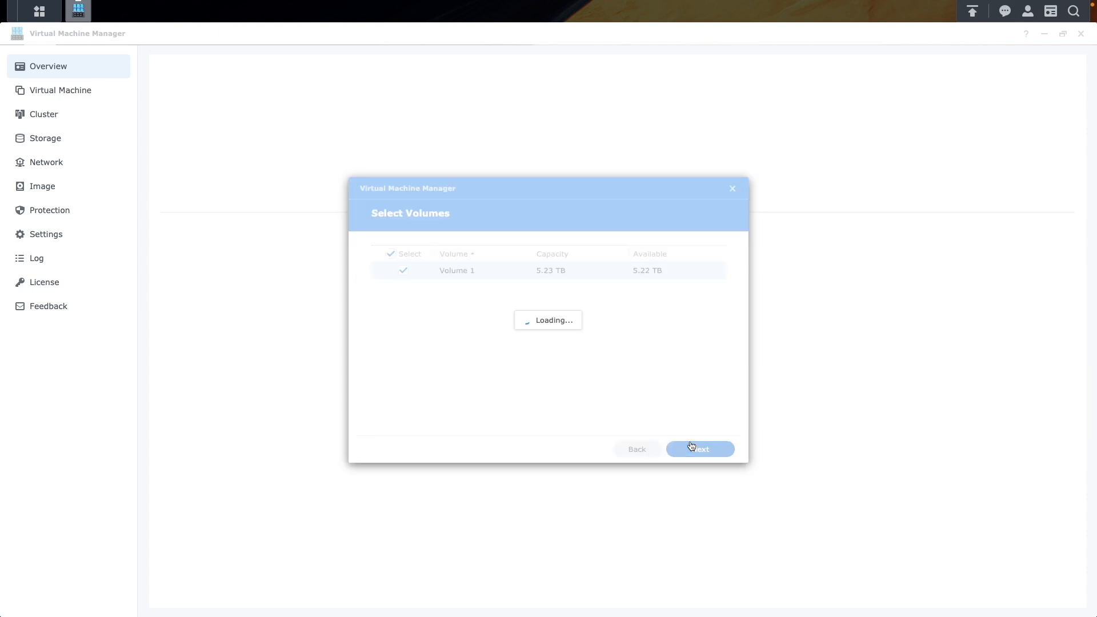
click(700, 448)
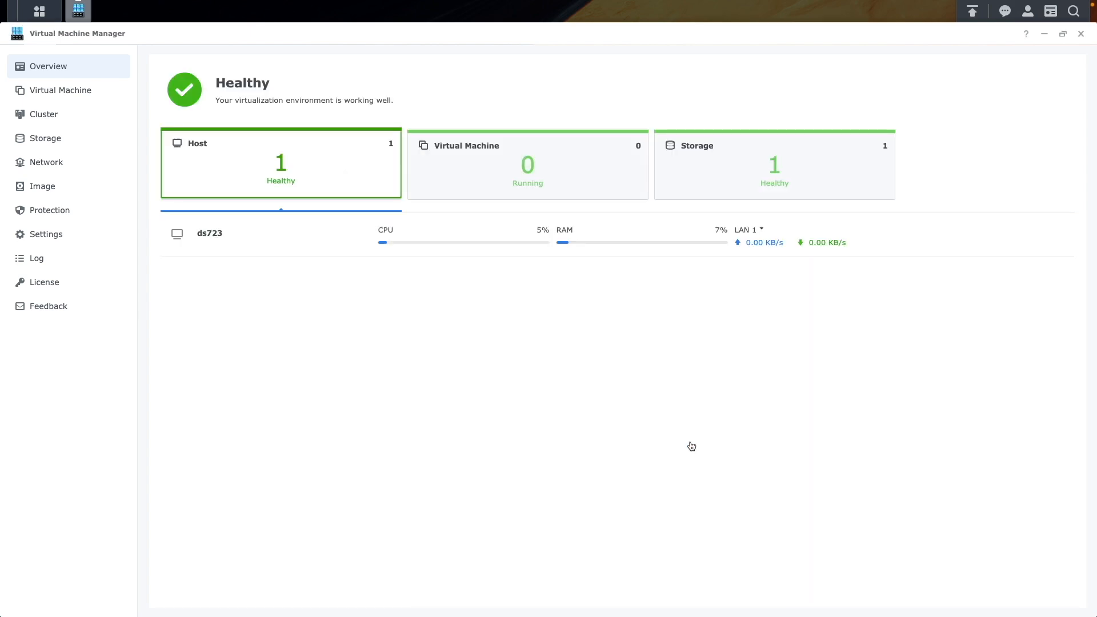
click(43, 185)
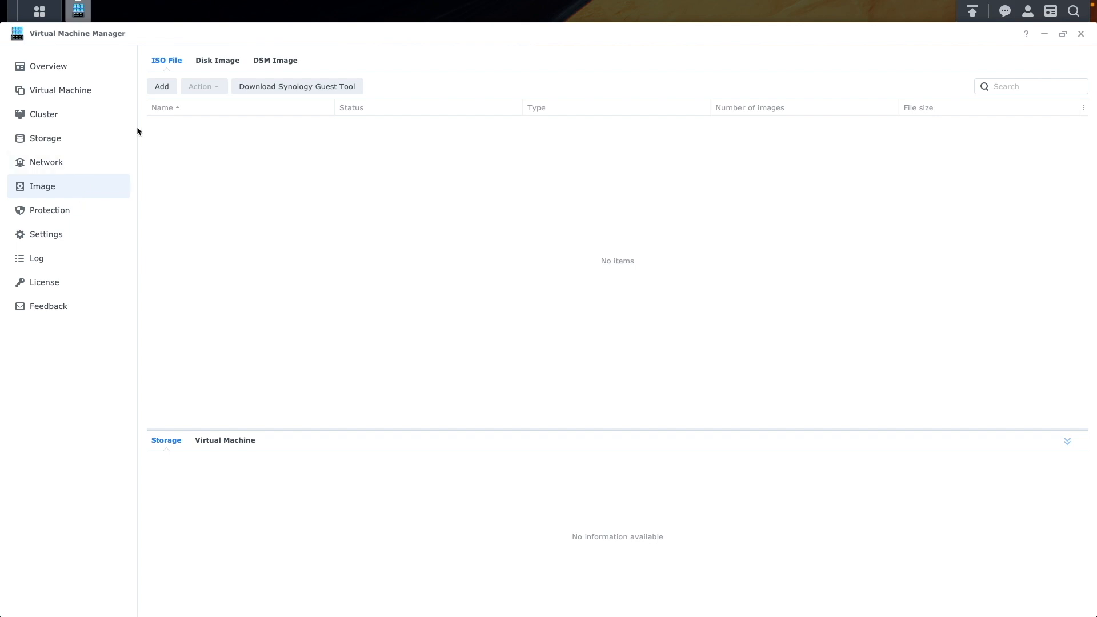
Add the Windows 11 ISO from the uploads folder as an image on the ds723 storage
click(161, 87)
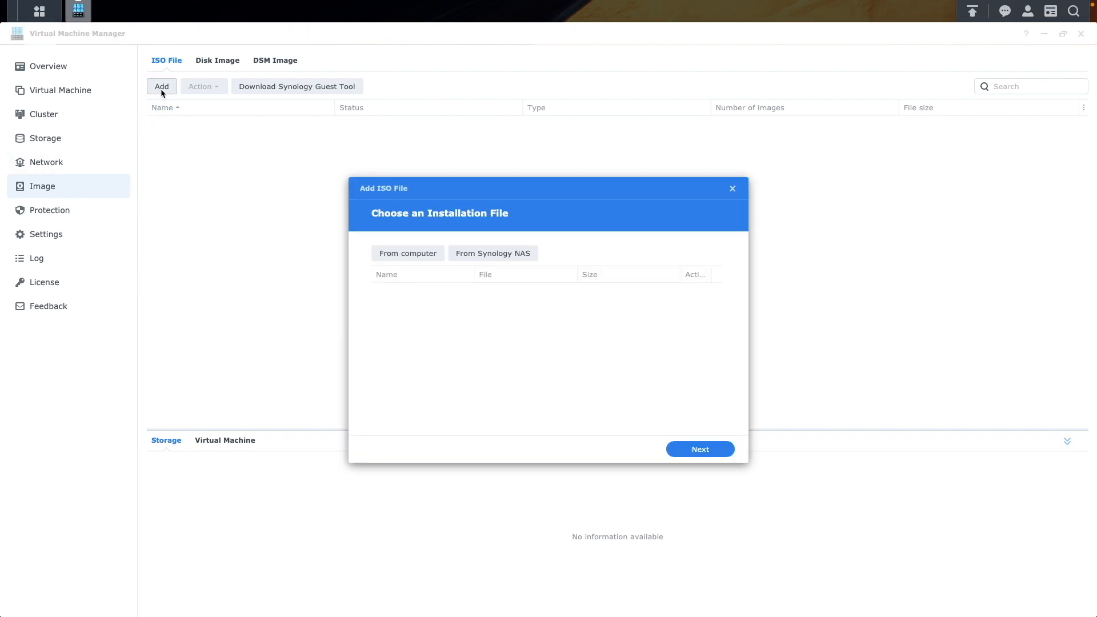
click(493, 254)
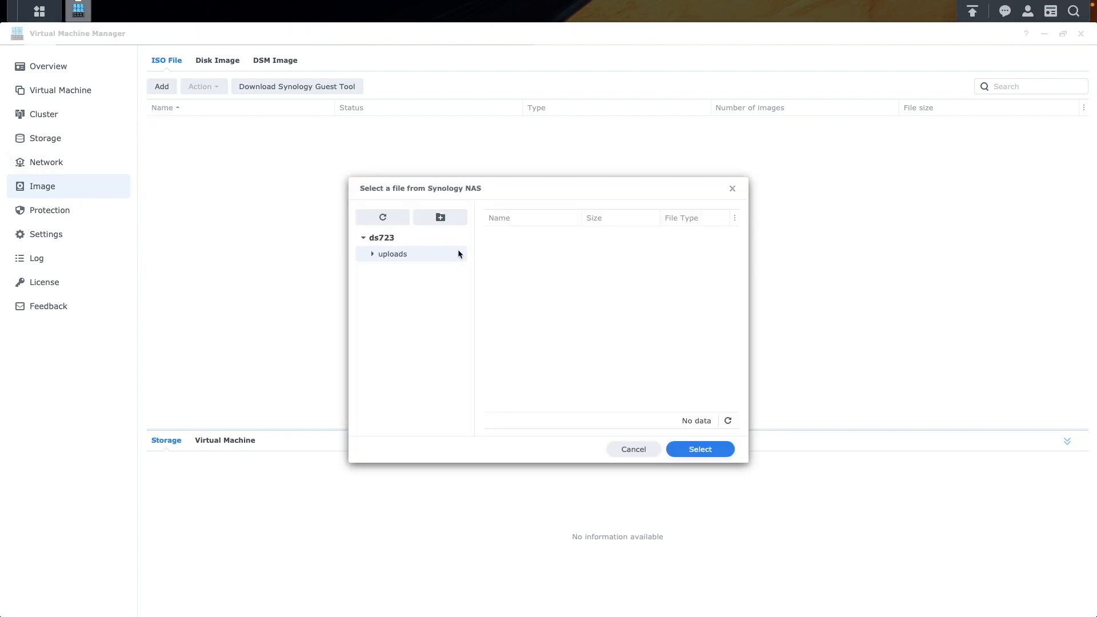
click(392, 254)
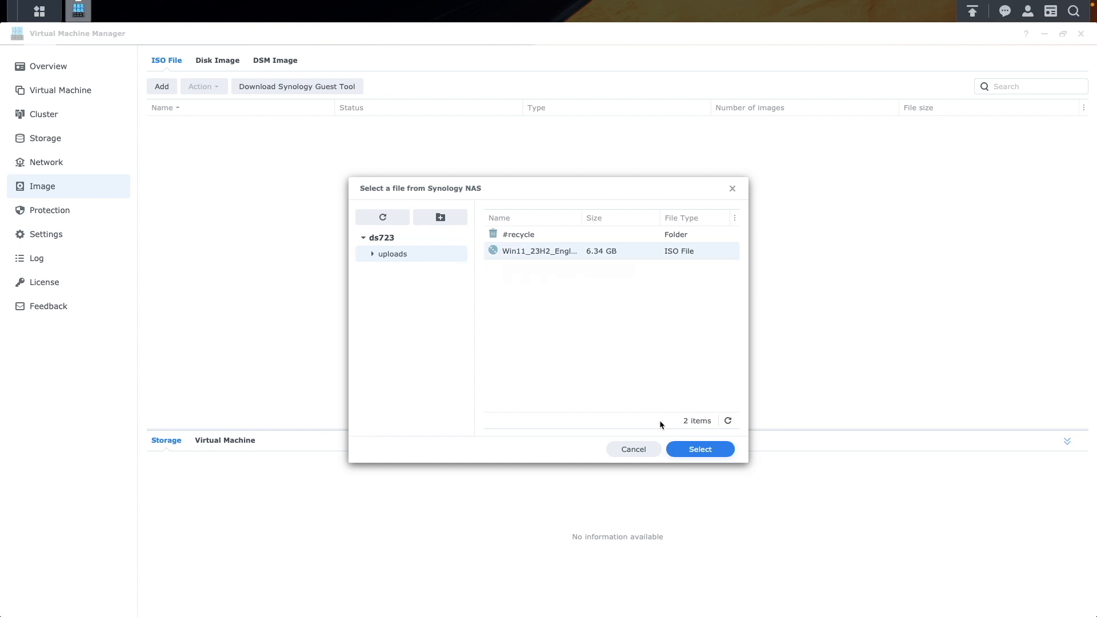
click(700, 449)
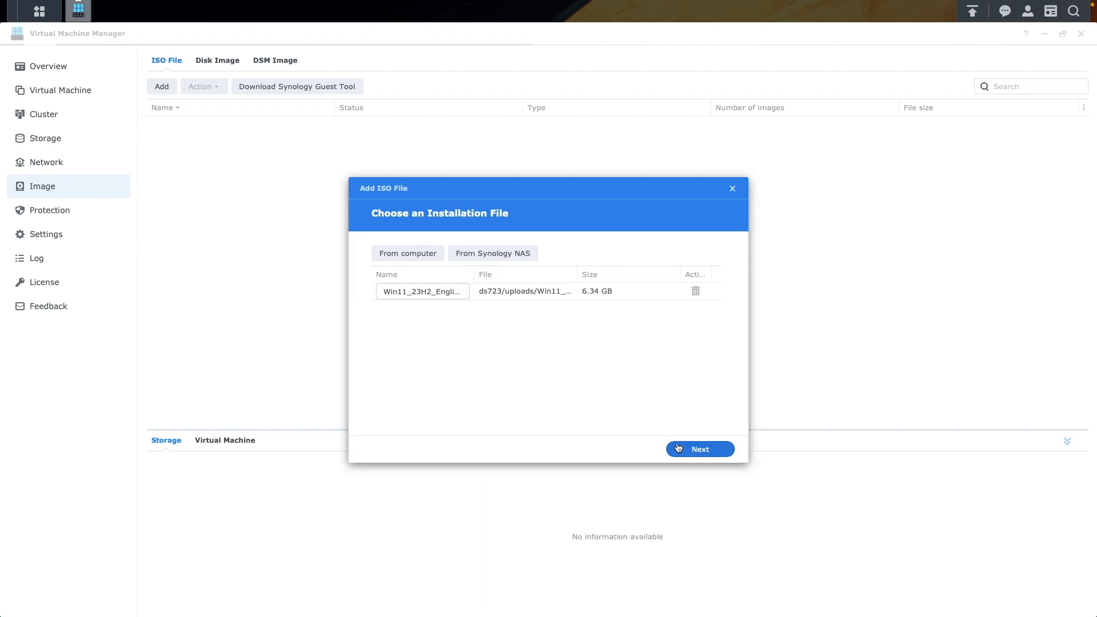
click(700, 448)
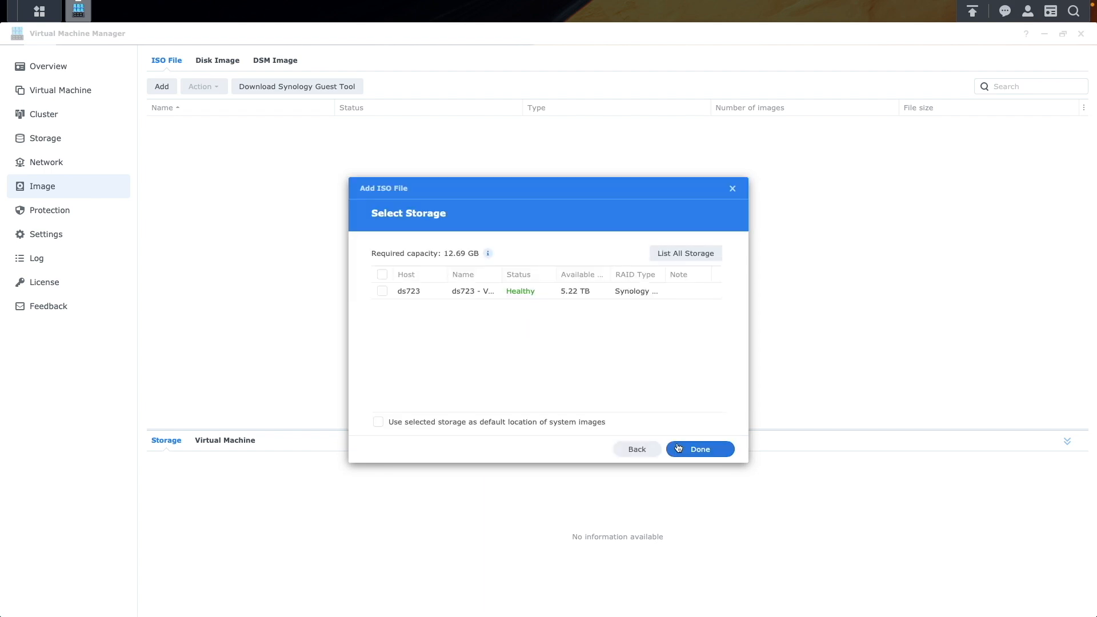
click(382, 292)
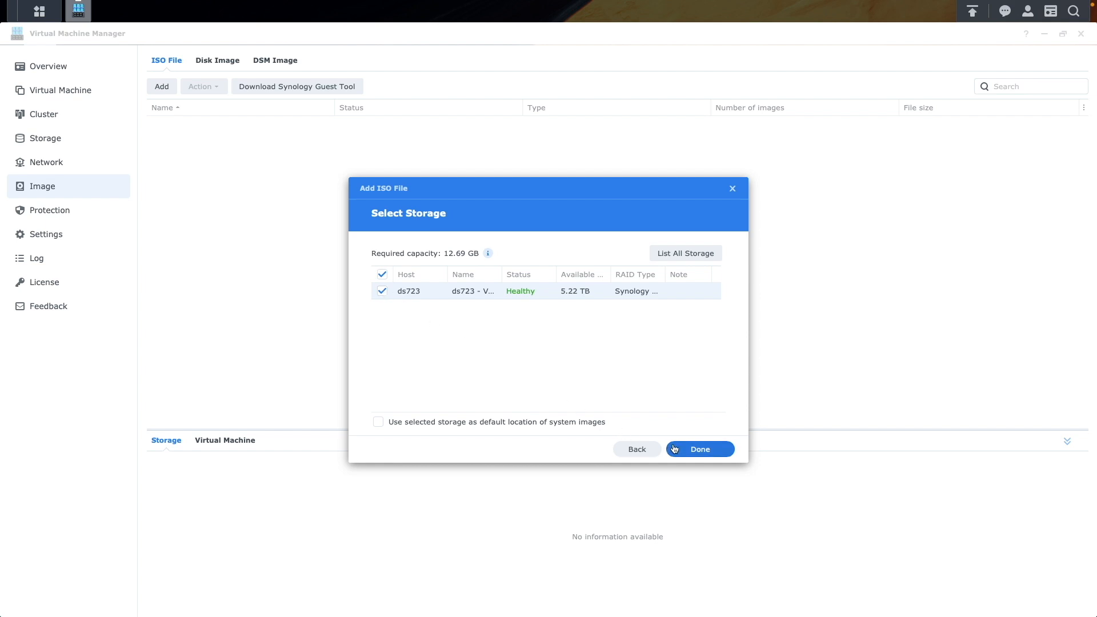
click(699, 449)
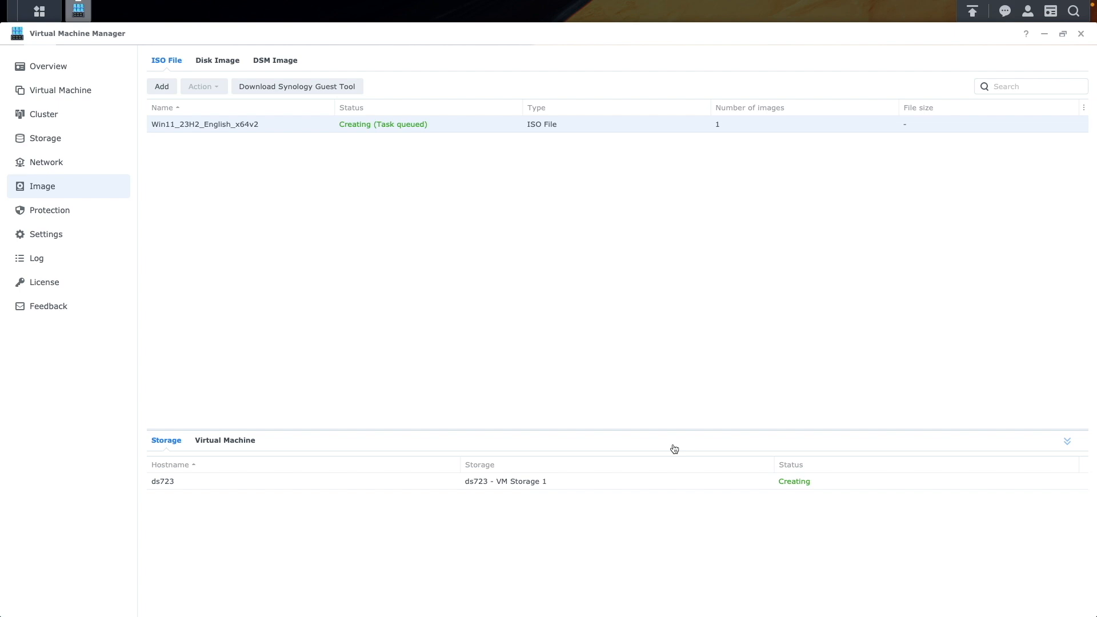
Download the Synology Guest Tool image
click(296, 86)
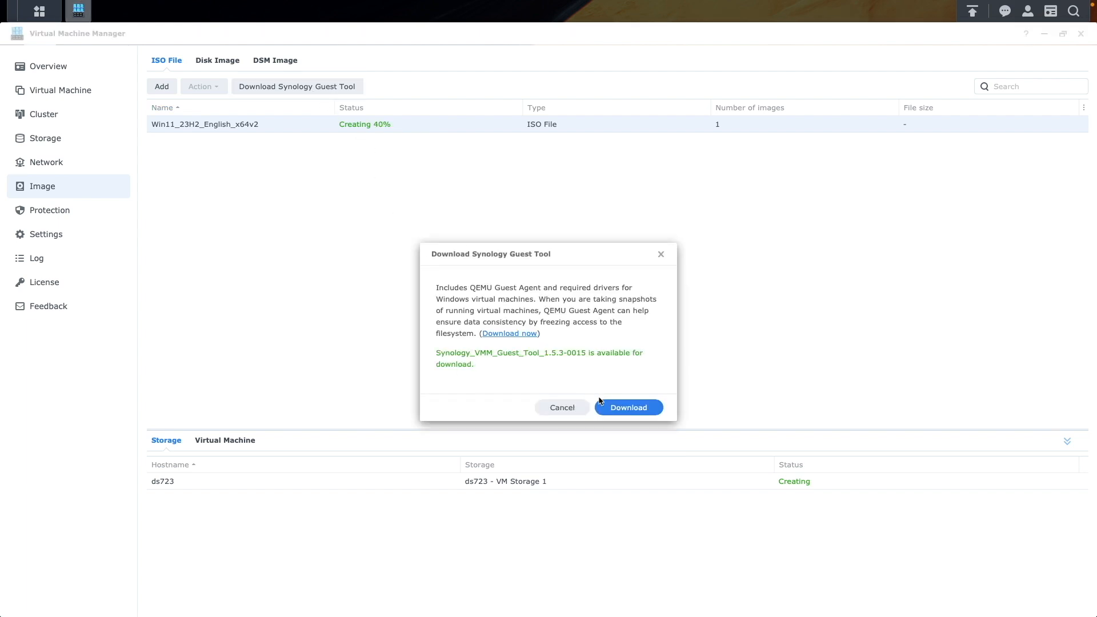
click(628, 407)
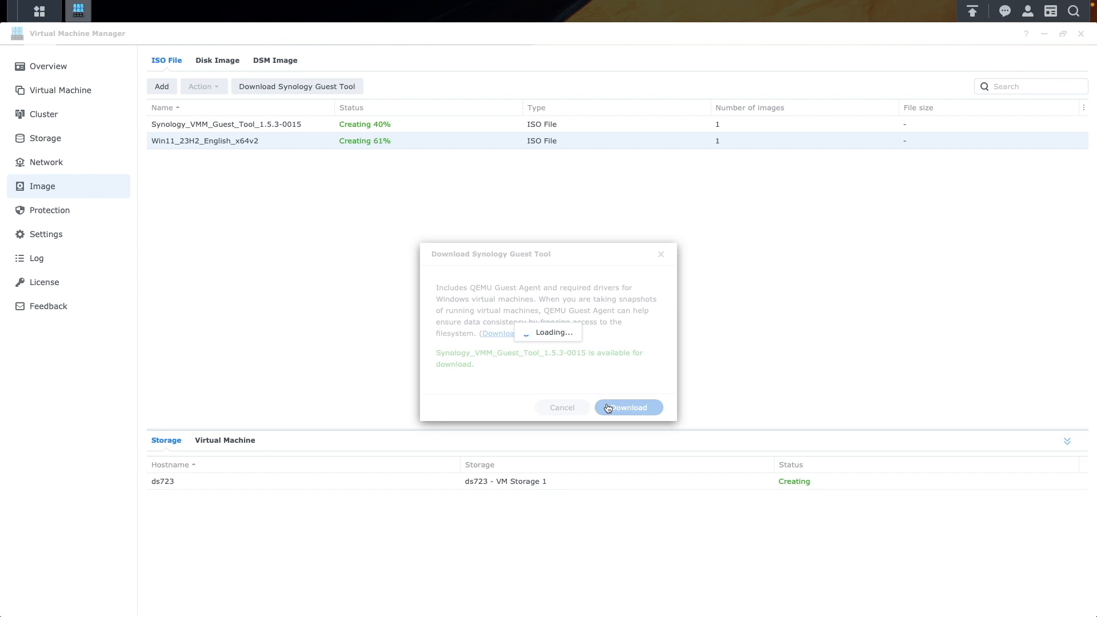
click(628, 407)
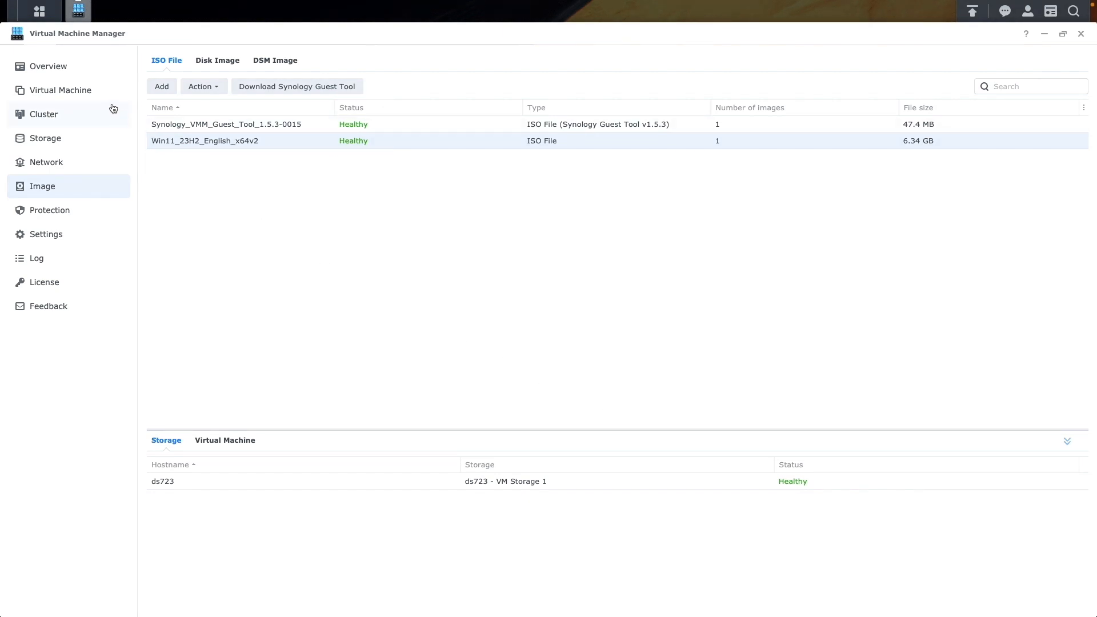
Start a new Microsoft Windows virtual machine on the ds723 storage
click(60, 89)
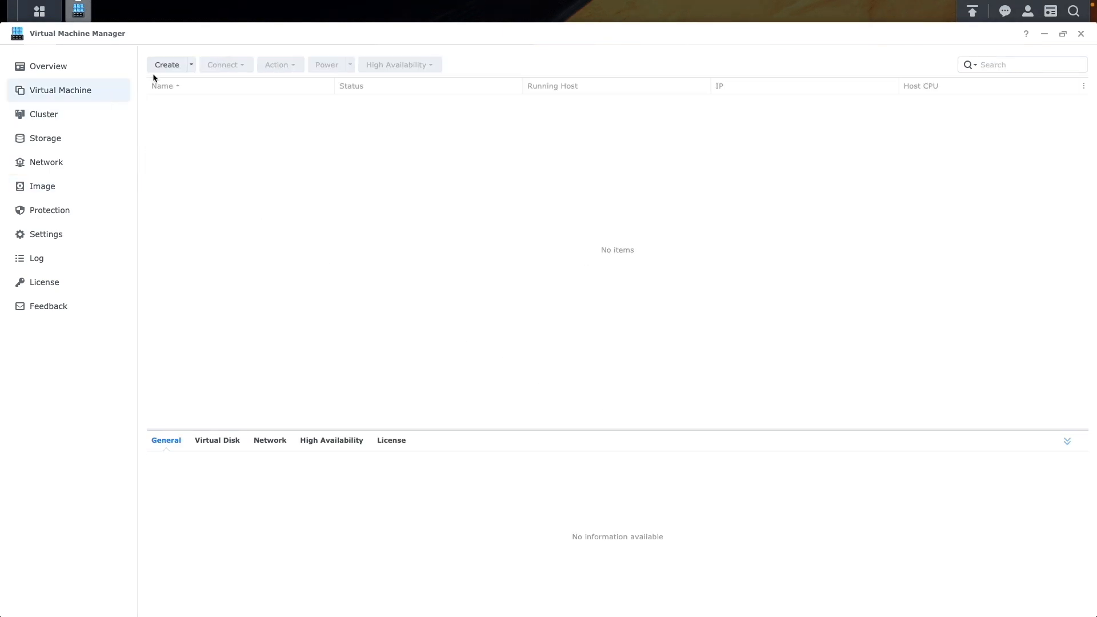
click(167, 64)
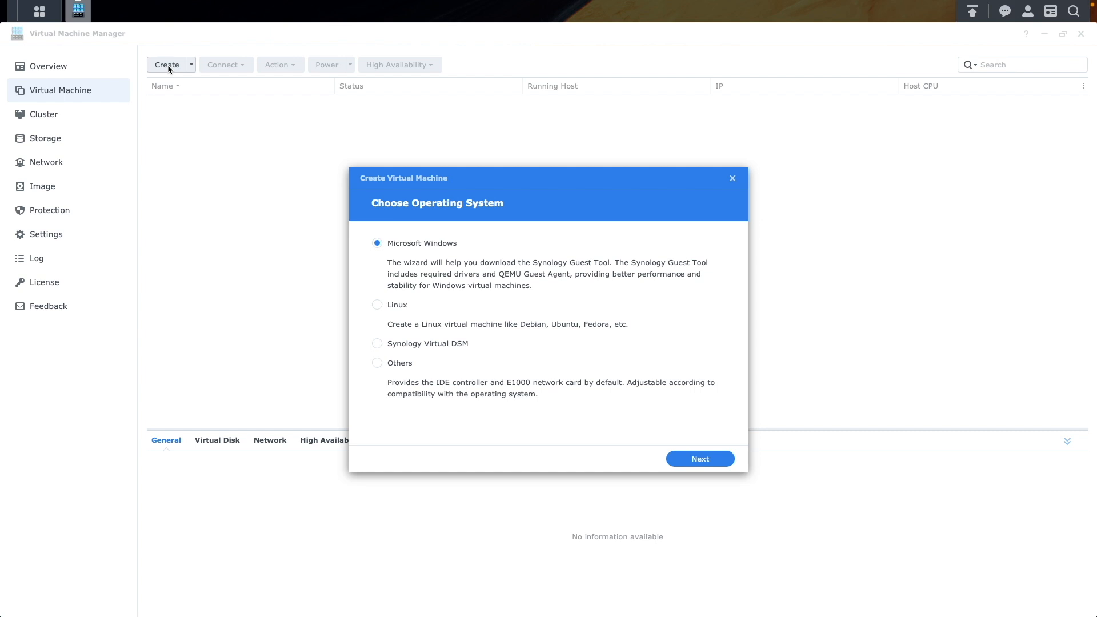
click(420, 242)
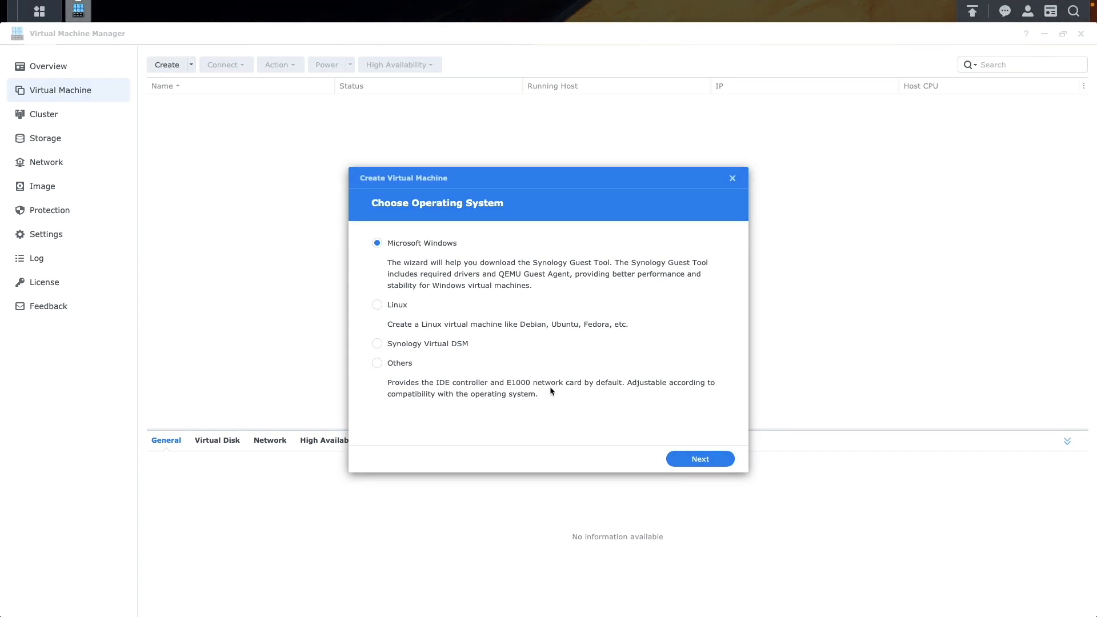
click(700, 459)
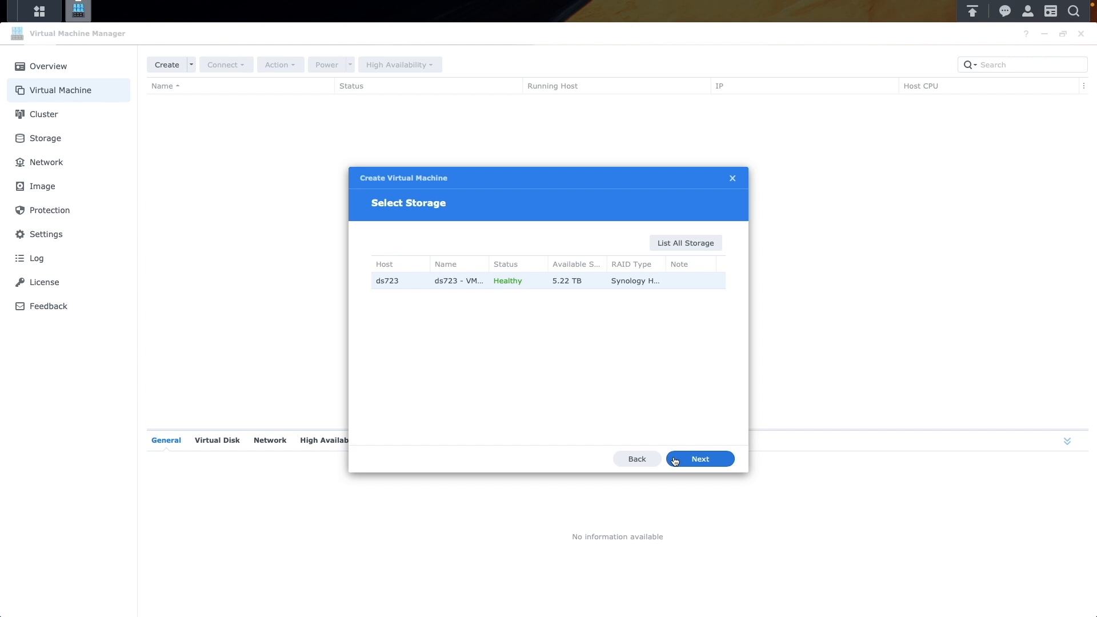
click(699, 459)
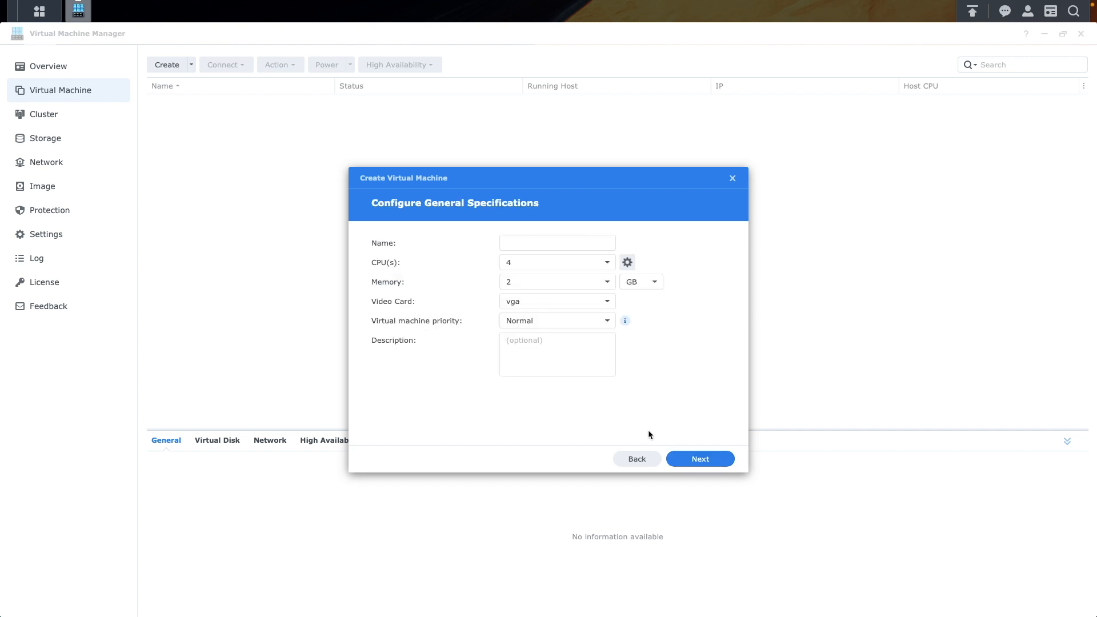
Name the machine win11 with 2 CPUs, 4 GB memory and a 128 GB virtual disk
text(w)
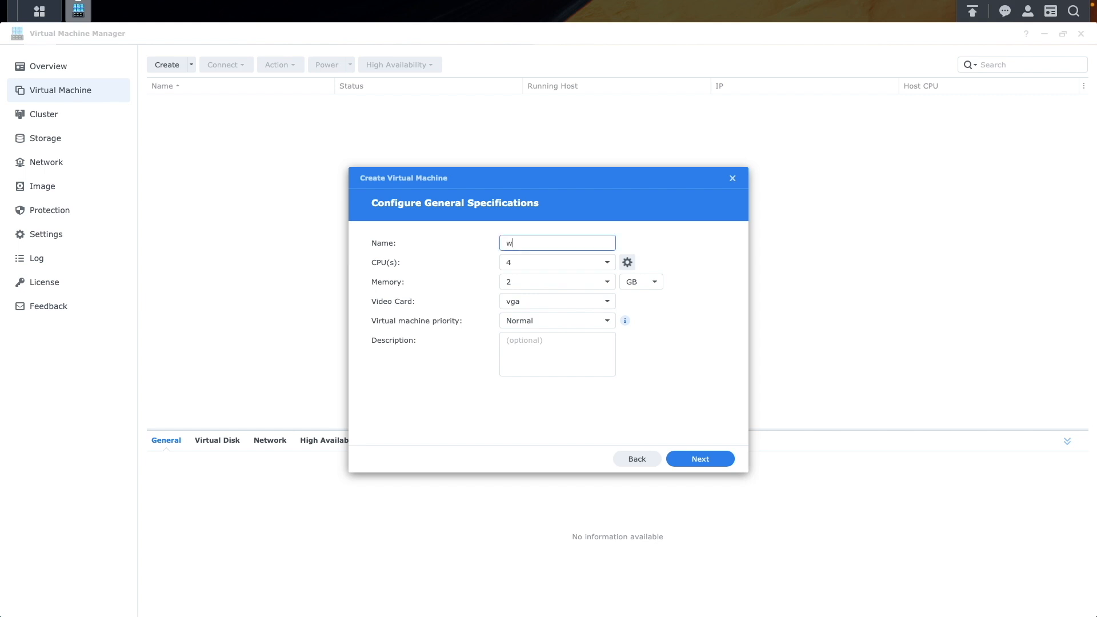
text(in11)
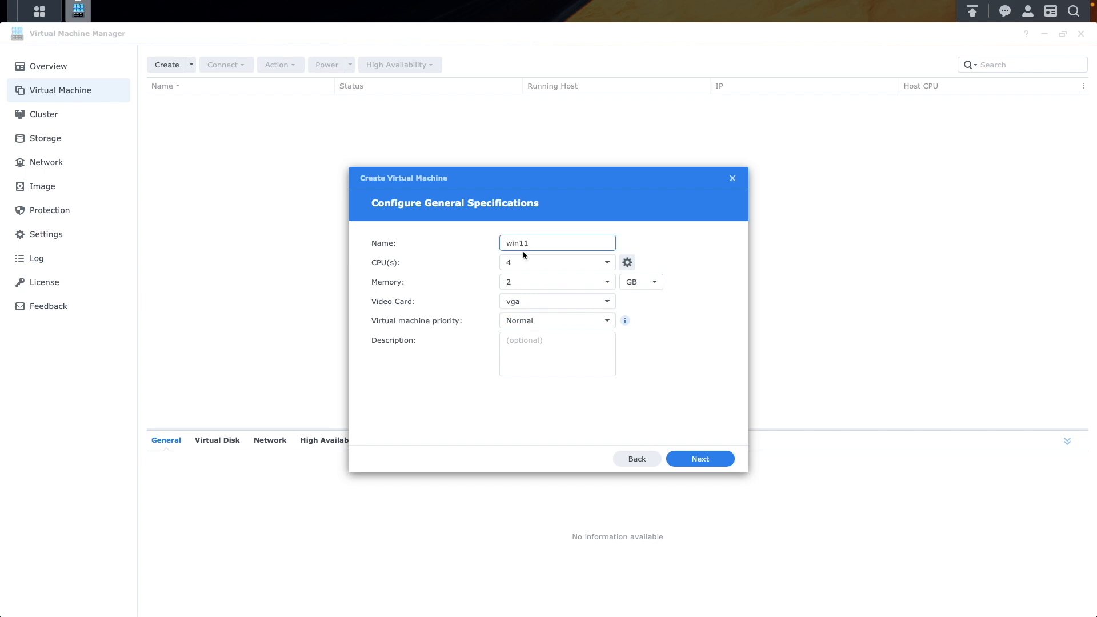
click(557, 262)
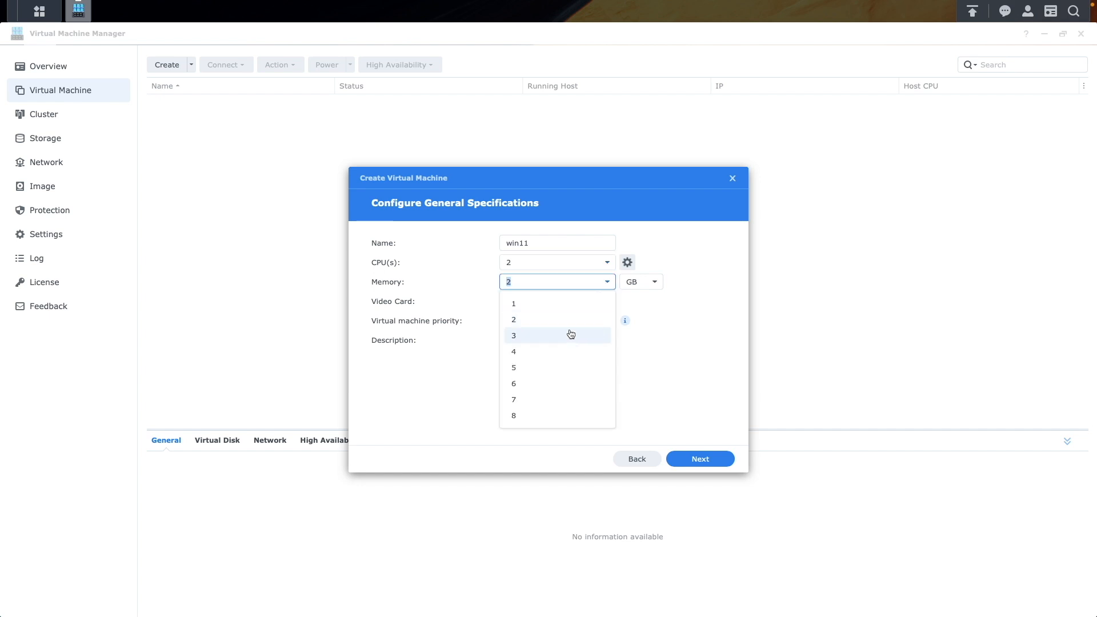
click(514, 351)
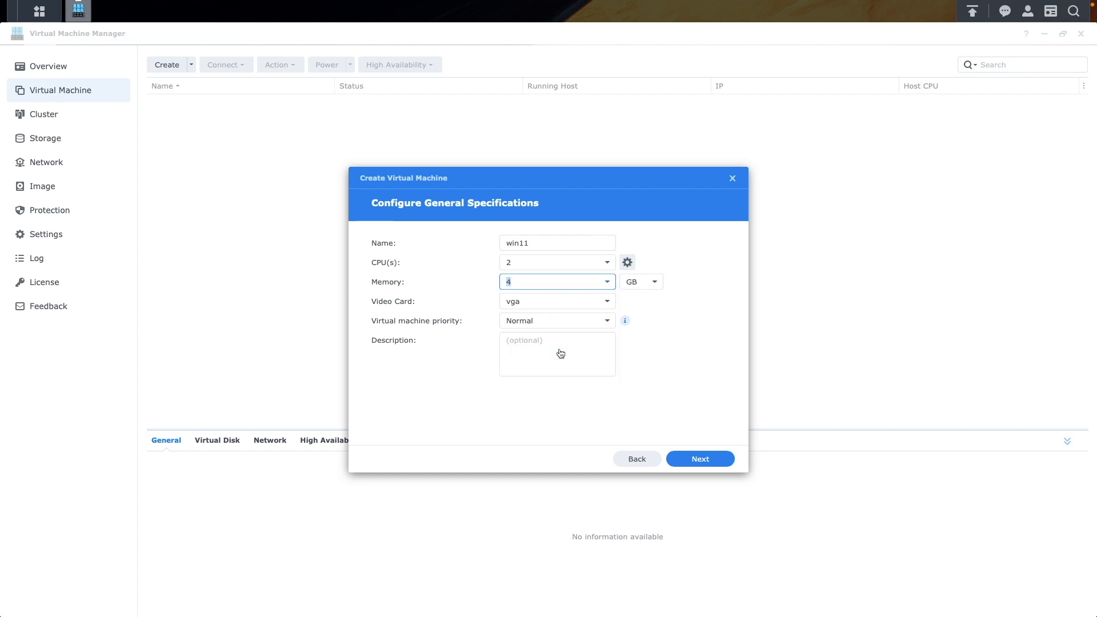
mouse_move(598, 391)
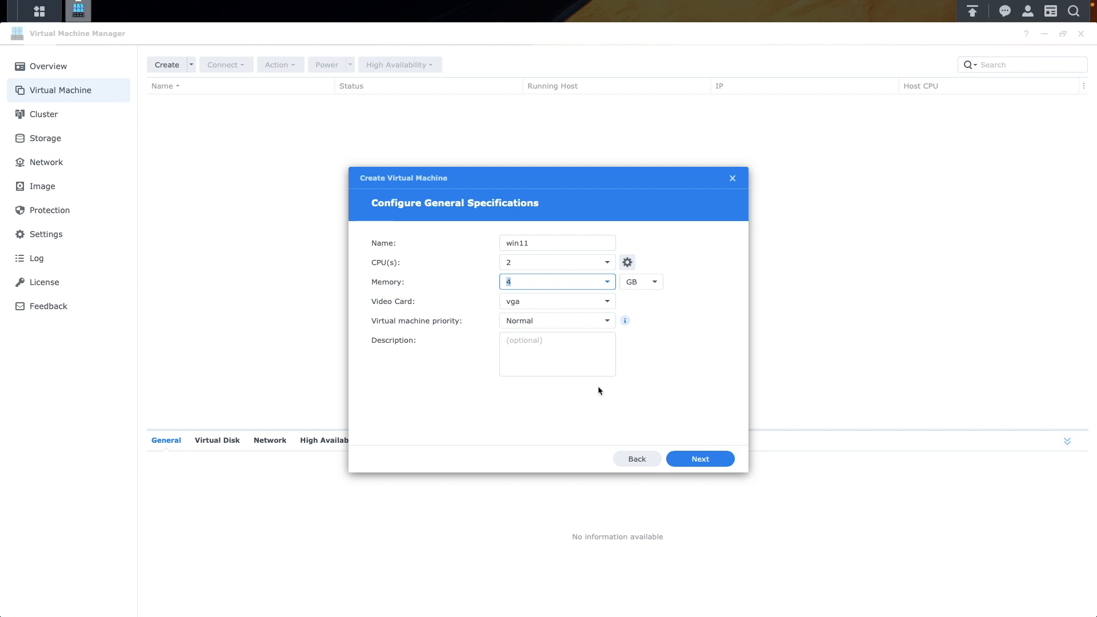
click(699, 460)
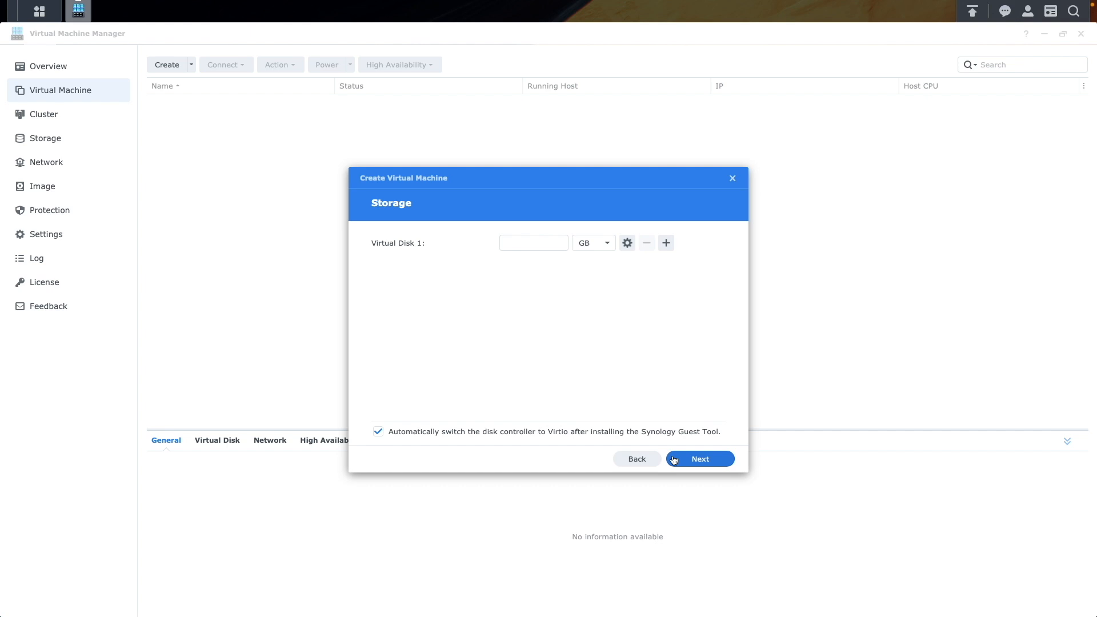
text(1)
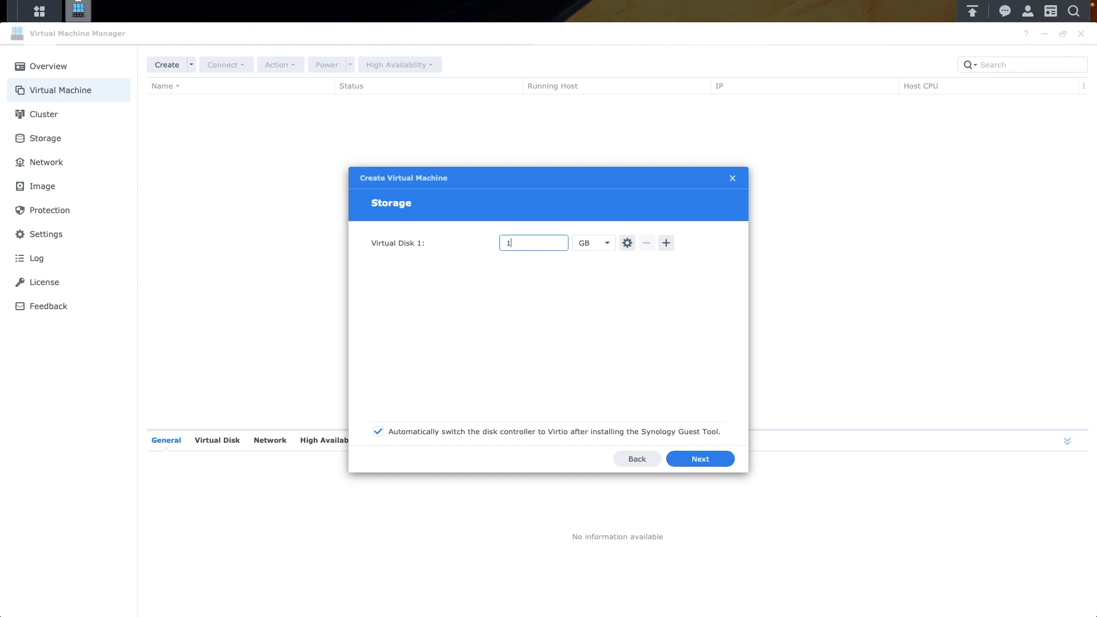
text(128)
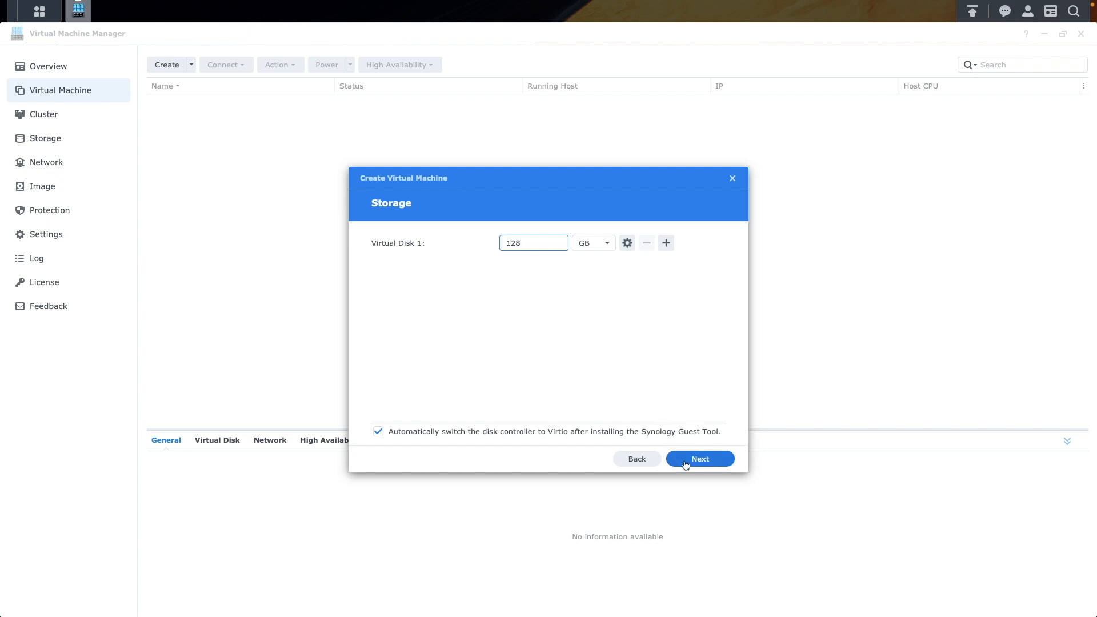
click(700, 460)
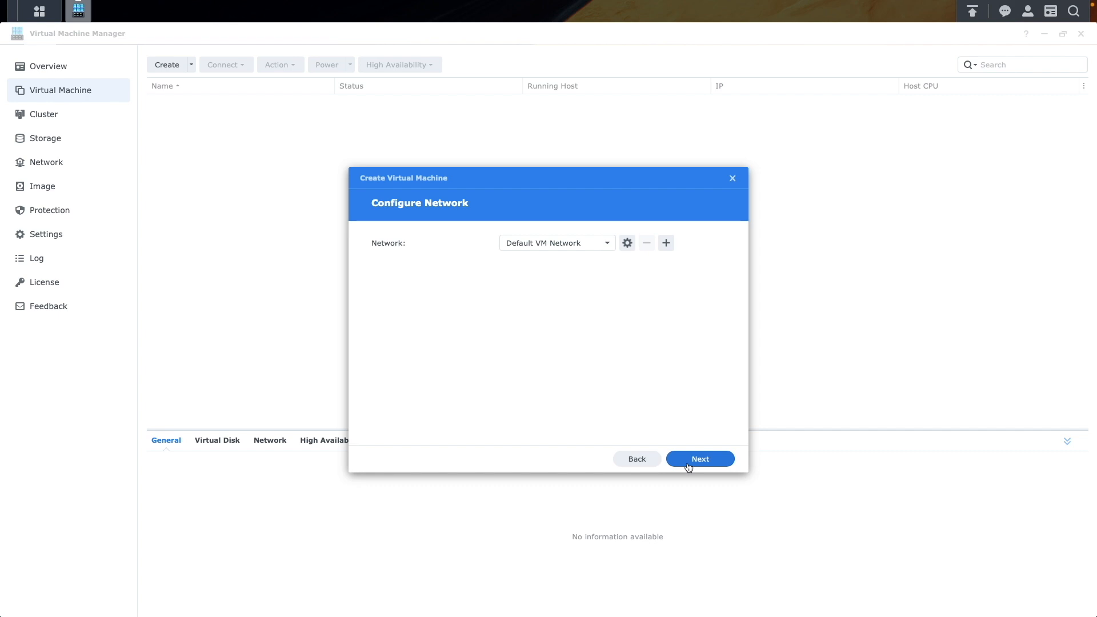
Set the machine to boot from the Windows 11 ISO with UEFI firmware
click(699, 459)
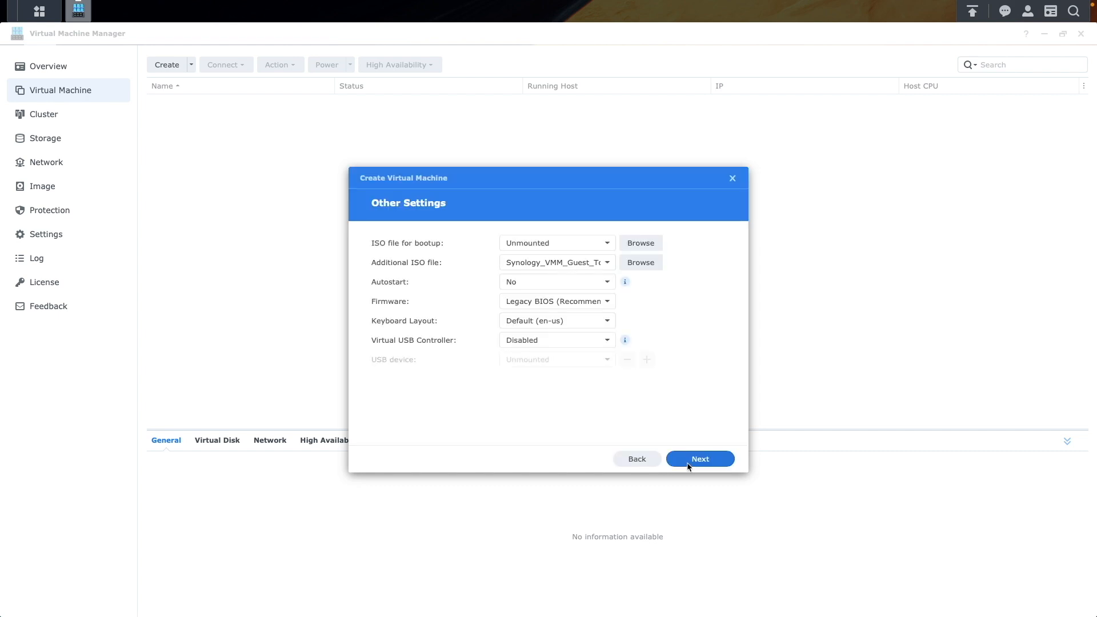
click(555, 243)
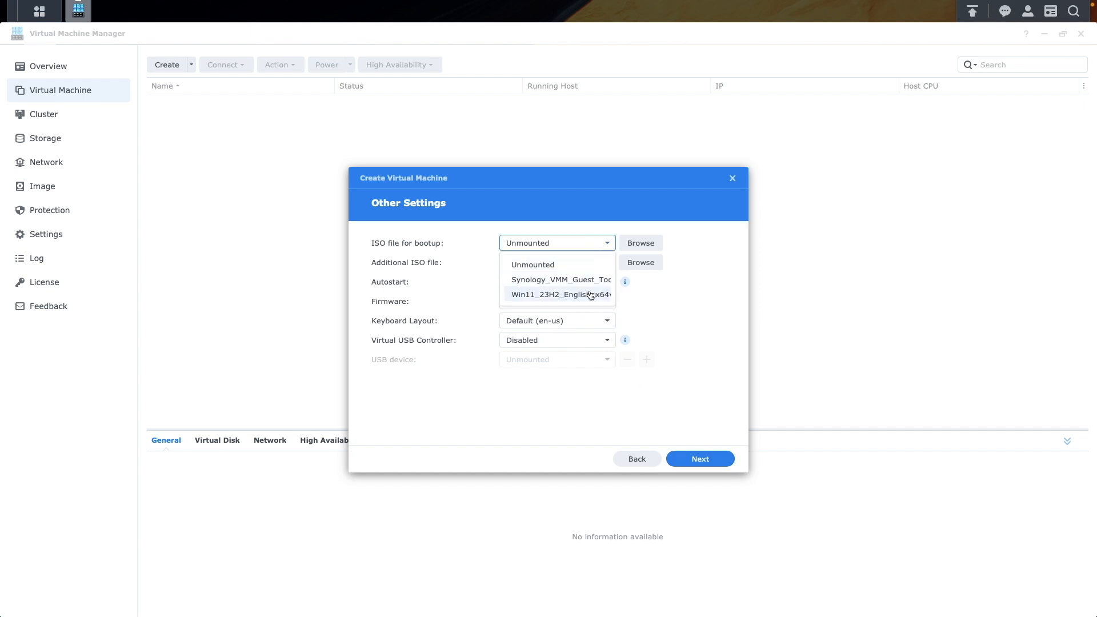
click(560, 295)
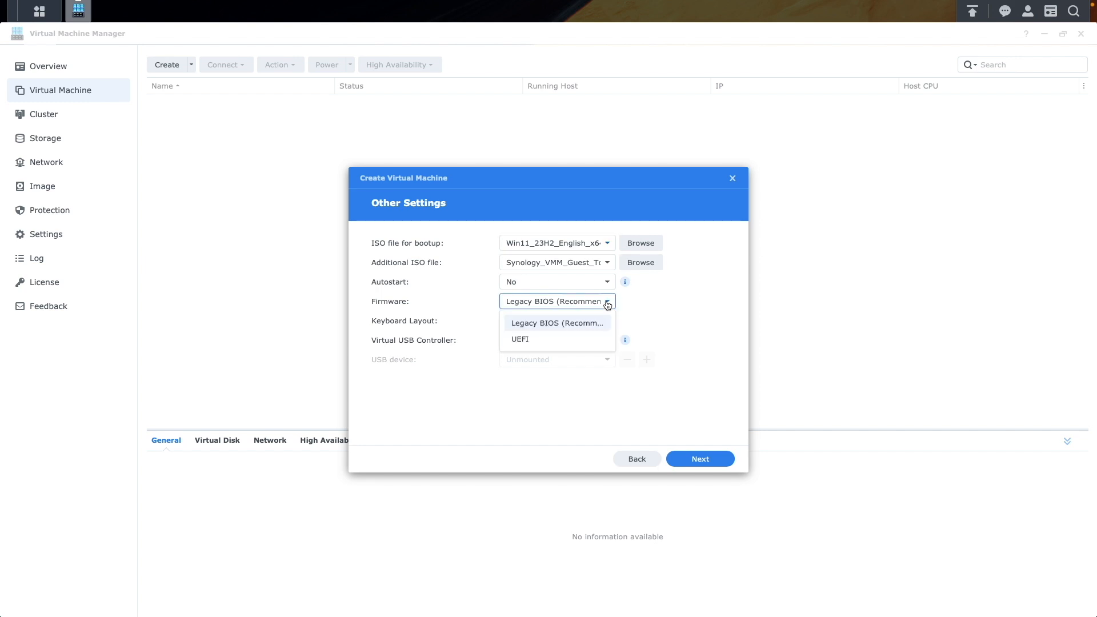
click(520, 340)
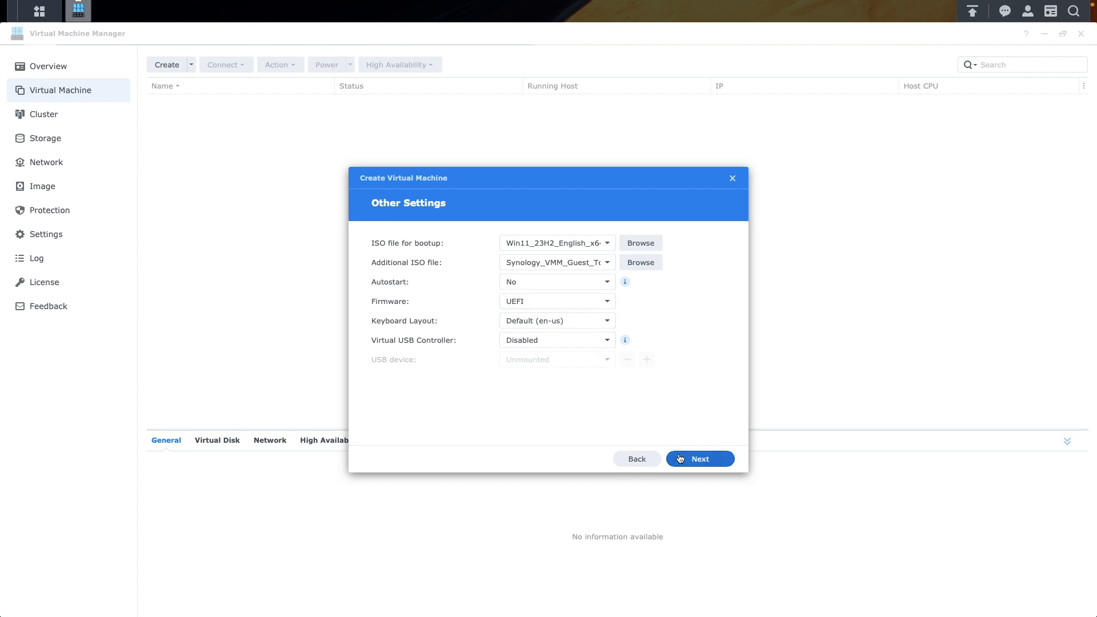
Finish creating win11 with Power on after creation ticked
click(700, 460)
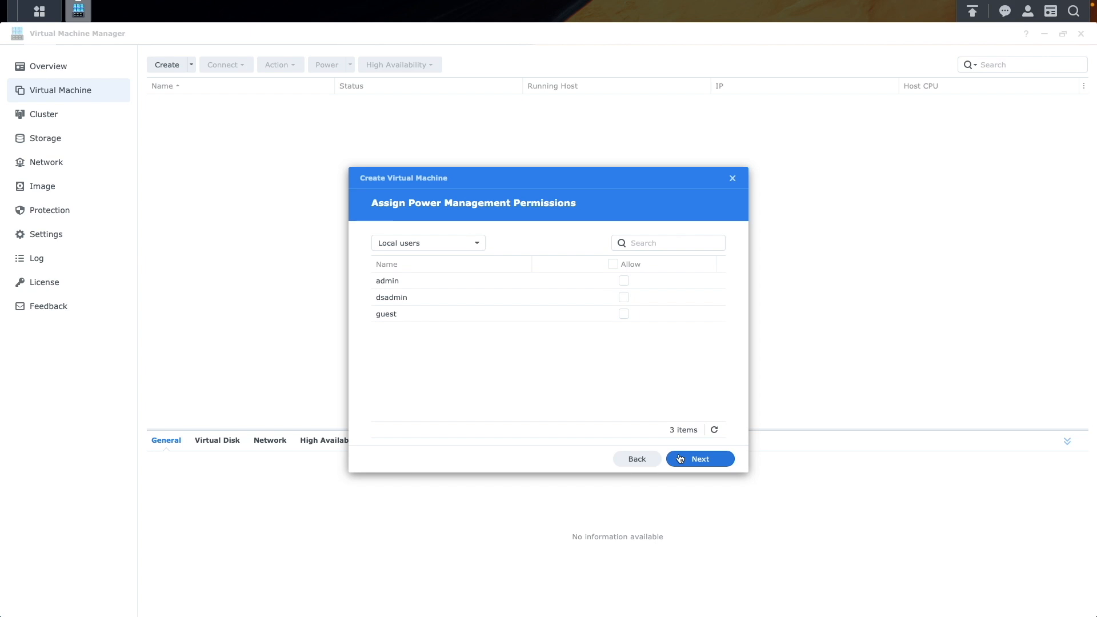
click(699, 458)
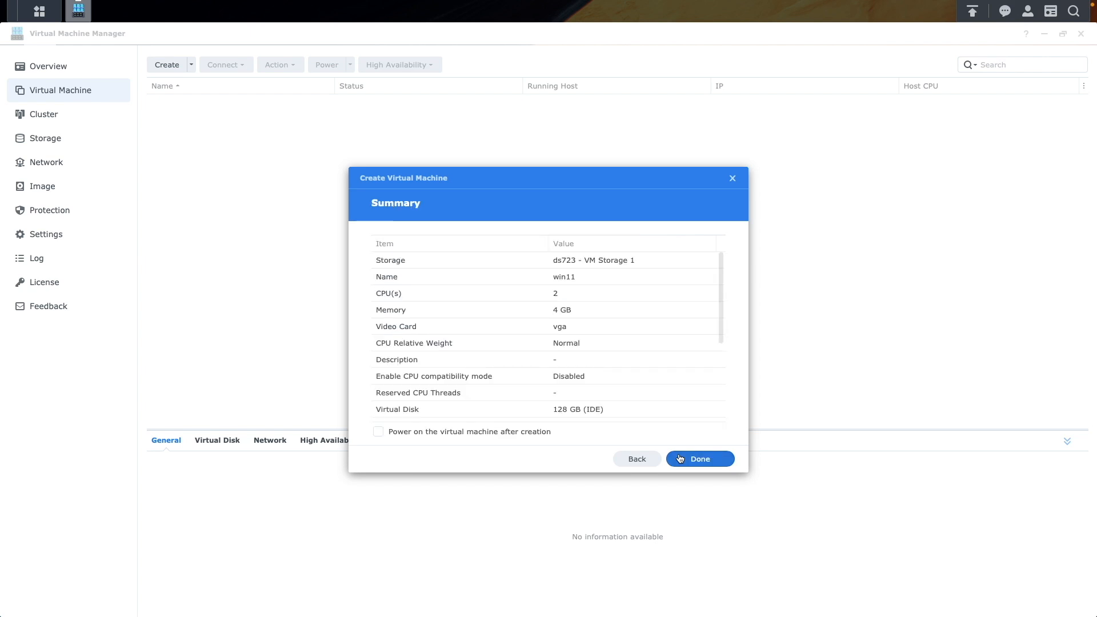
click(378, 433)
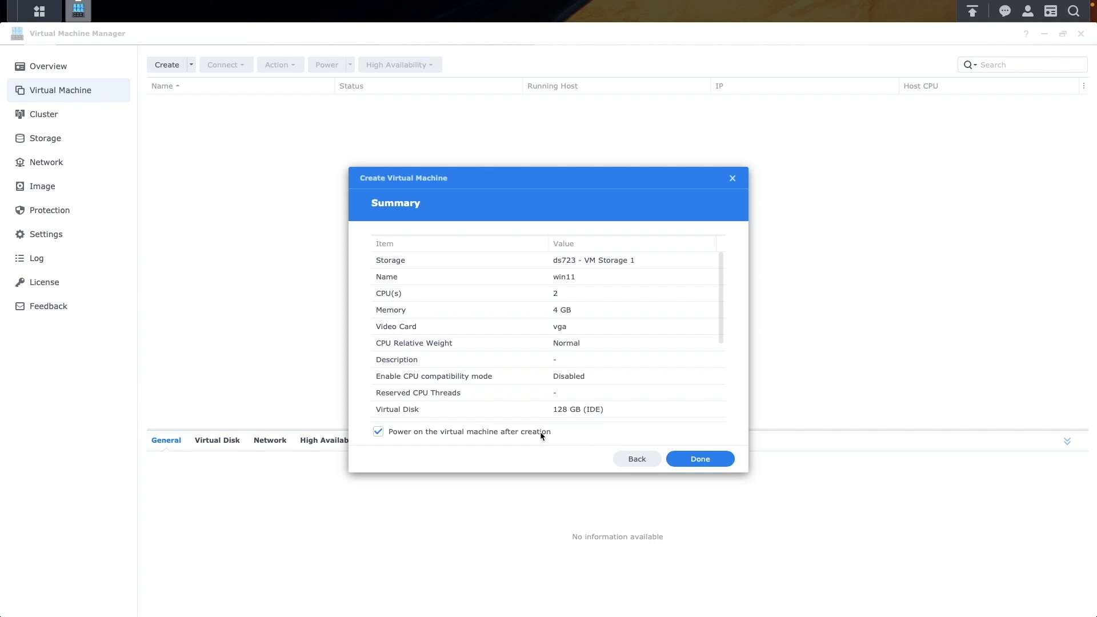
click(700, 458)
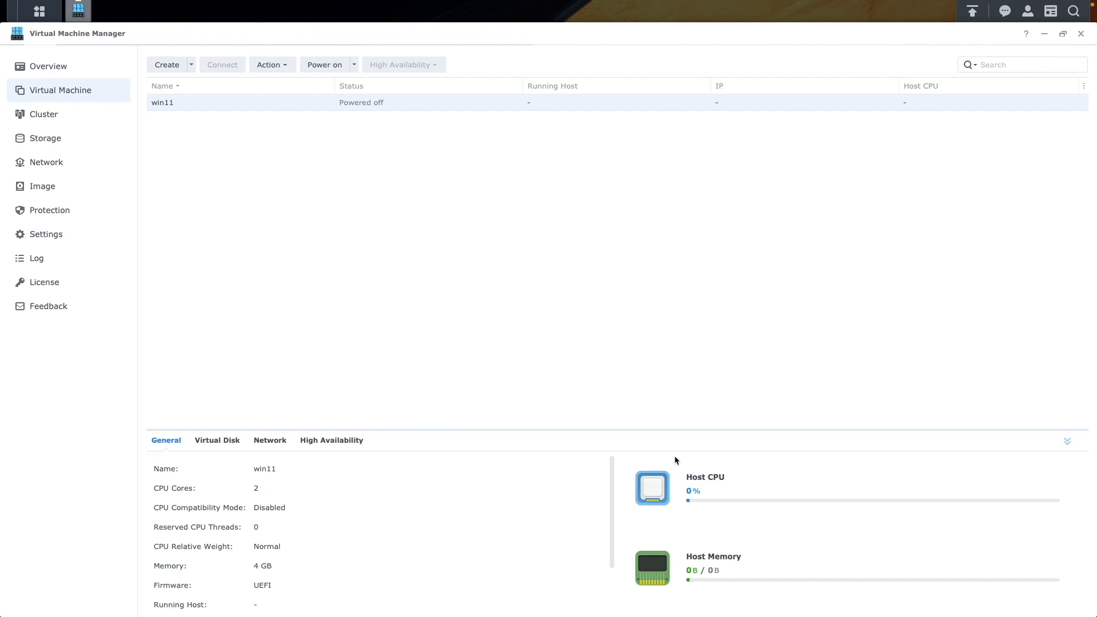
Power on win11, connect to its console and exit the UEFI shell into Windows Setup
click(323, 64)
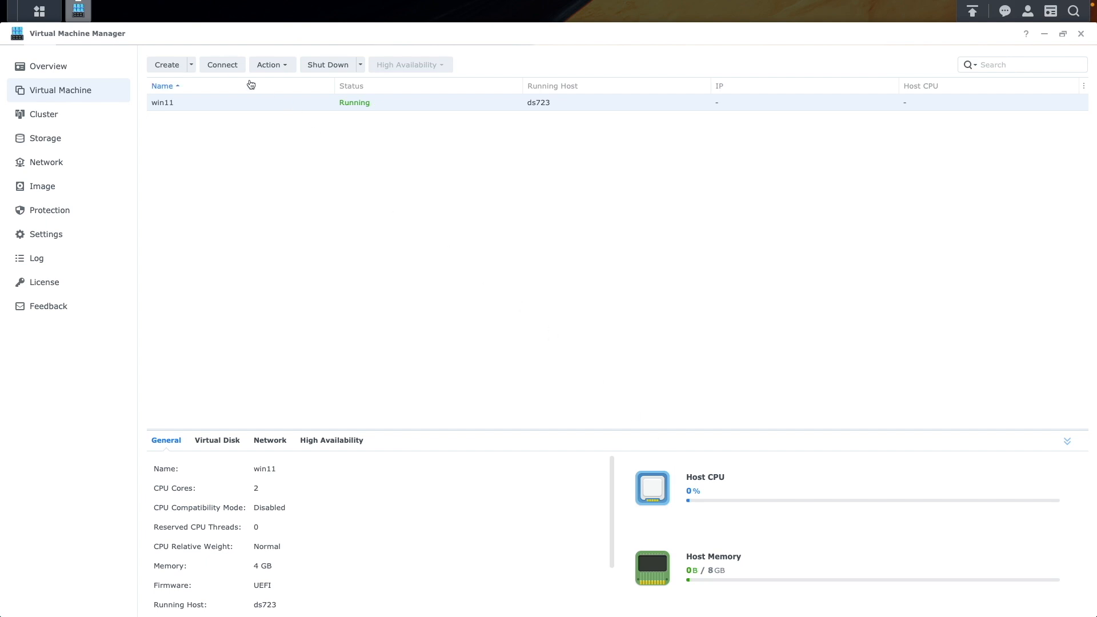
click(221, 64)
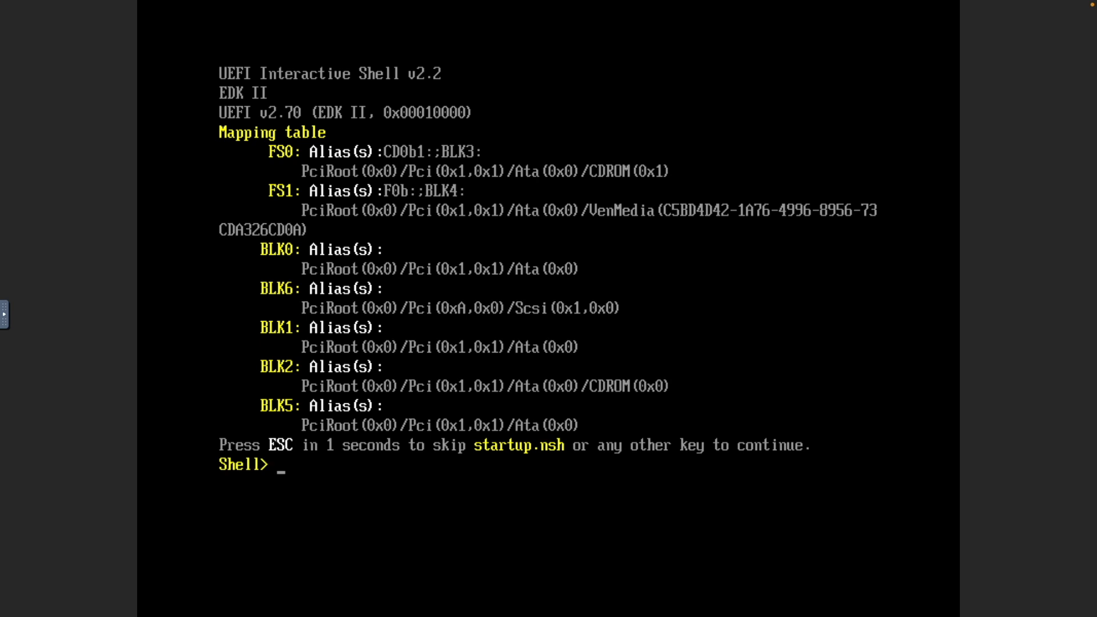
text(exit)
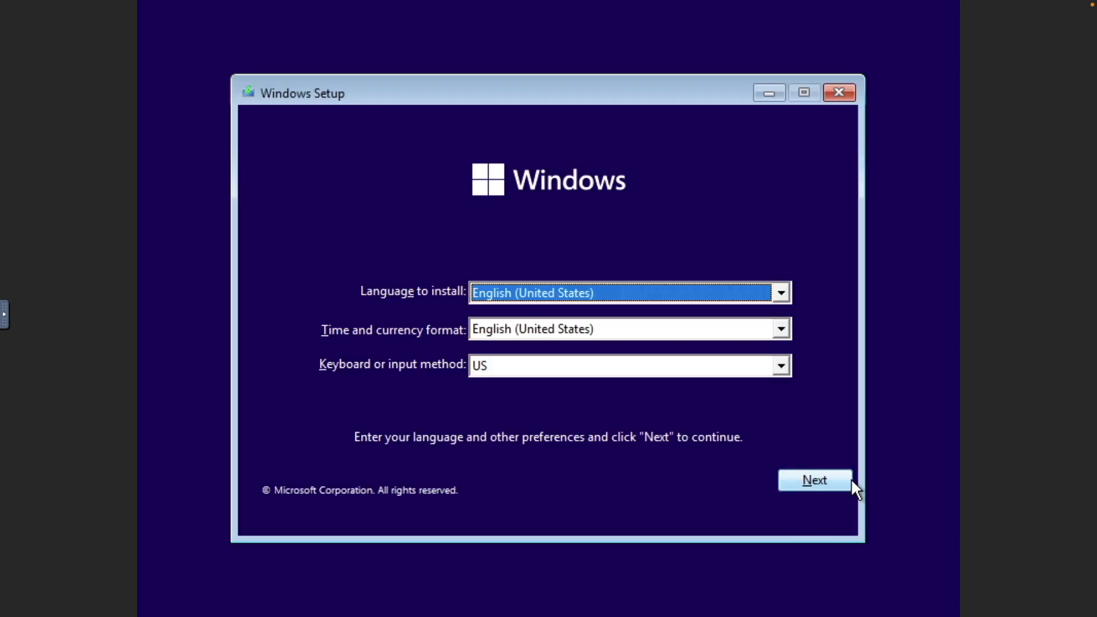
Accept the language settings, skip the product key and choose Windows 11 Pro
click(815, 480)
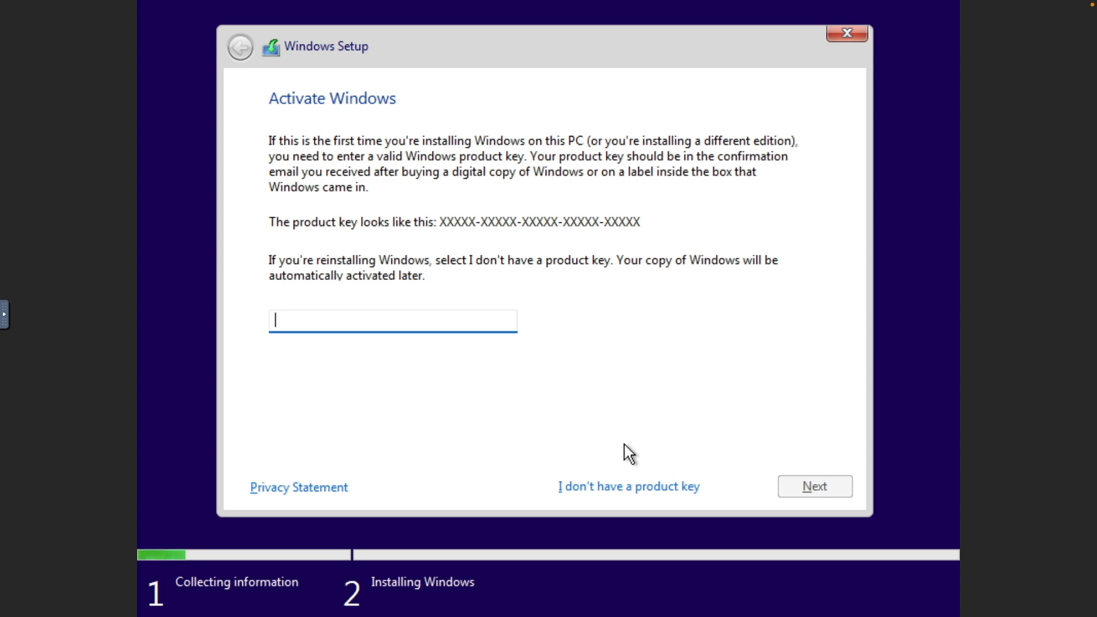
click(628, 487)
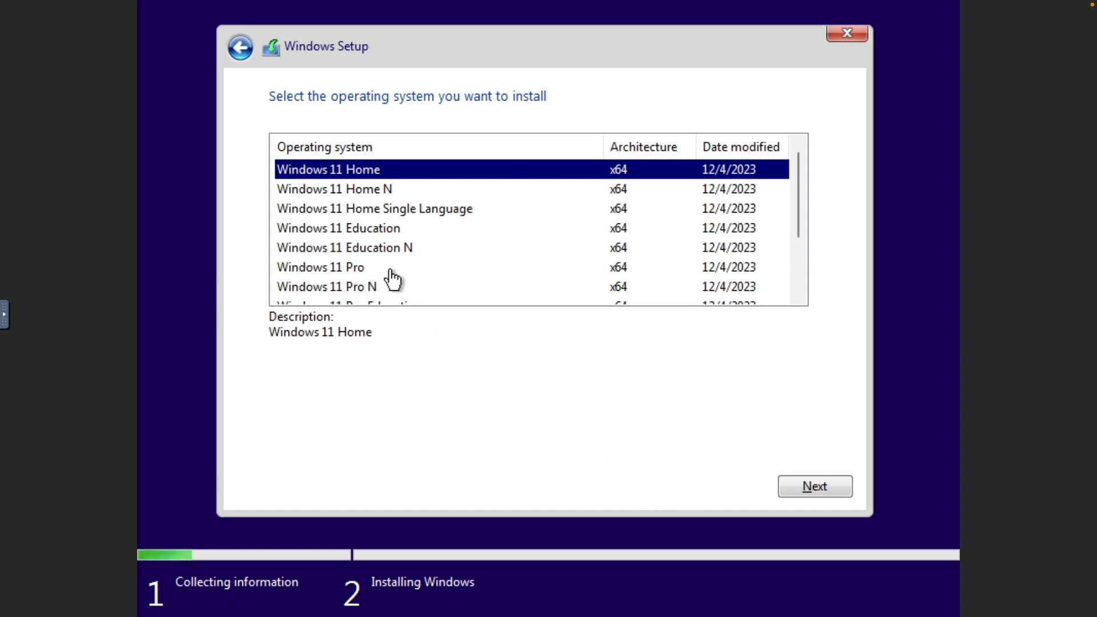
click(320, 266)
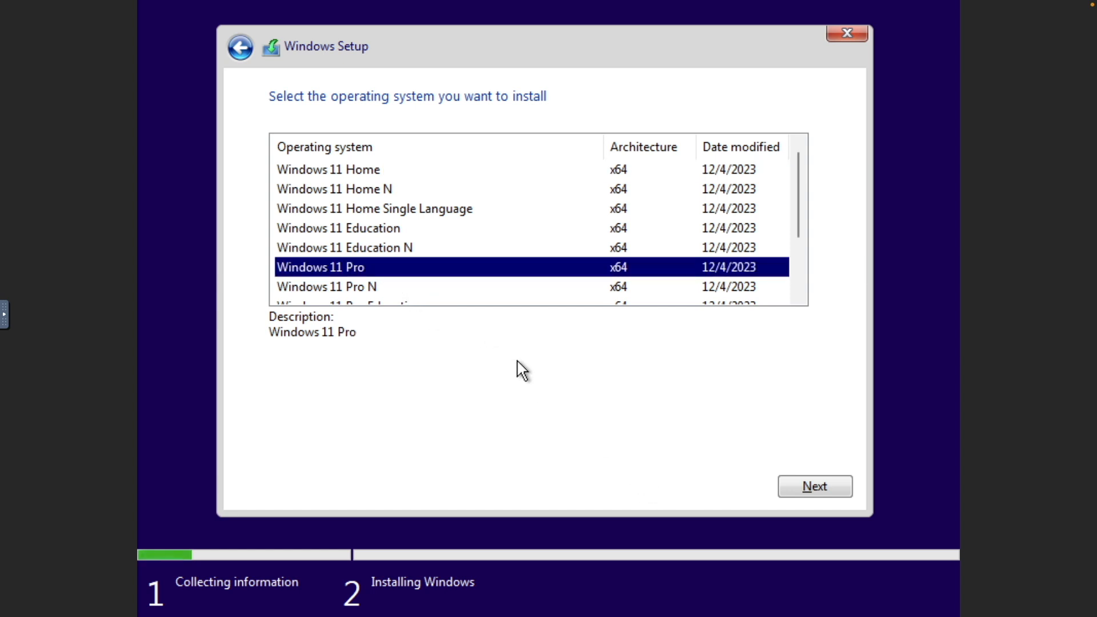
click(815, 487)
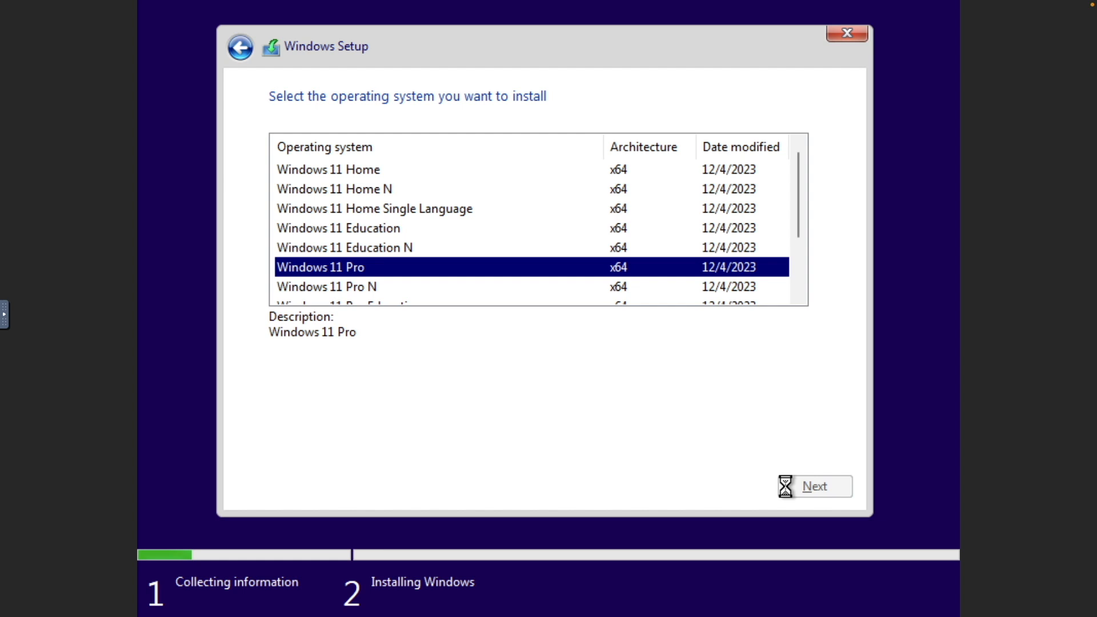
click(814, 487)
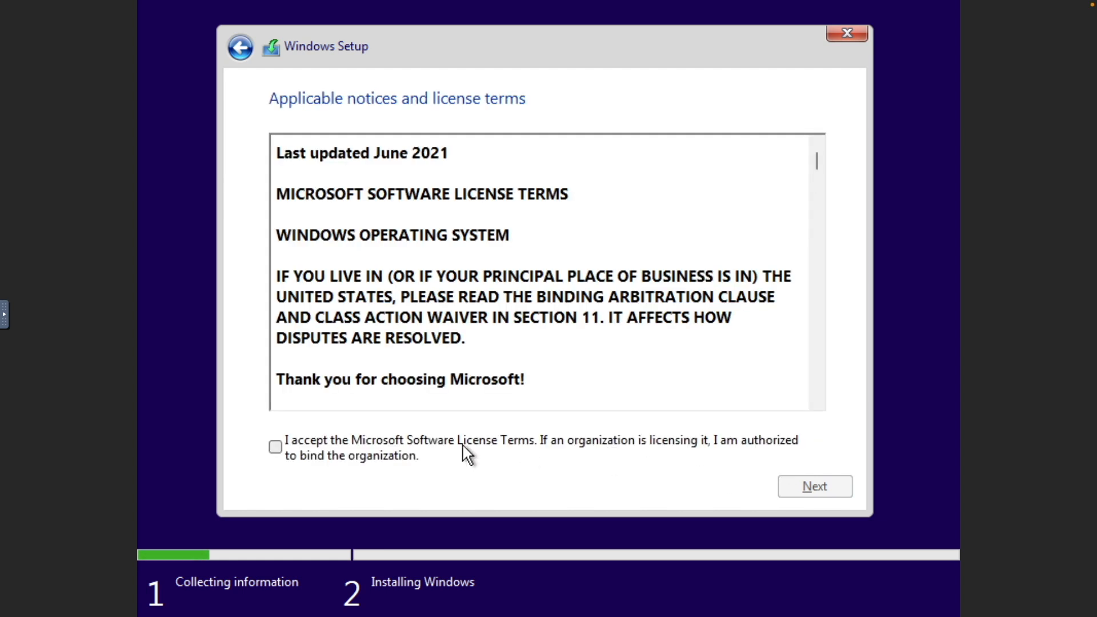
Accept the license terms and install onto the 128 GB unallocated drive
click(276, 447)
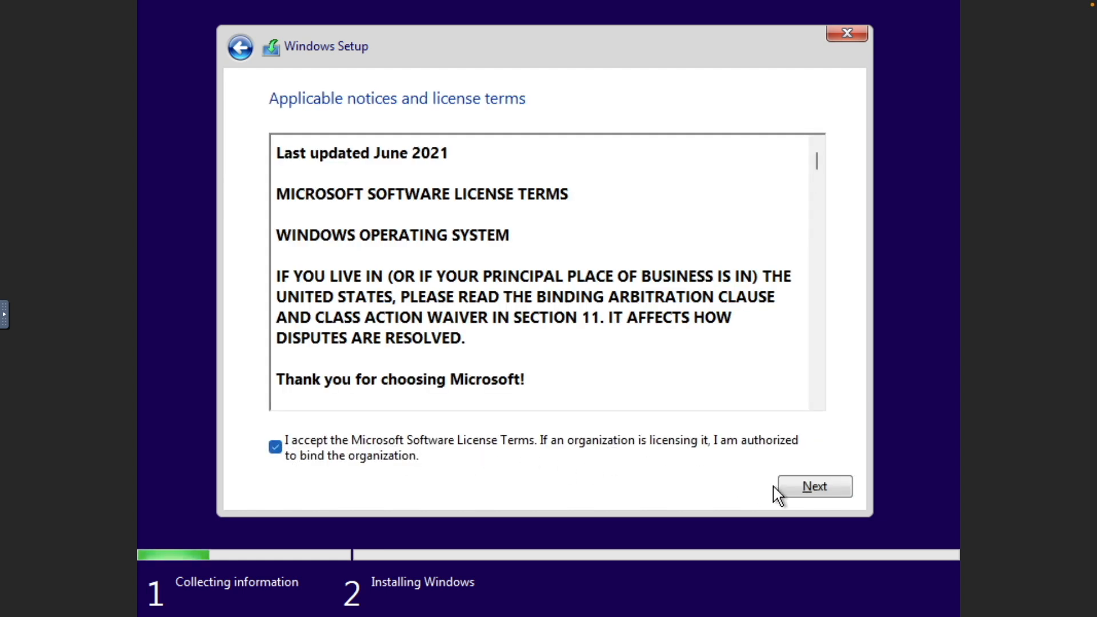
click(814, 487)
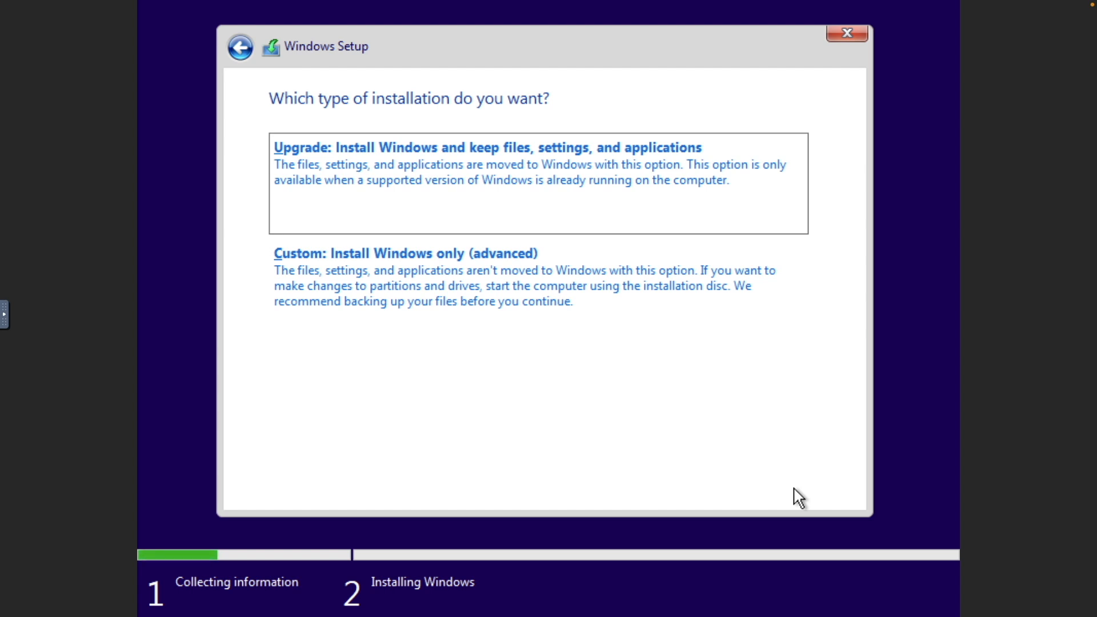
mouse_move(616, 330)
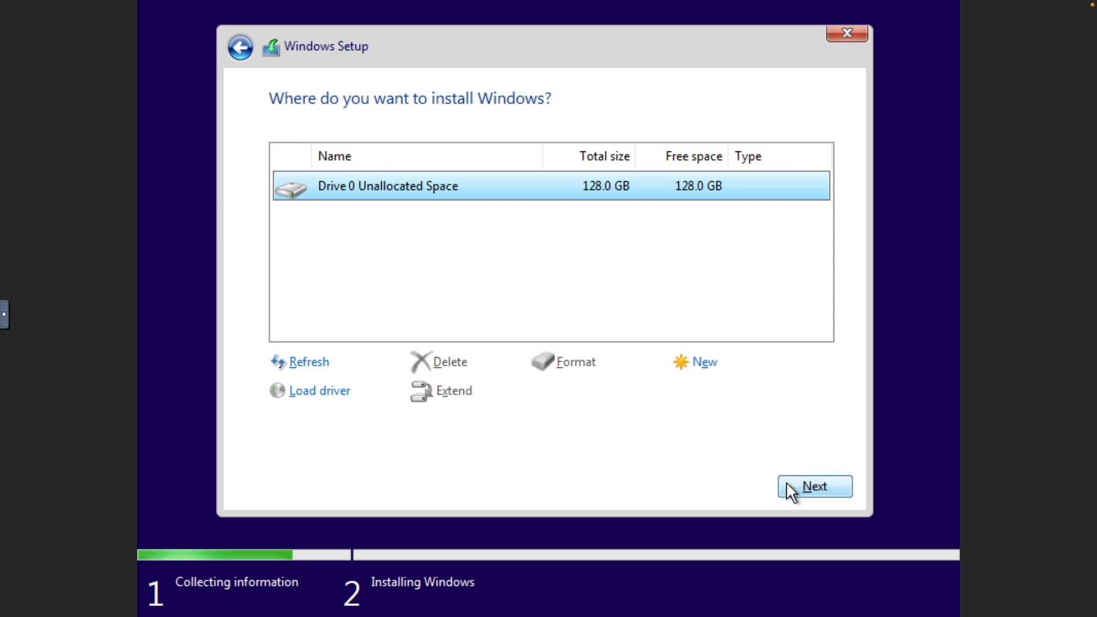
click(815, 487)
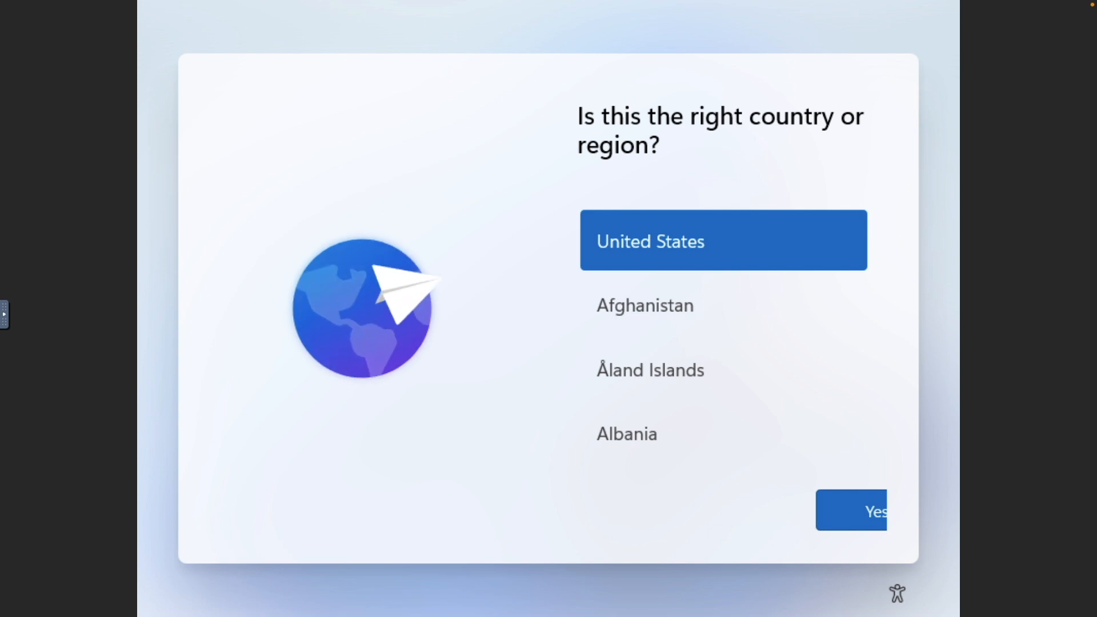
Run oobe\bypassnro from a Shift+F10 prompt, then after reboot release the IP and exit
key(shift+F10)
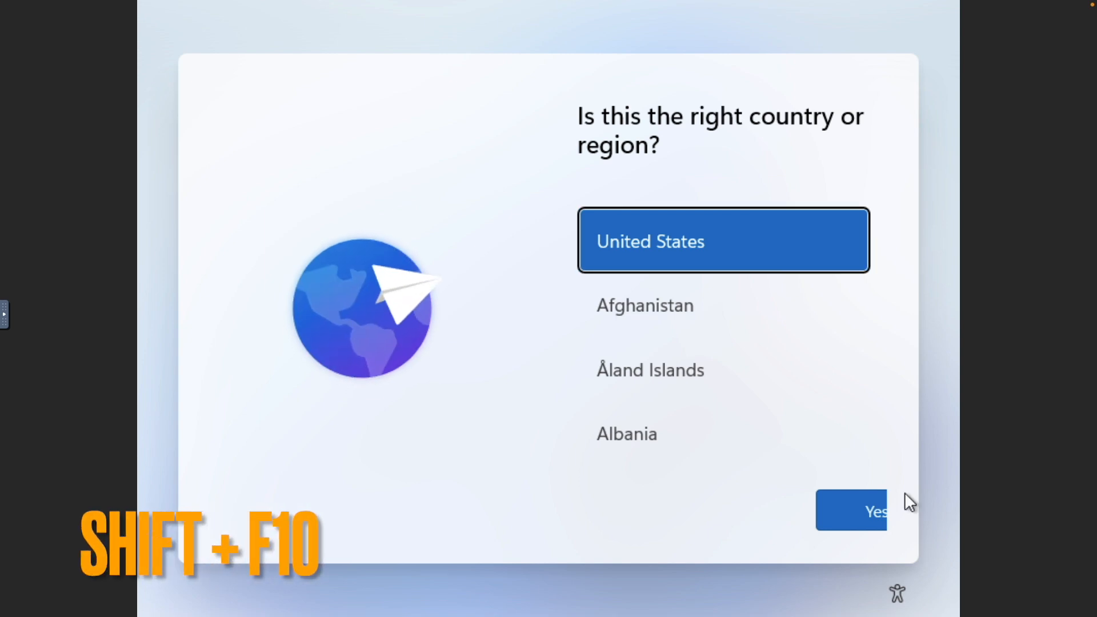
key(shift+f10)
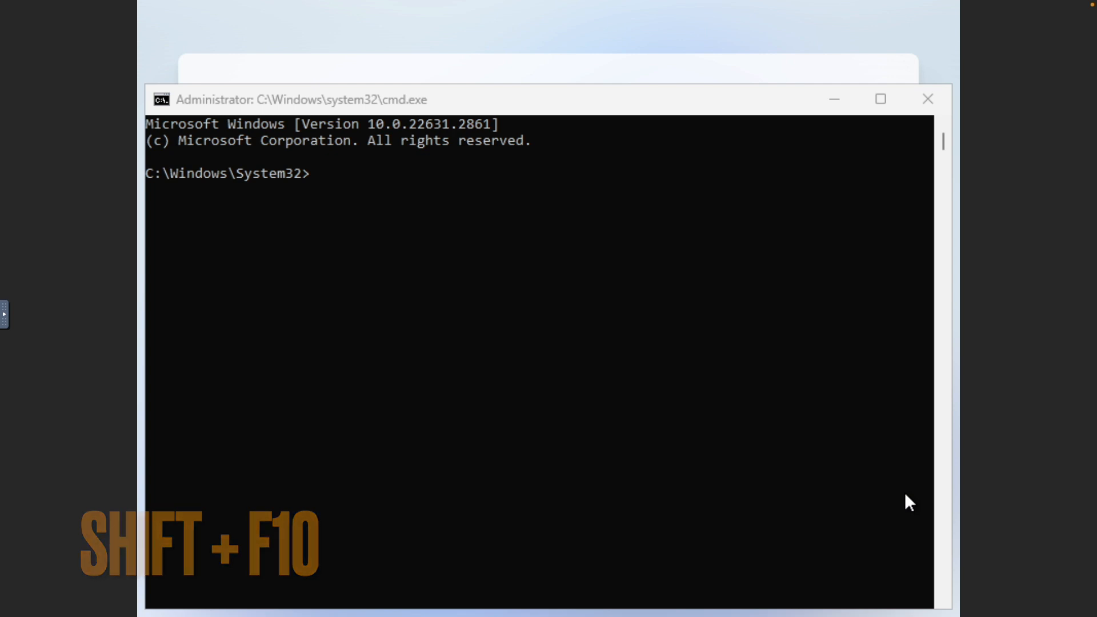
text(oobe\byp)
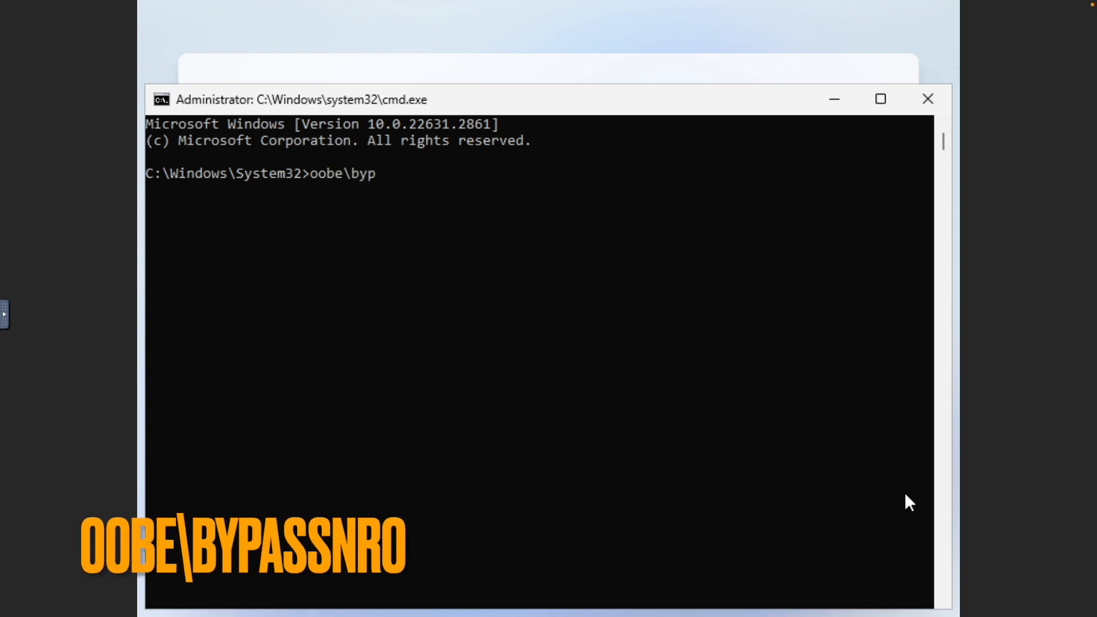
text(assnro)
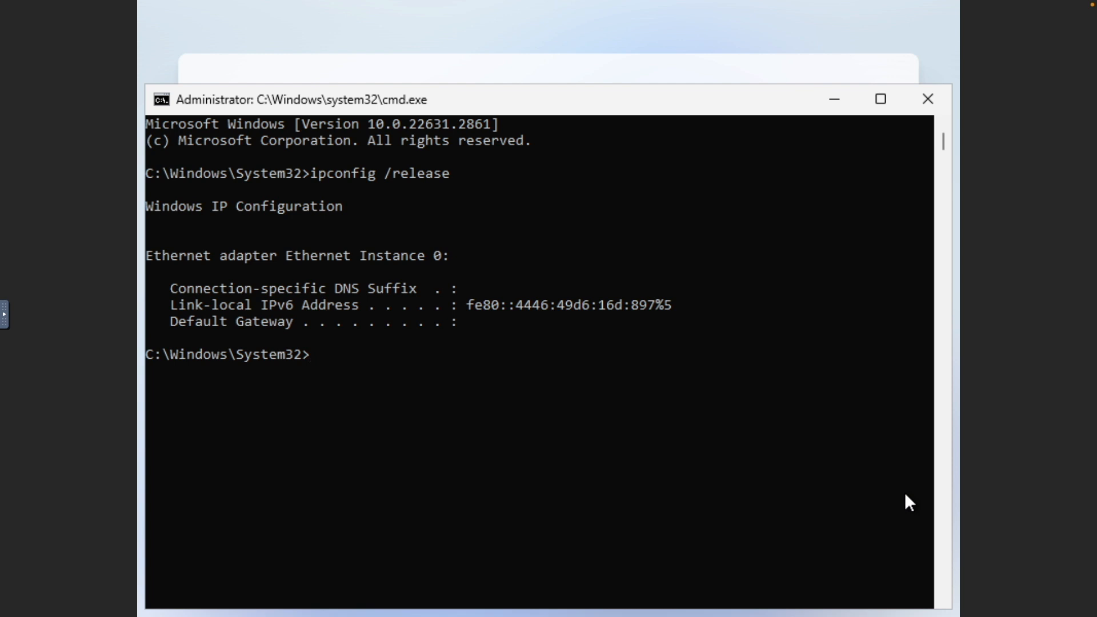
text(exi)
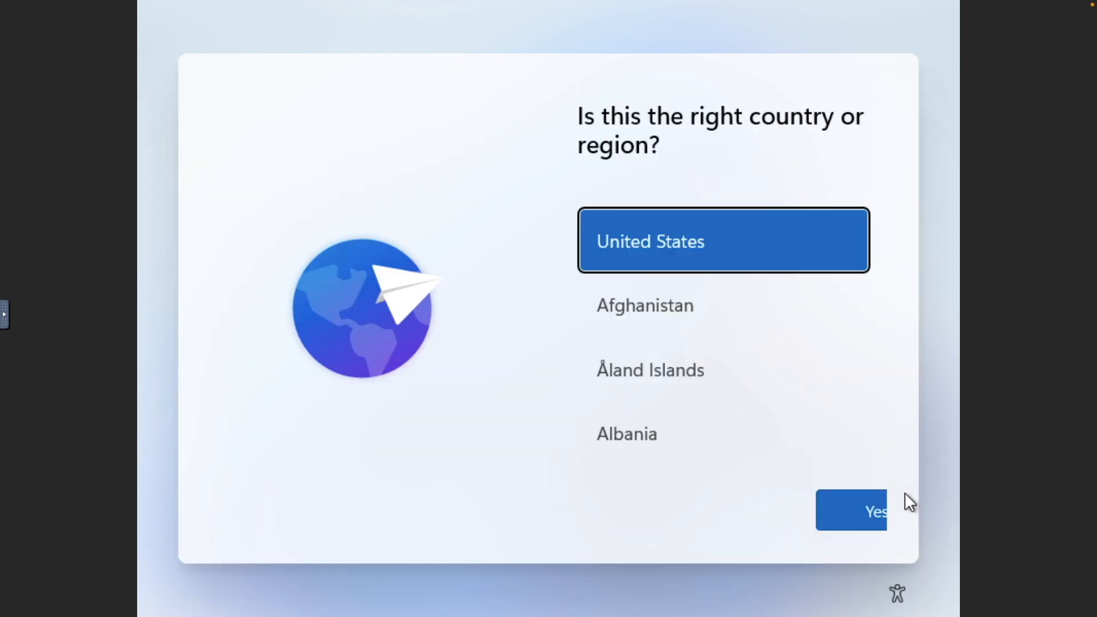
Confirm United States region and US keyboard, skip a second layout, continue with limited offline setup
click(851, 509)
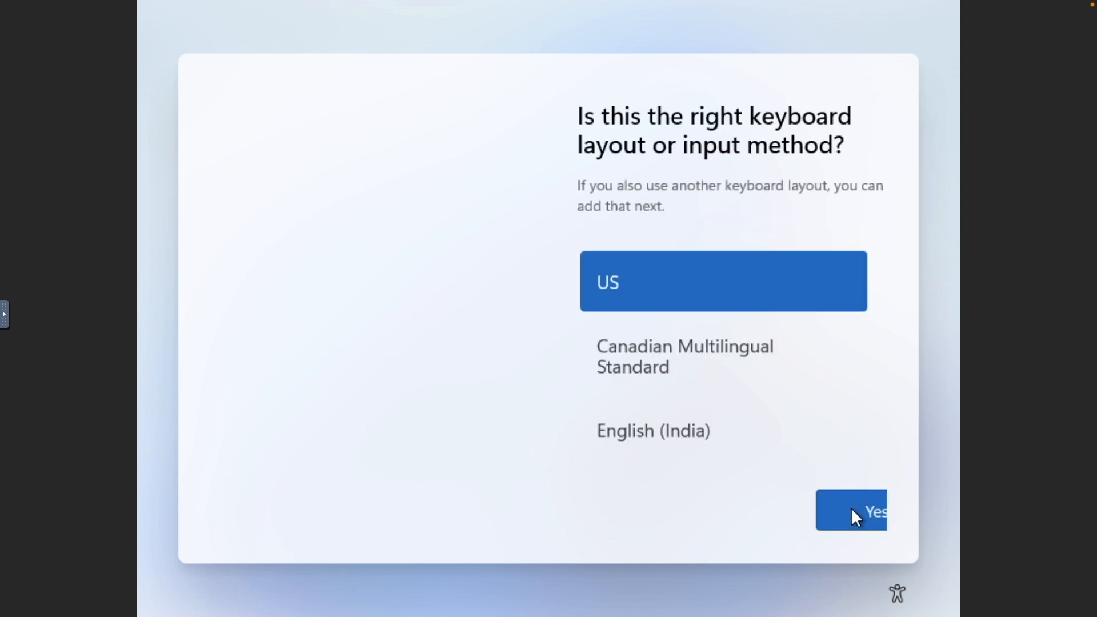
click(851, 510)
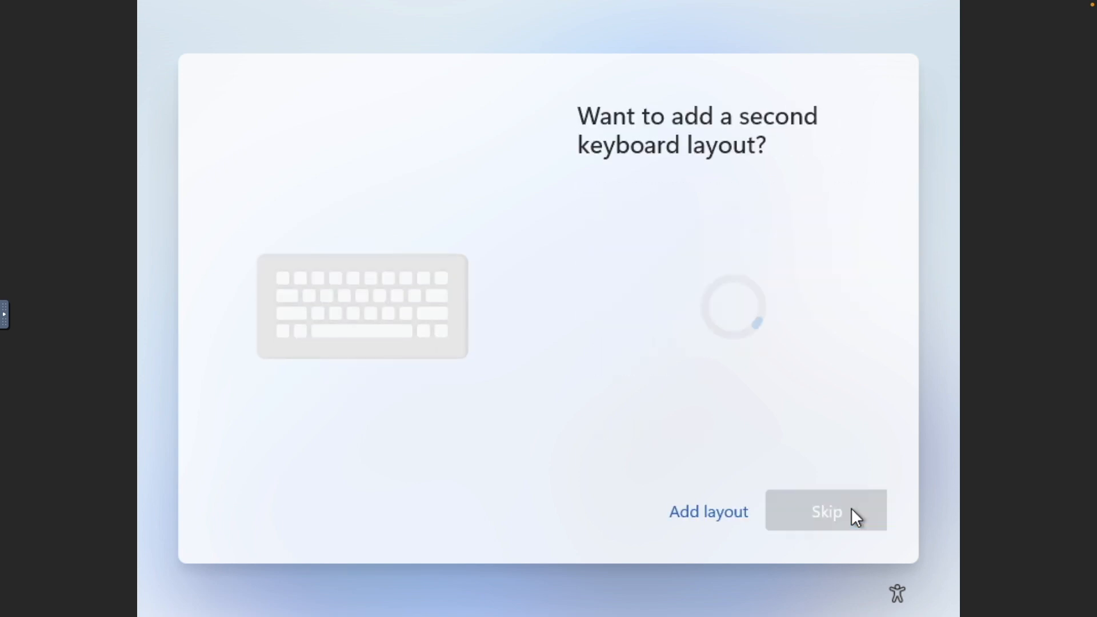
click(826, 511)
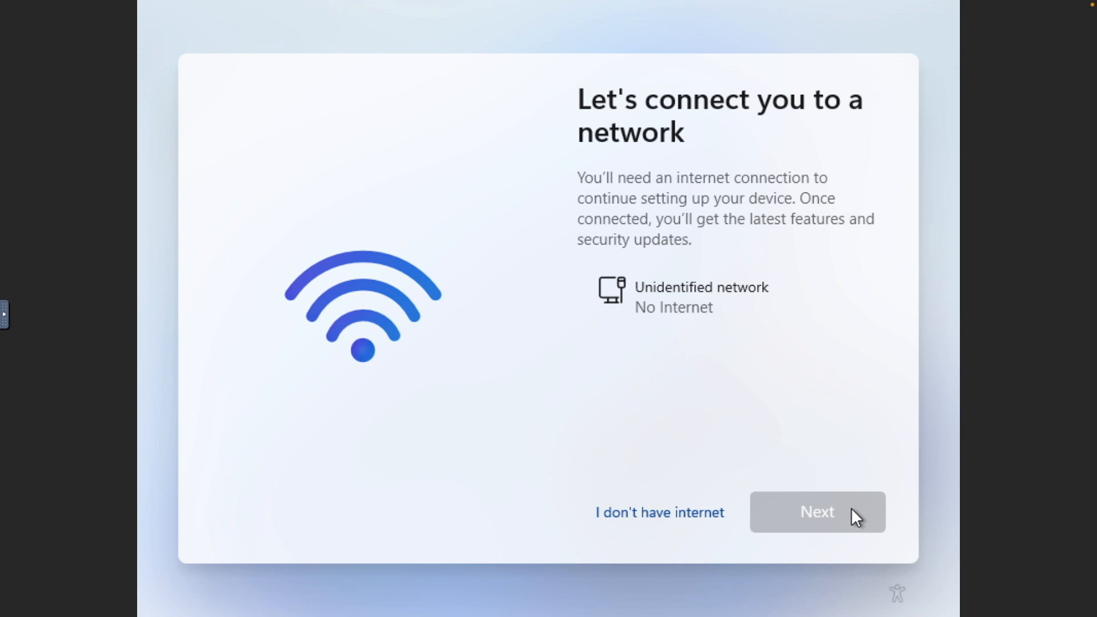
click(658, 512)
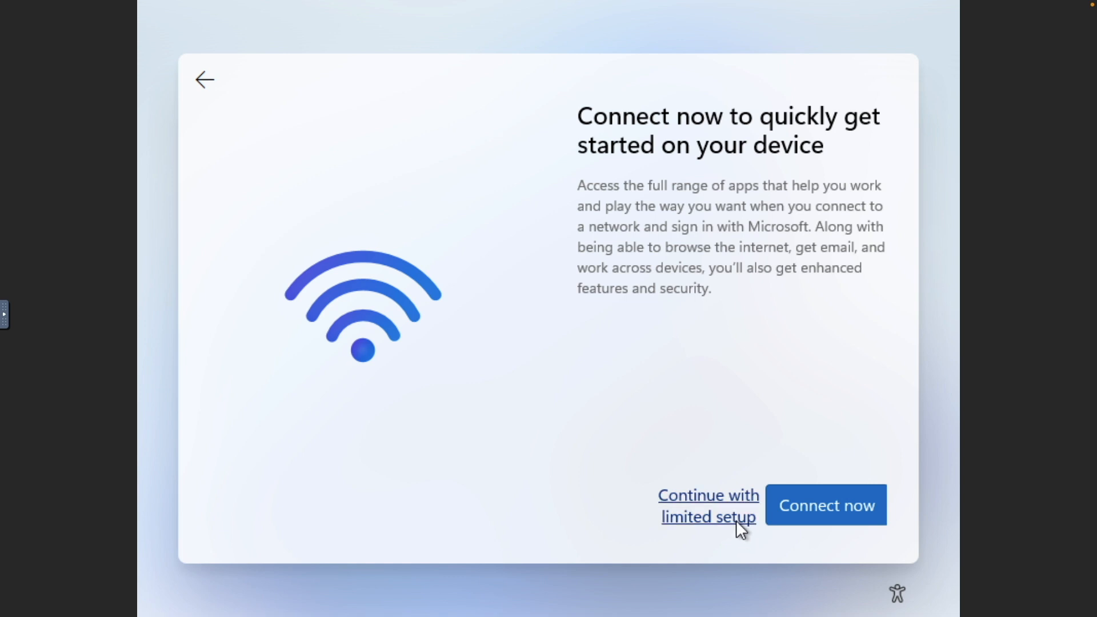
click(707, 505)
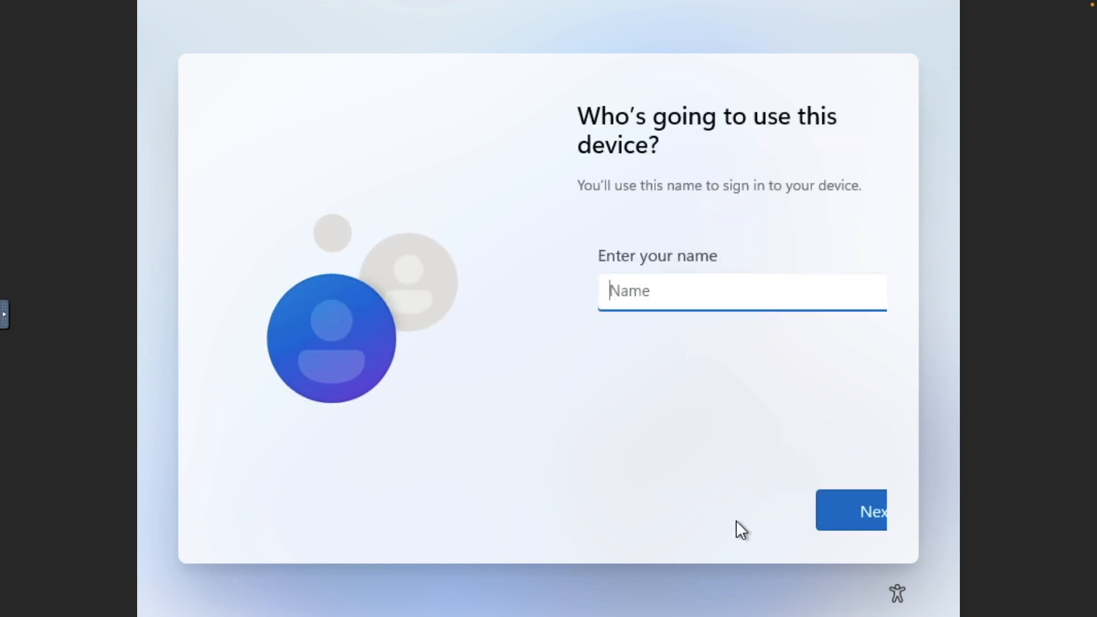
Create the local account with password and security answers, then accept the privacy settings
click(873, 512)
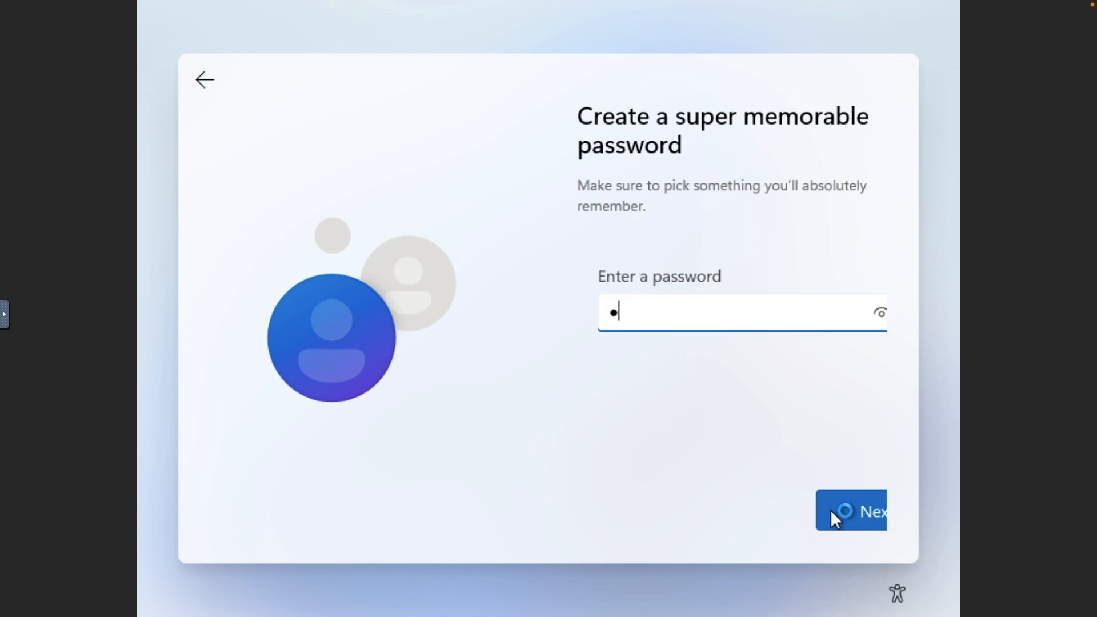
click(850, 510)
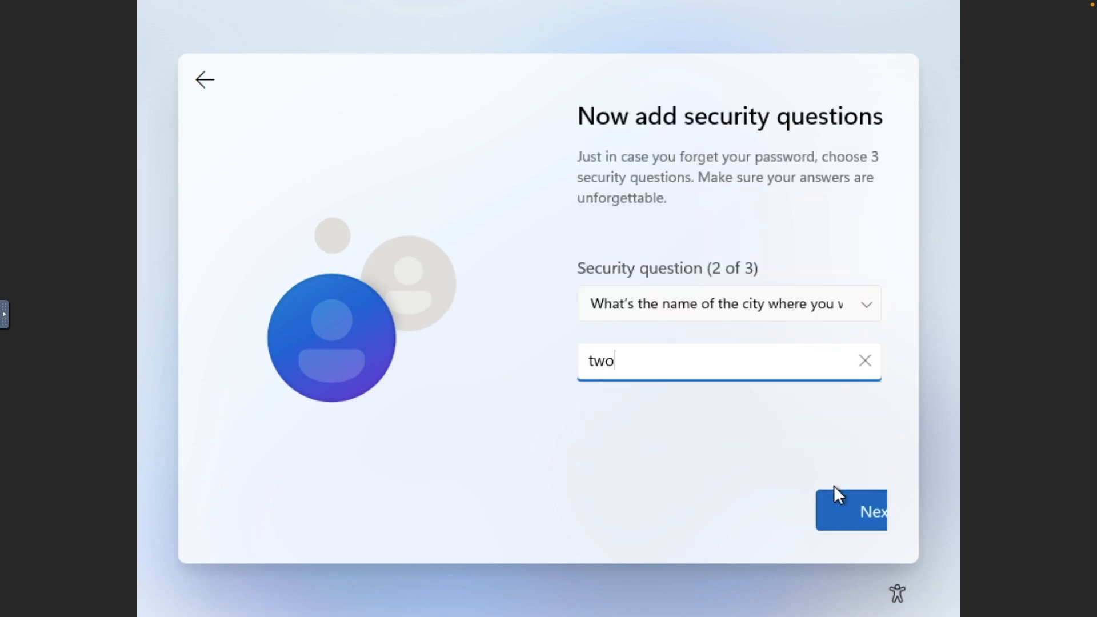
click(851, 510)
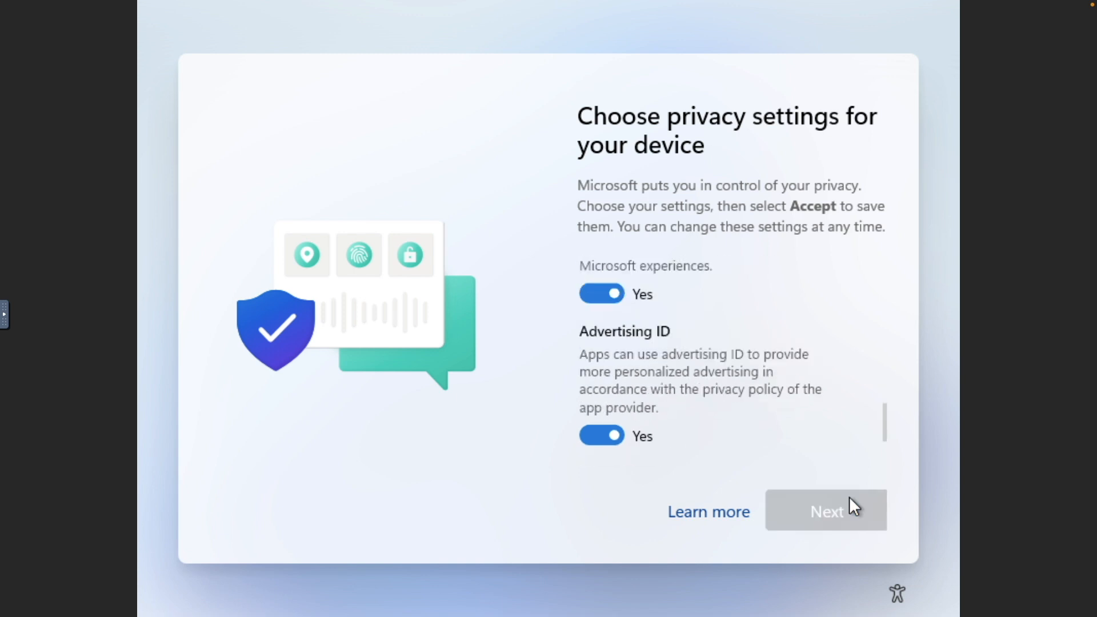
click(826, 511)
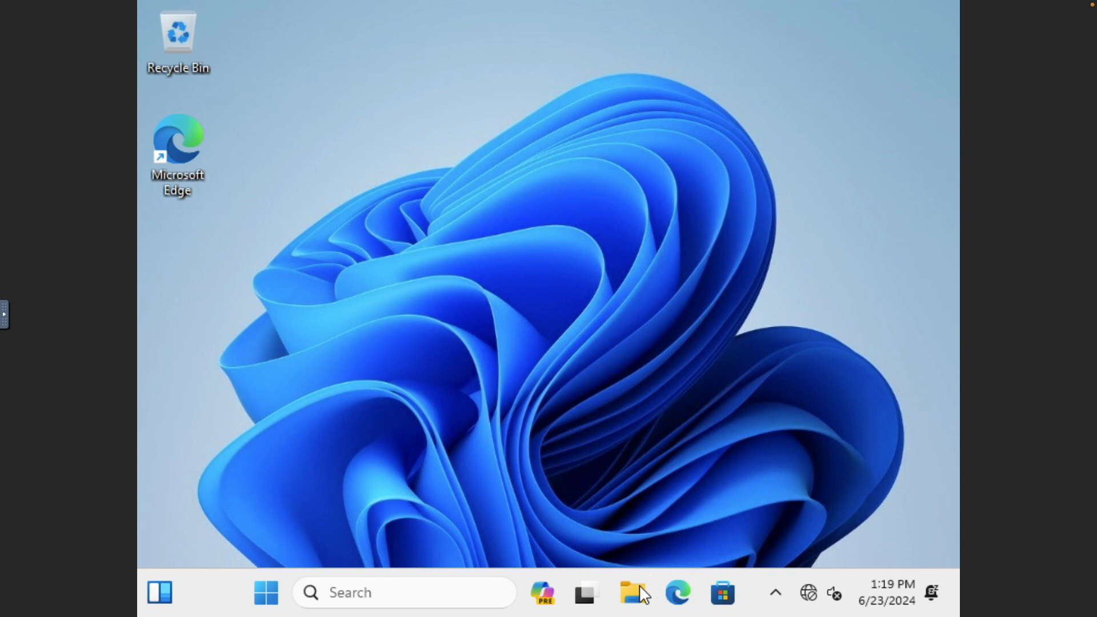
Install the Synology Guest Tool from the SYNOLOGY_VMMTOOL CD drive (E:) in File Explorer
click(633, 593)
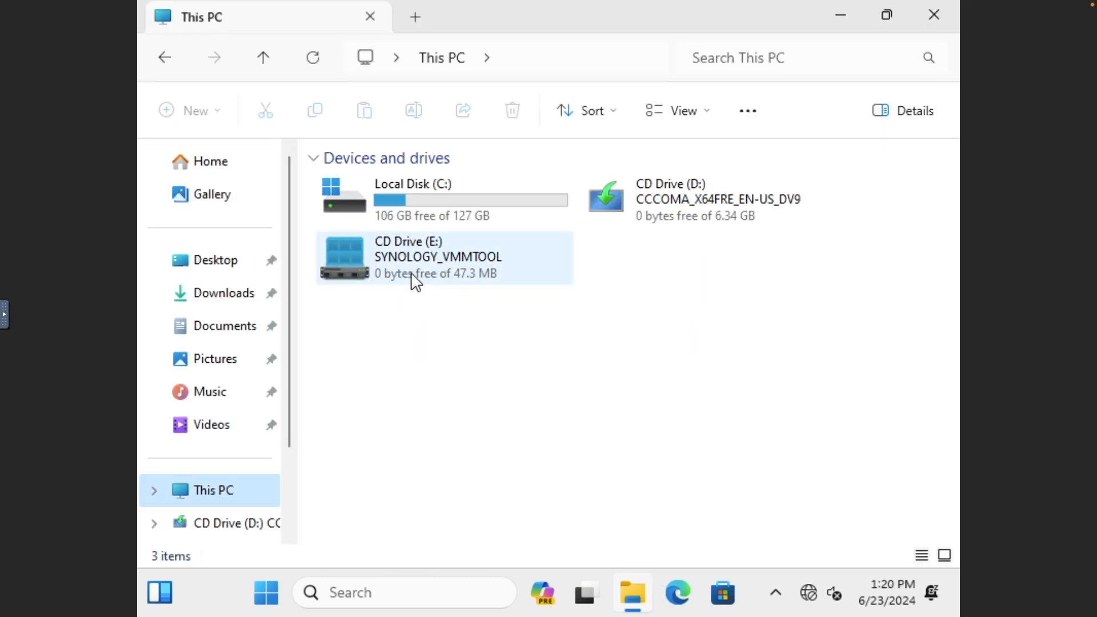
double_click(409, 257)
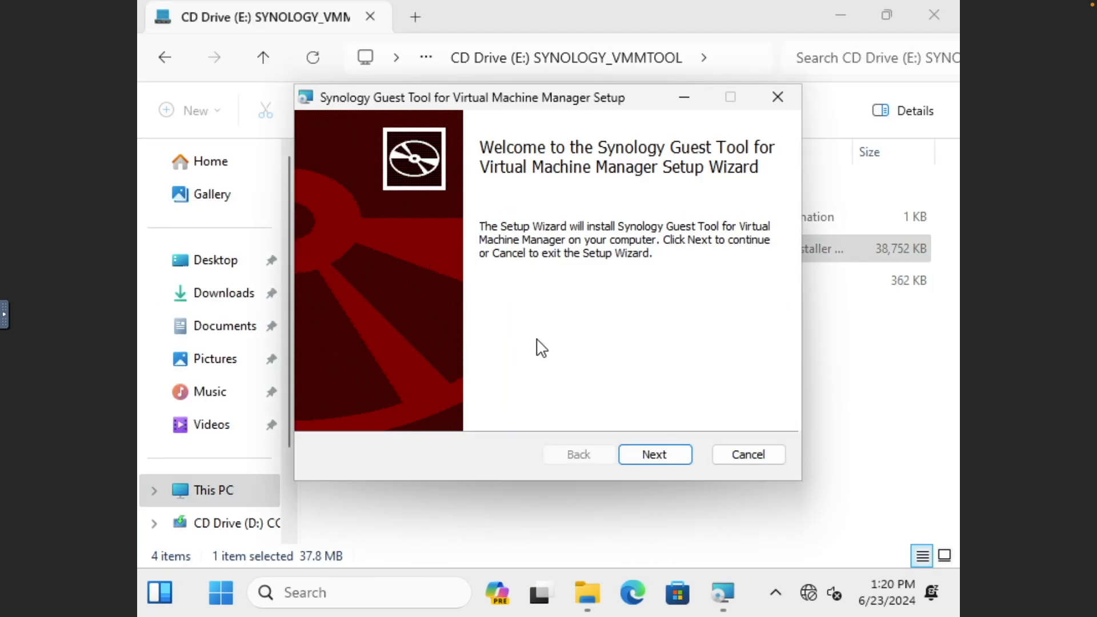
click(653, 454)
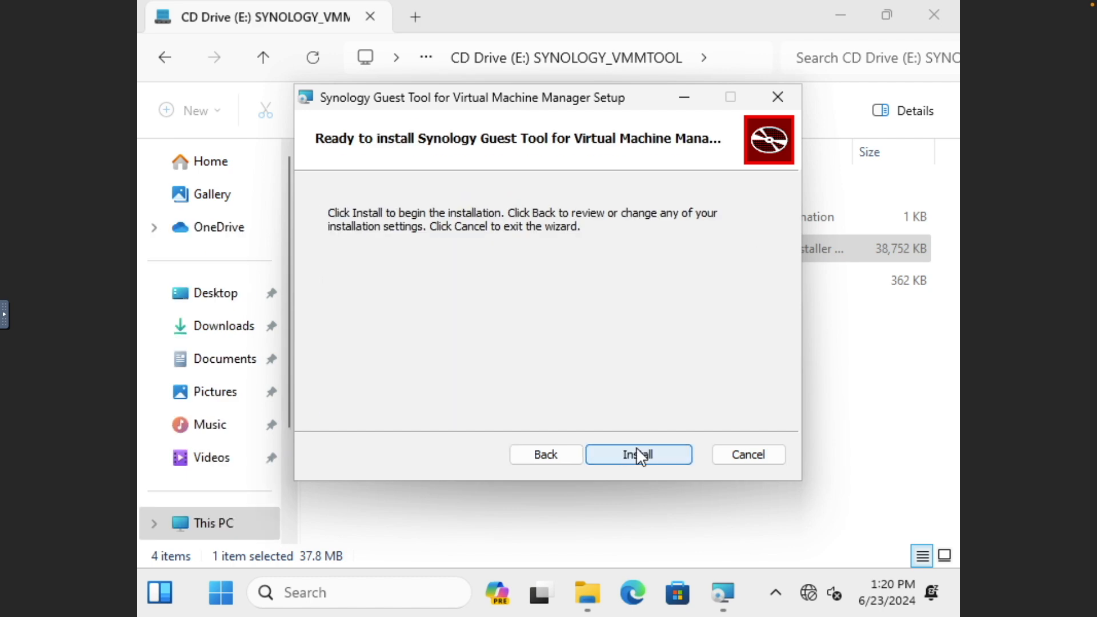
click(638, 454)
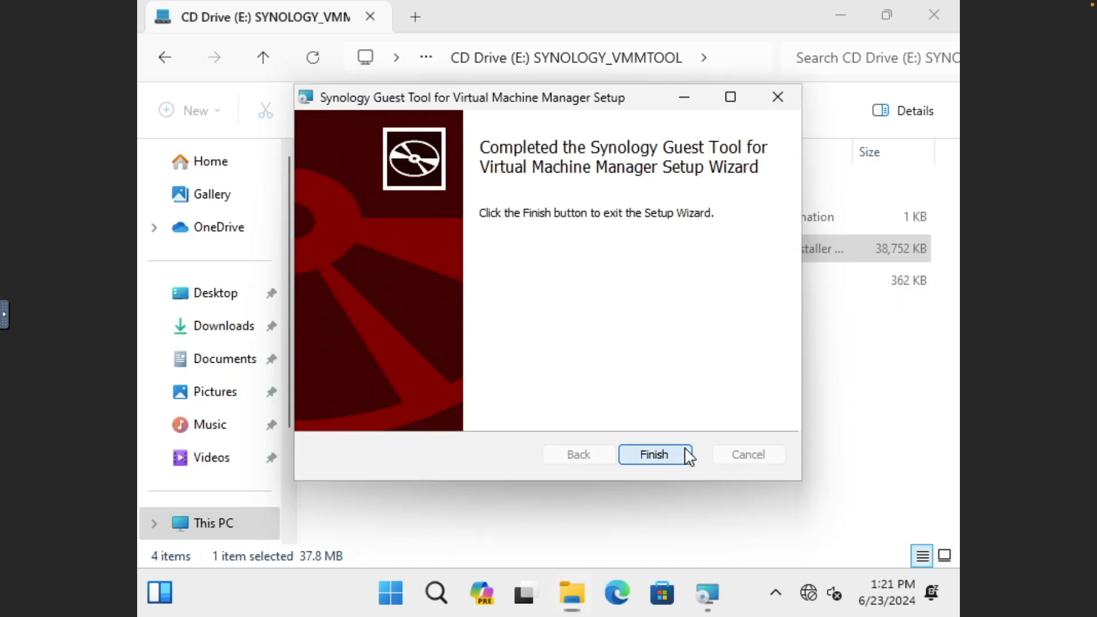
click(654, 454)
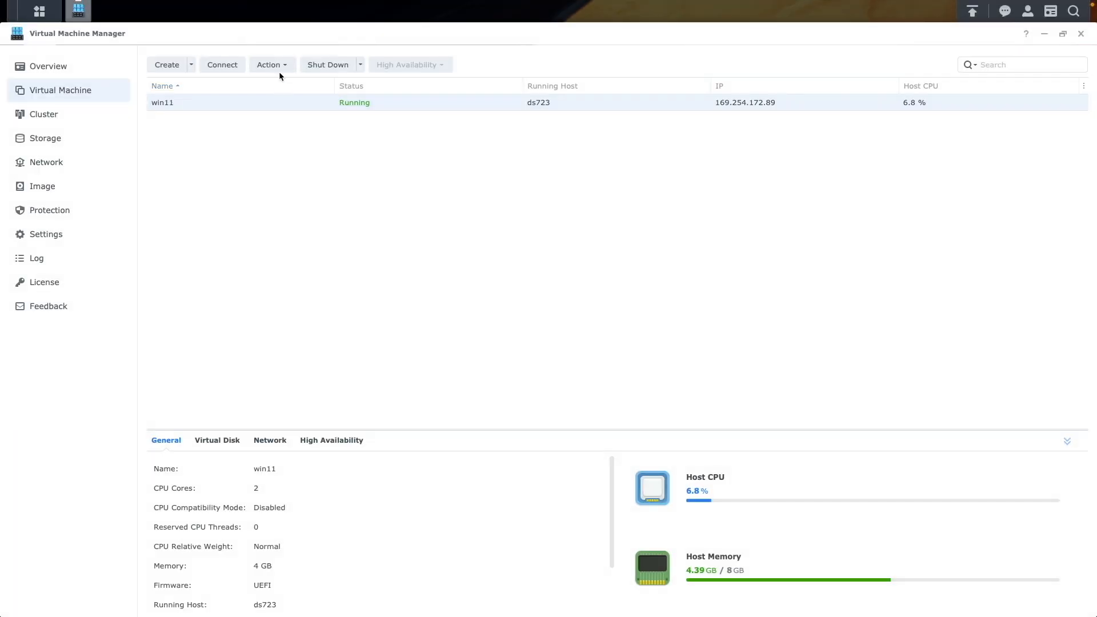
Edit win11 and set Additional ISO file to Unmounted under Others, then save
click(269, 64)
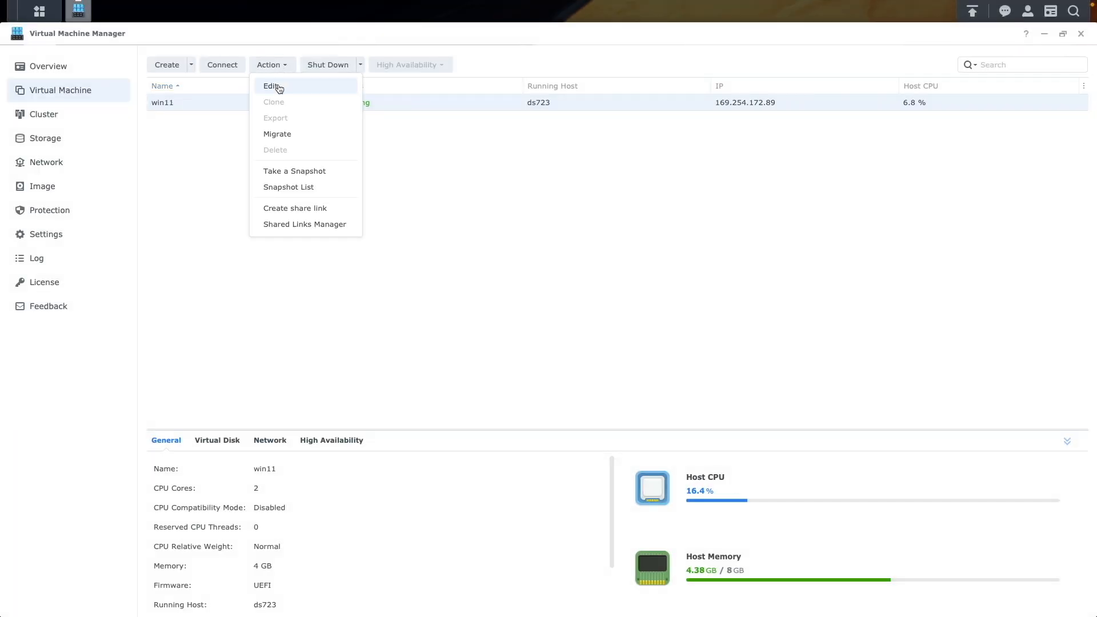
click(272, 86)
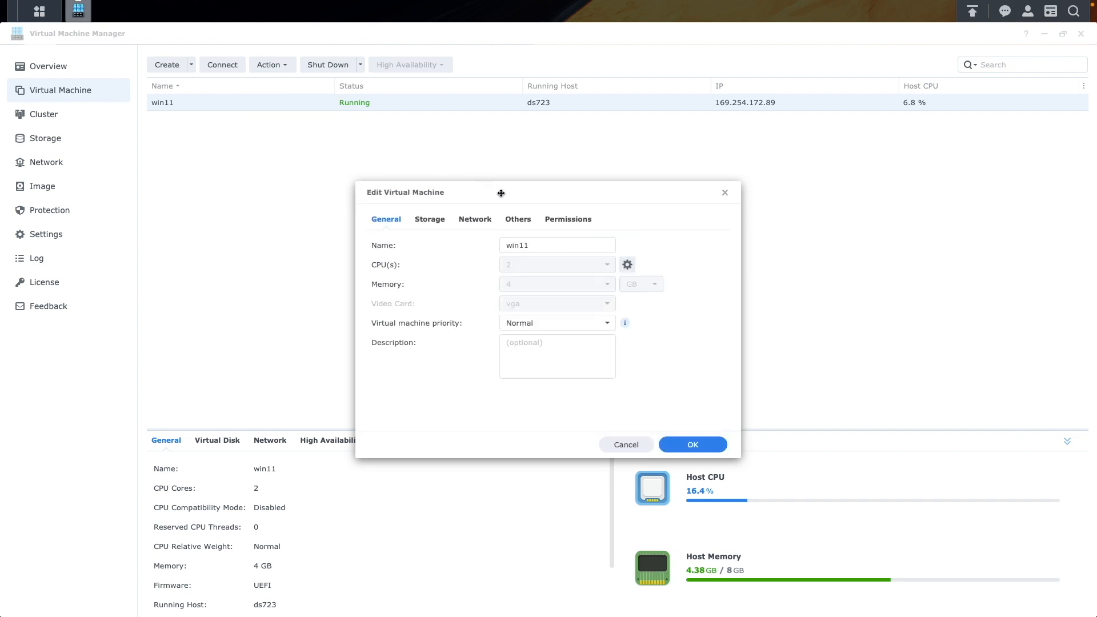
click(516, 220)
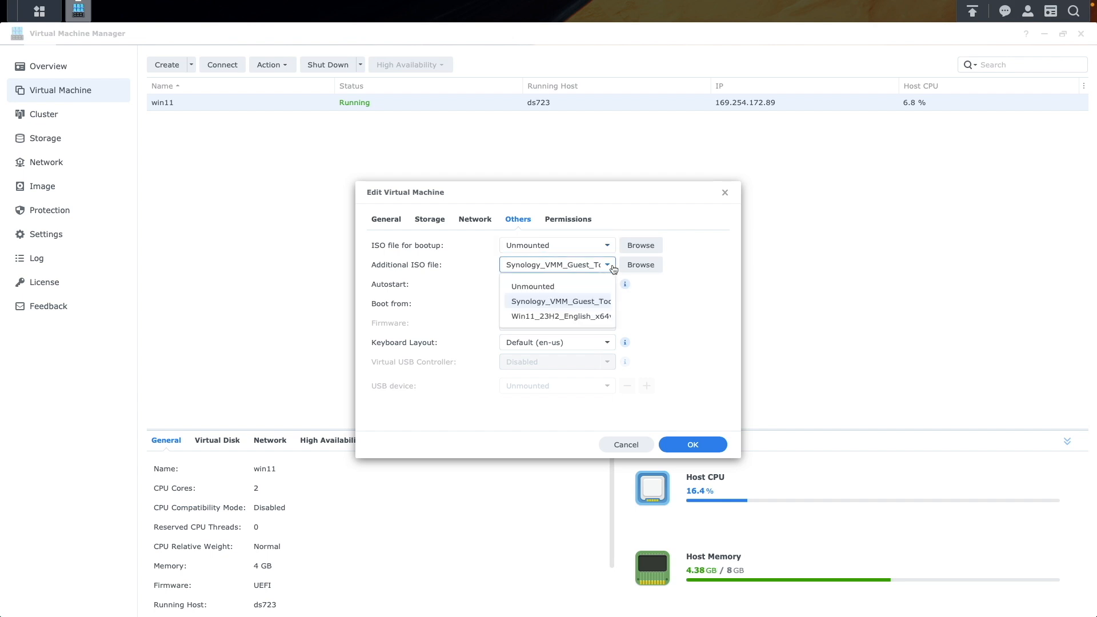
click(533, 285)
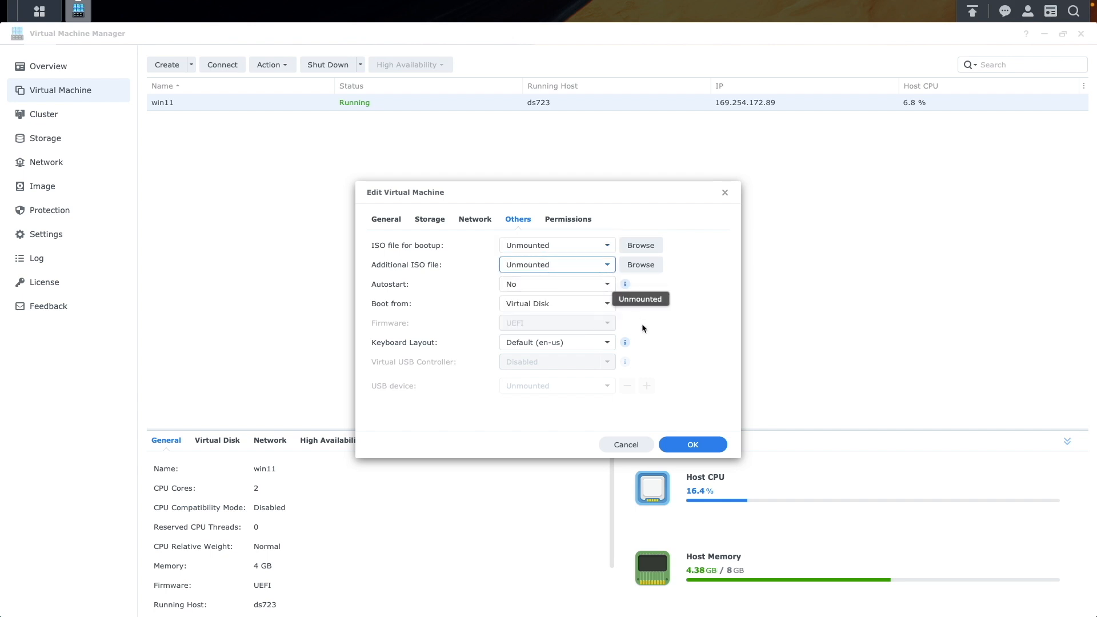
click(692, 445)
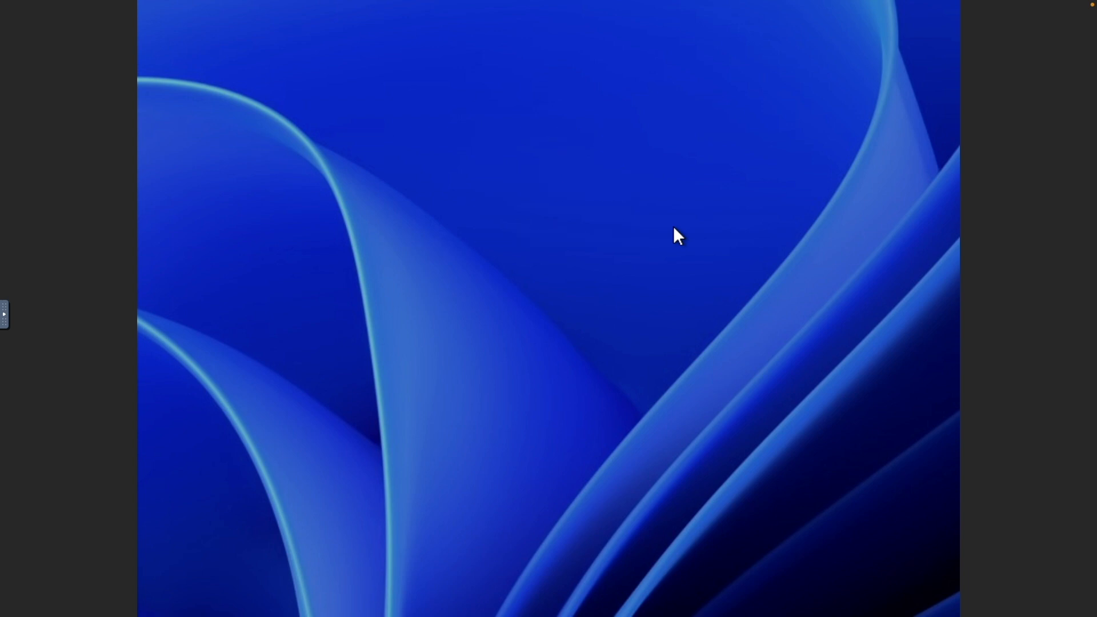
Sign in to Windows, browse Network in File Explorer and allow network discovery
text(password)
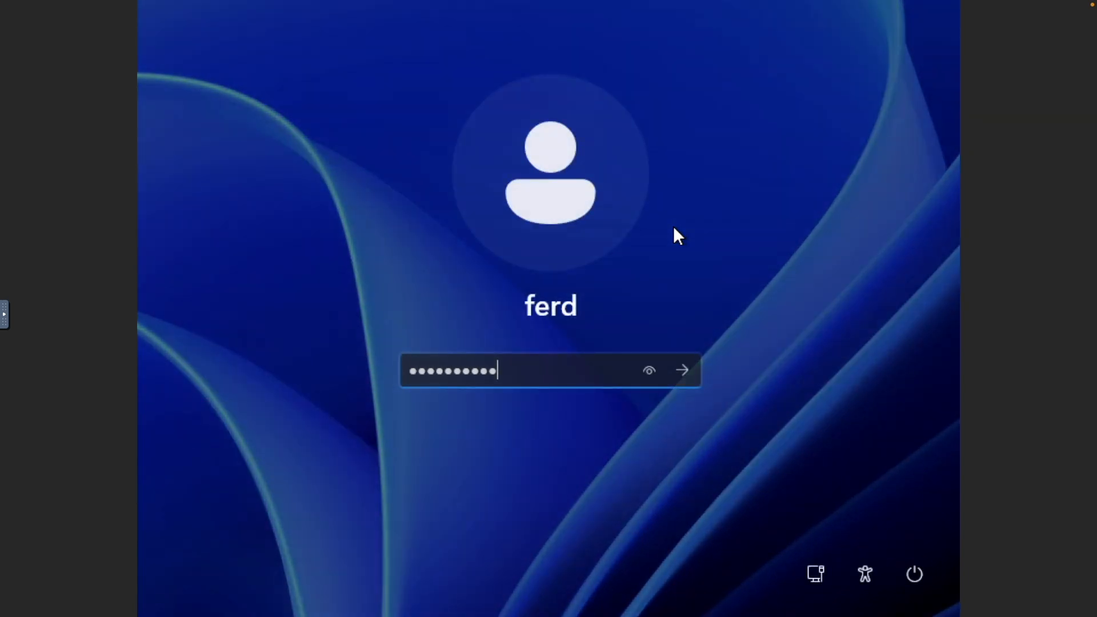
click(681, 370)
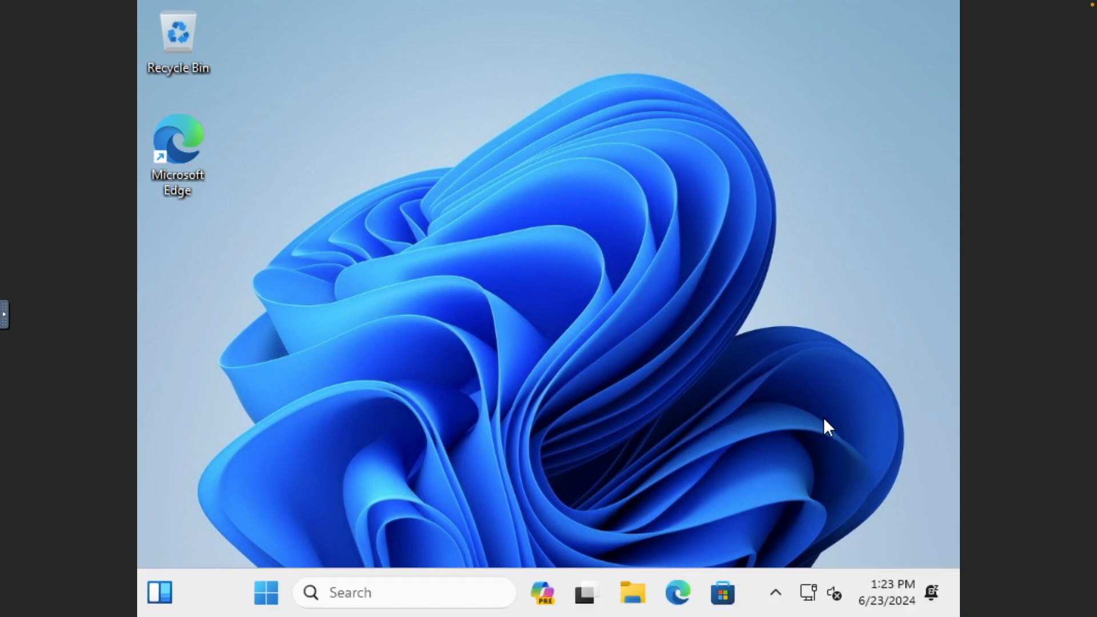
mouse_move(632, 593)
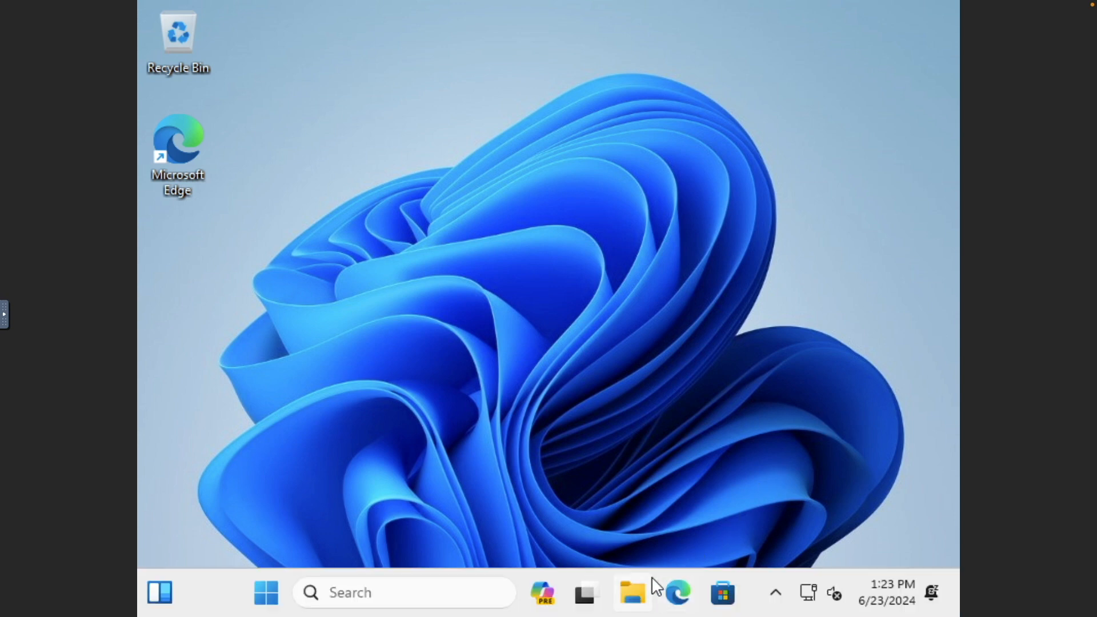
click(631, 593)
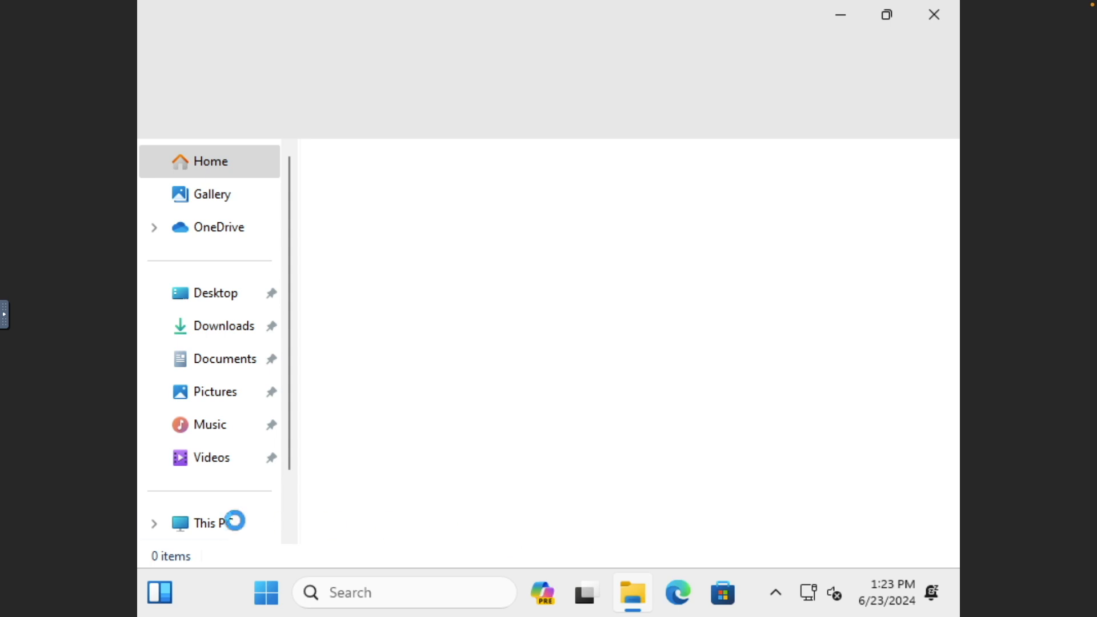
click(216, 513)
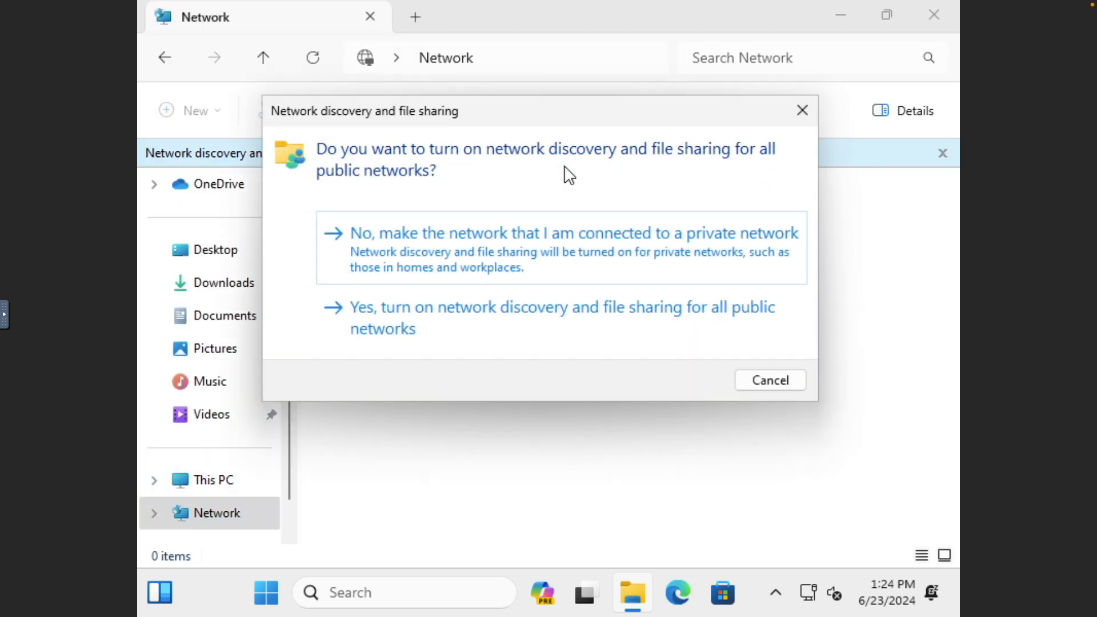
click(770, 379)
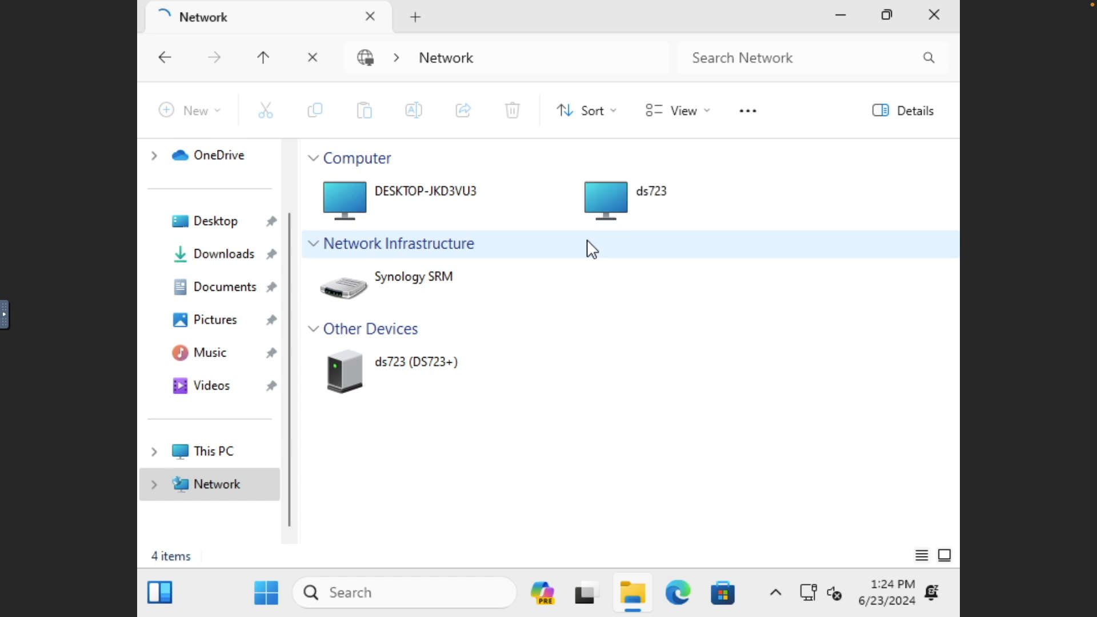
Open the ds723 NAS with NAS credentials to reach its uploads share
click(606, 200)
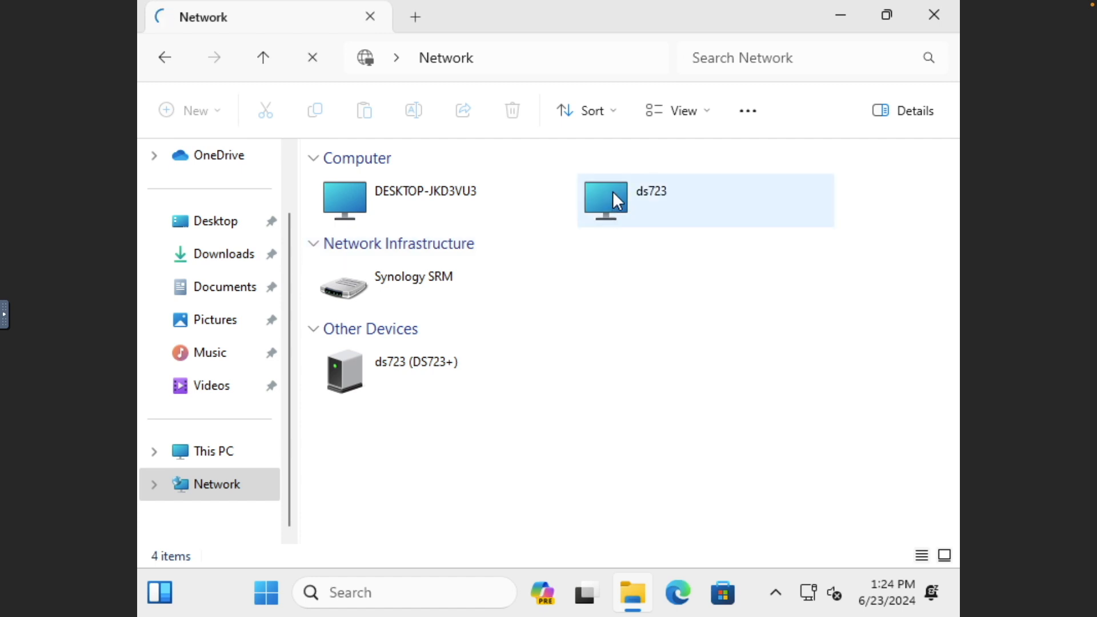
double_click(604, 202)
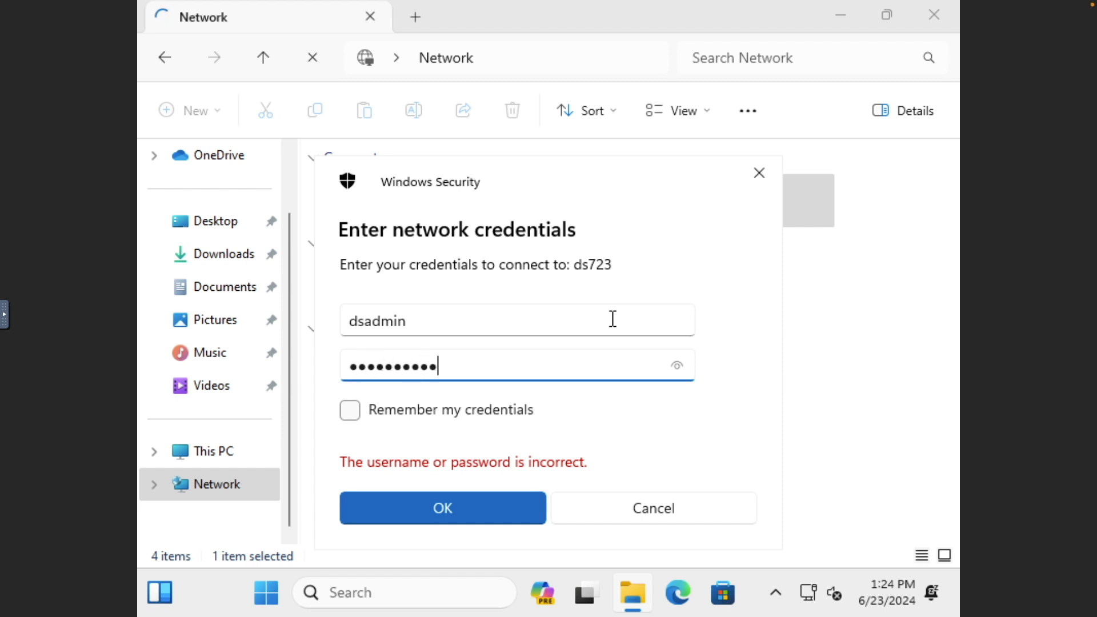
click(441, 508)
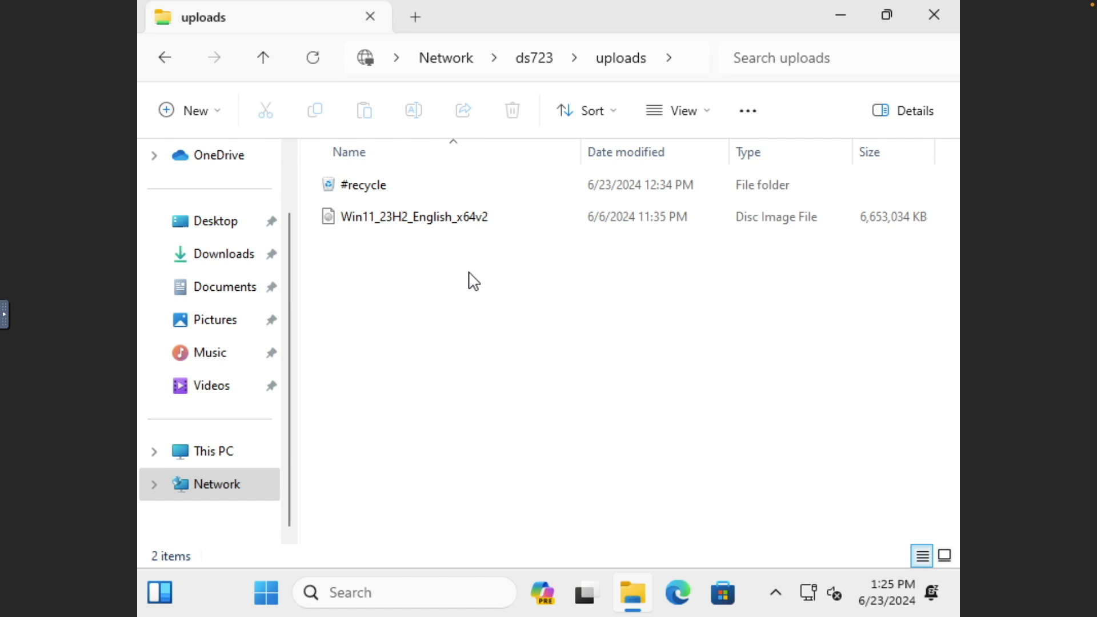
Restart into UEFI, choose a higher OVMF console resolution, commit, then restart Windows
click(265, 594)
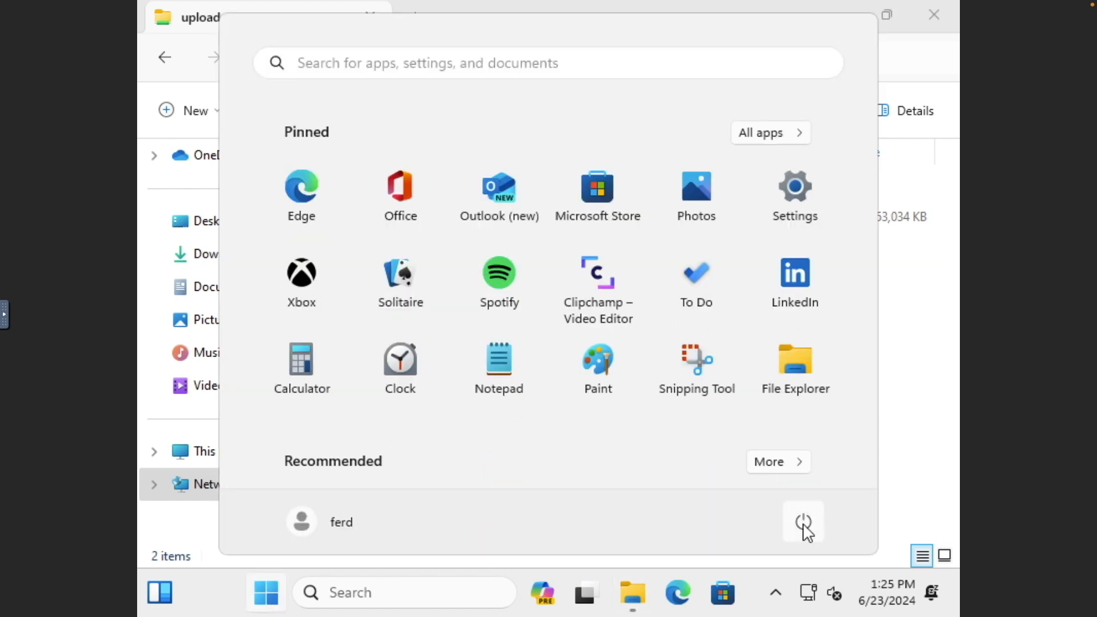
click(803, 522)
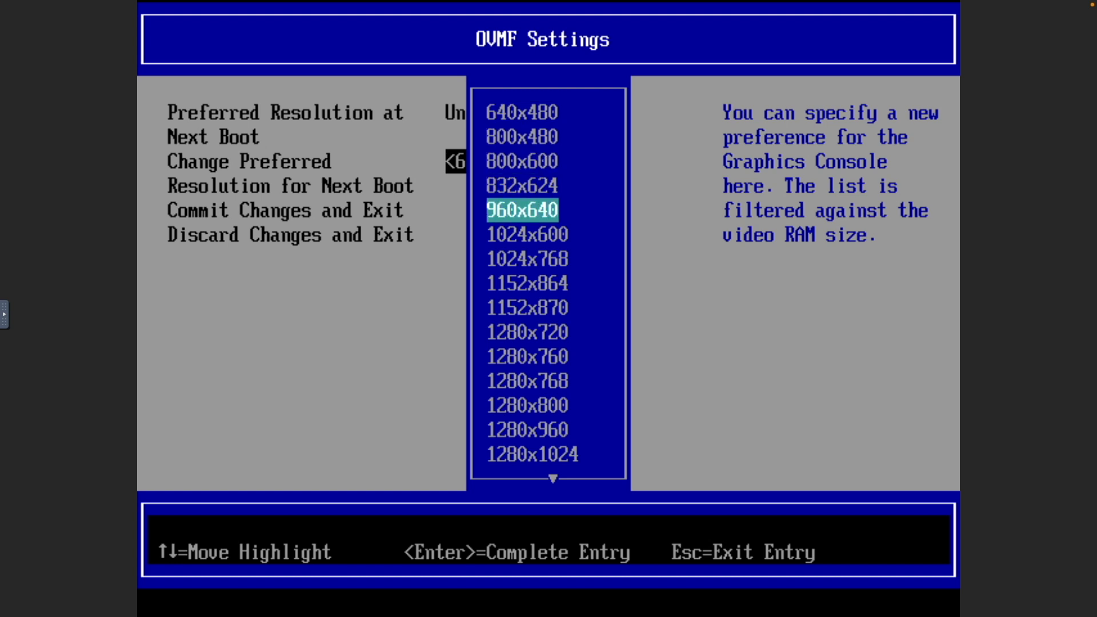
scroll(down, 3)
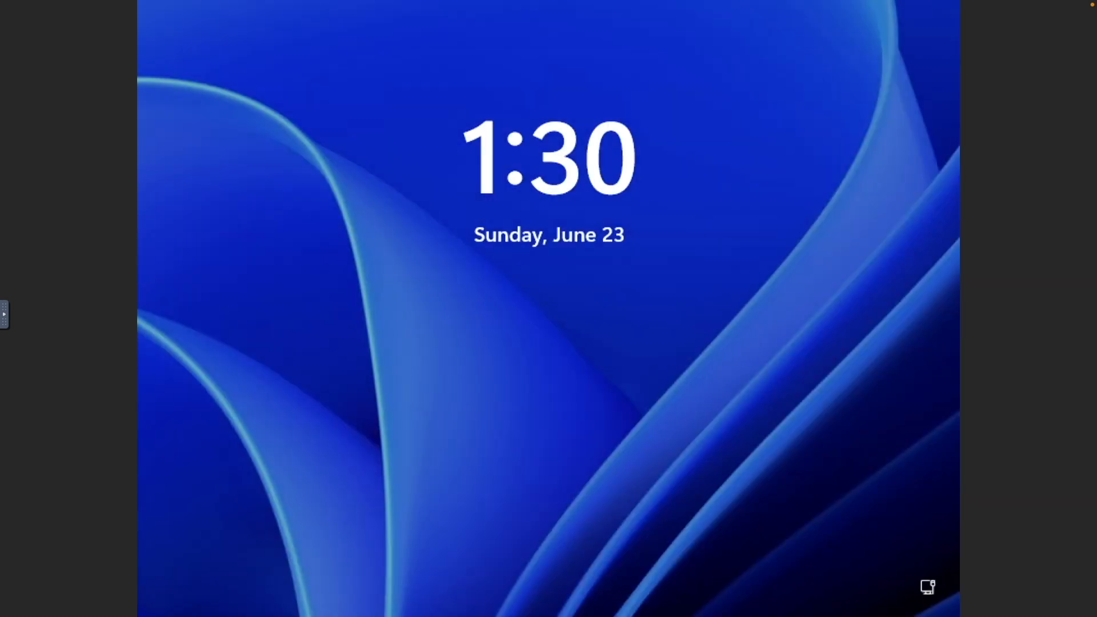
click(915, 574)
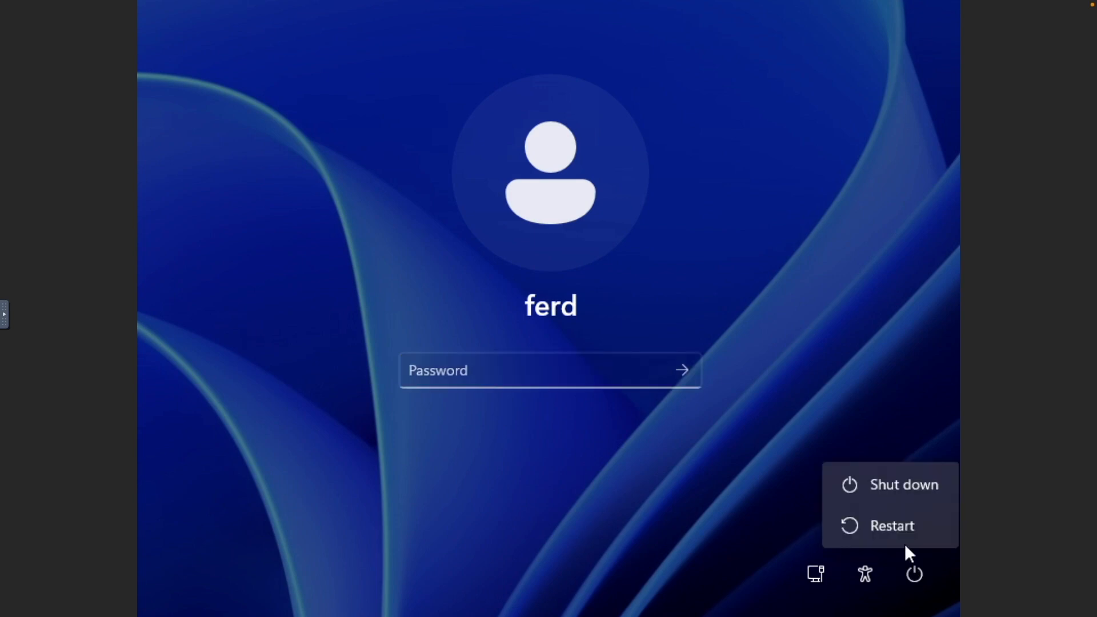
click(891, 526)
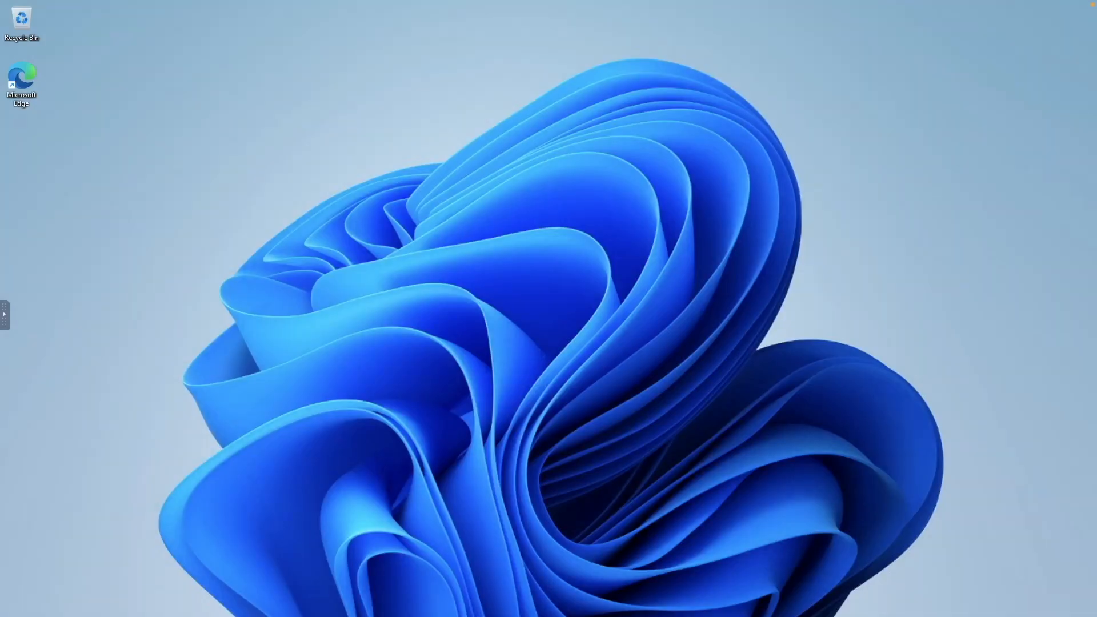
Switch Remote Desktop on in Settings > System and confirm, then view Network & internet
click(420, 603)
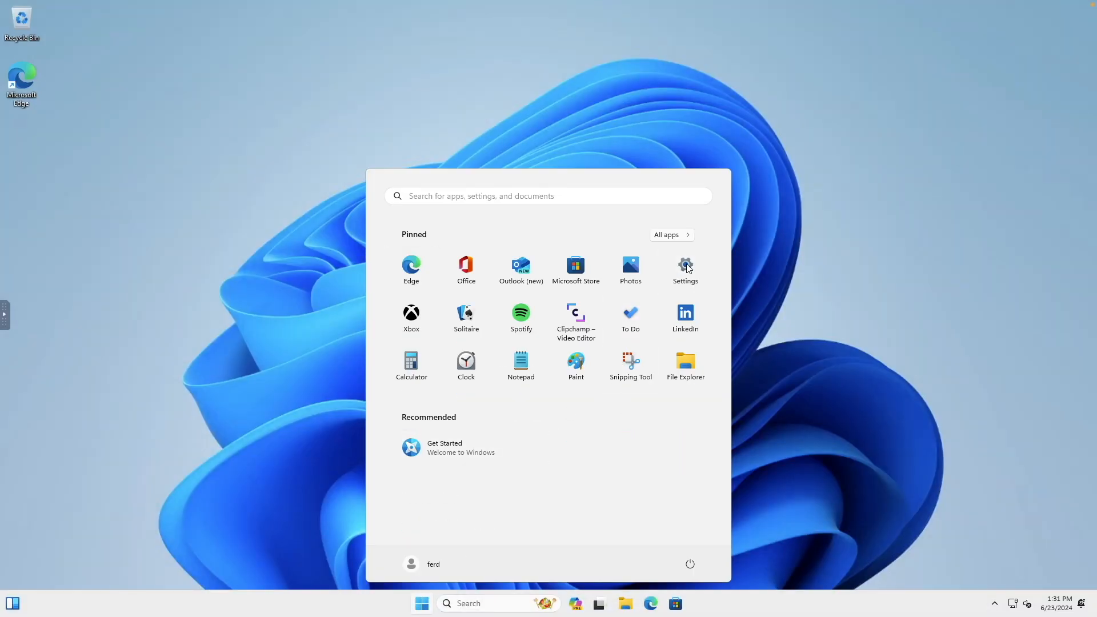
click(685, 270)
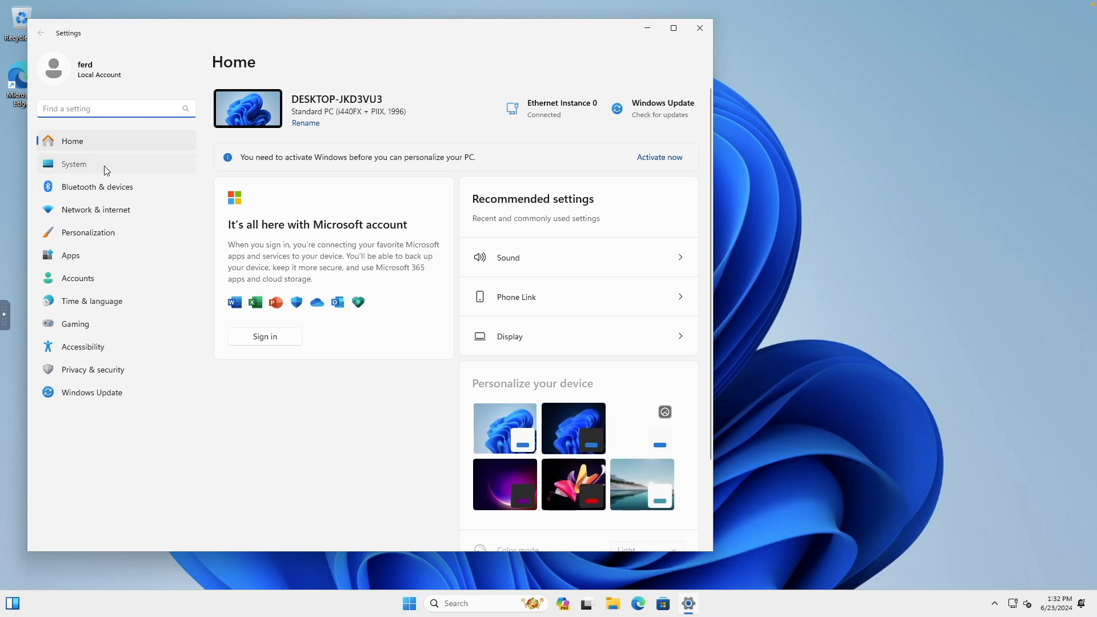
click(73, 164)
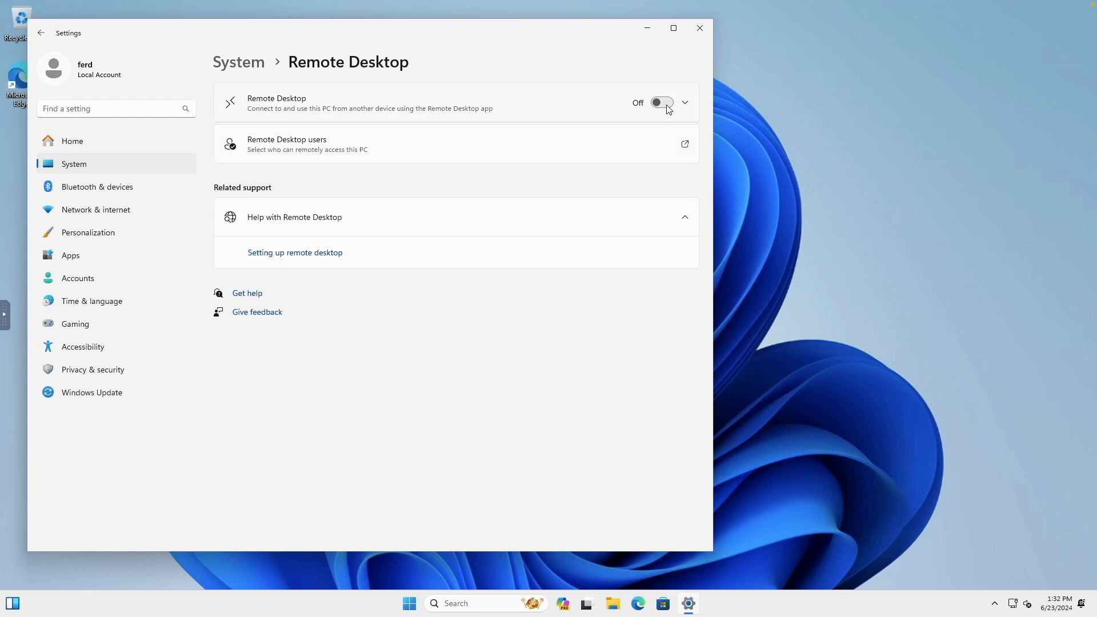
click(659, 102)
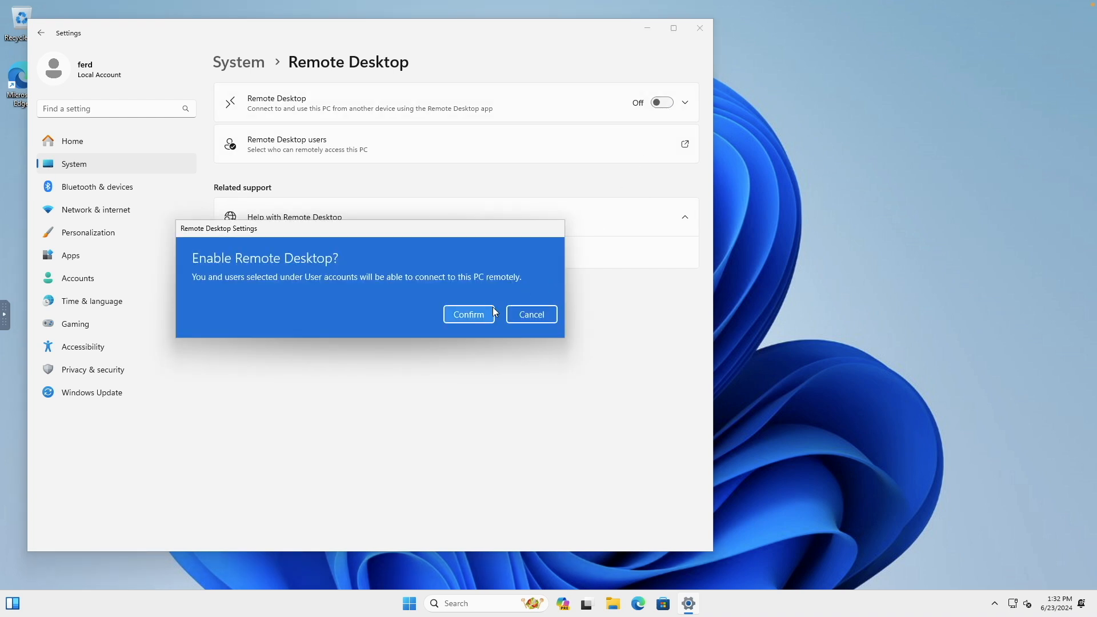
click(468, 313)
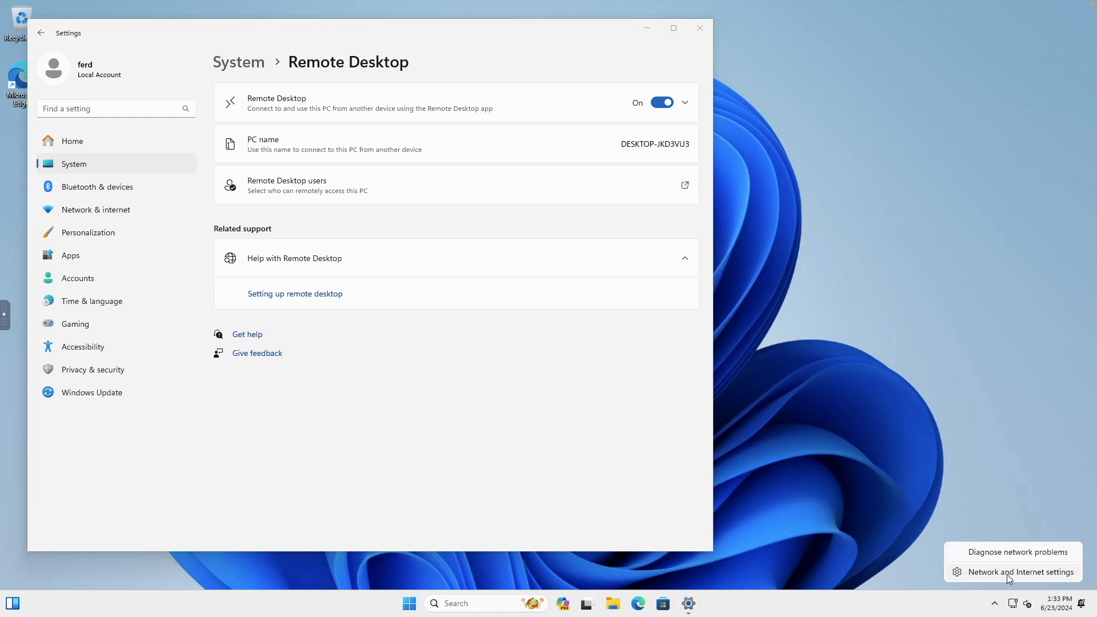
click(1020, 571)
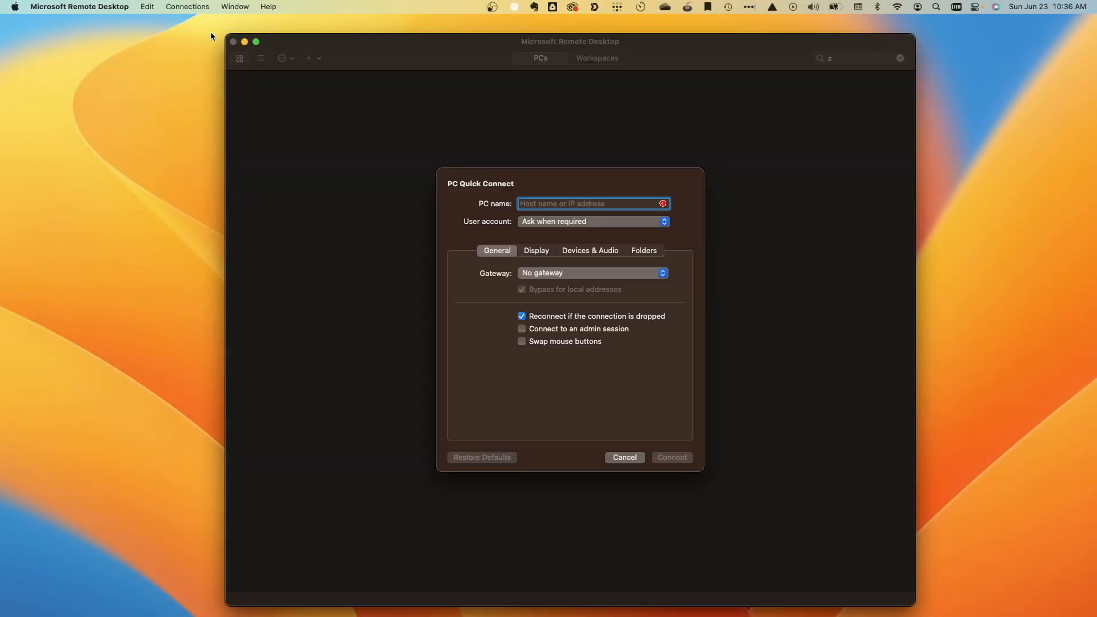
Connect Microsoft Remote Desktop to the VM's 192.168.7.x address and reach the user account prompt
text(192.168.7)
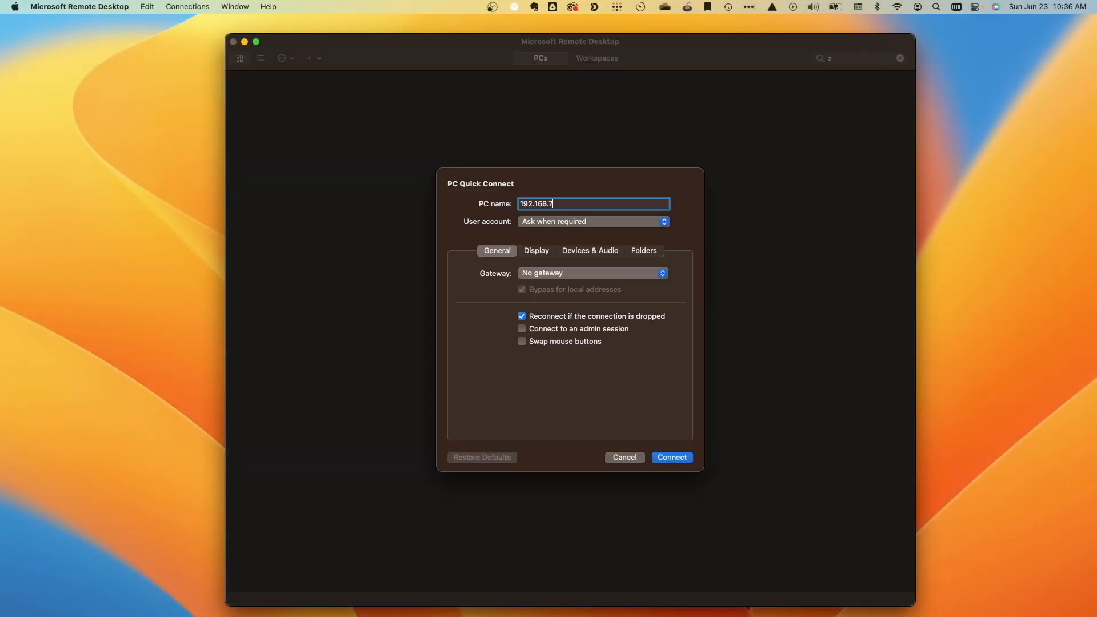
click(671, 457)
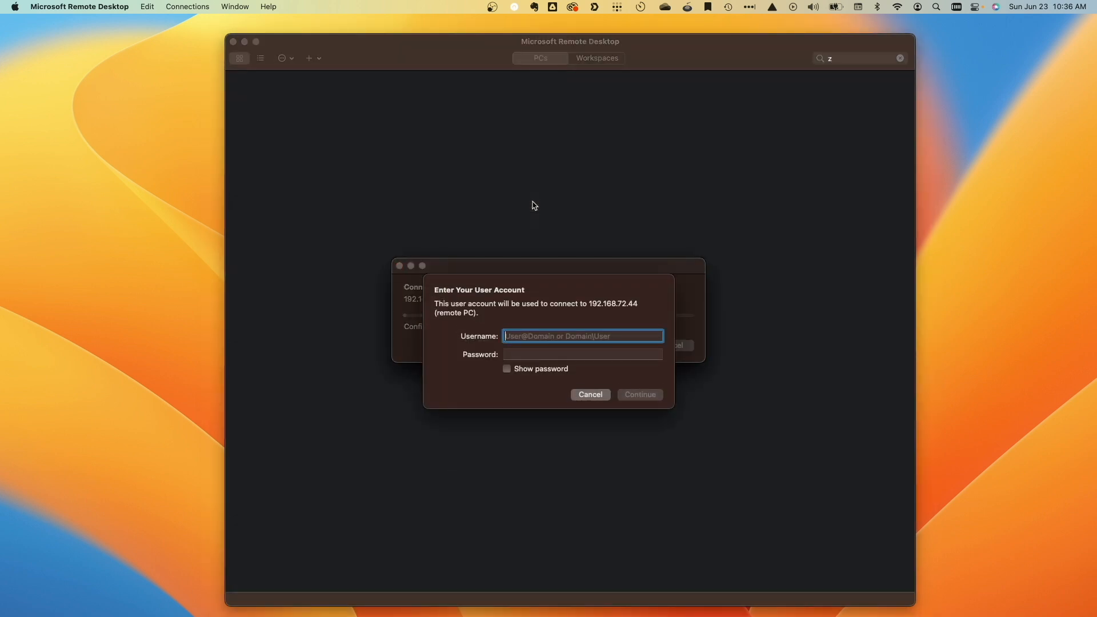
click(638, 394)
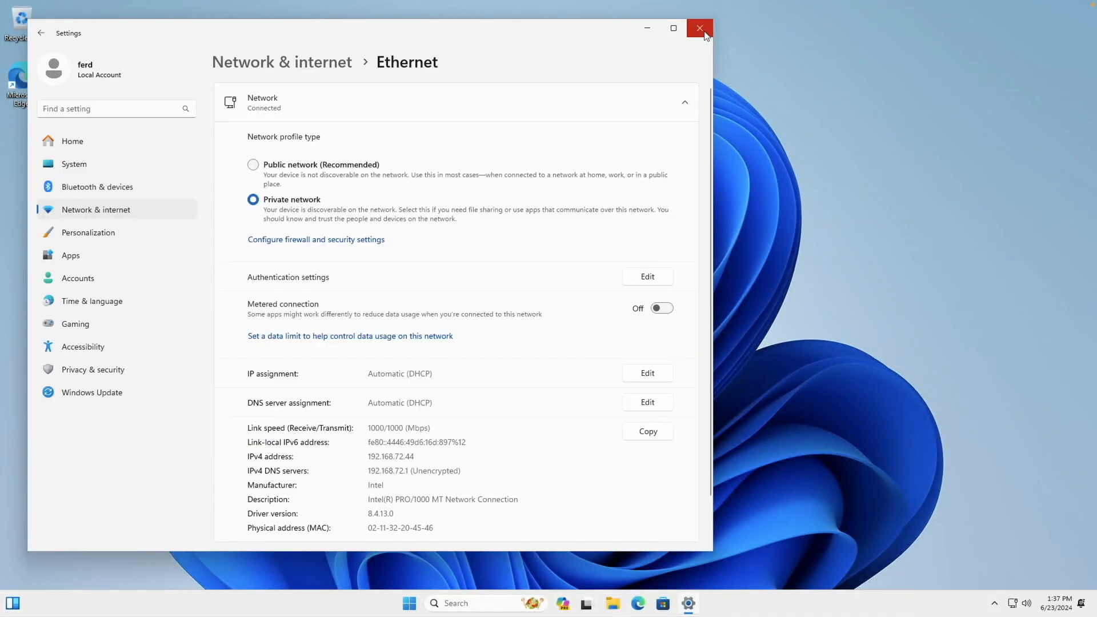
Turn on Set time zone automatically in Date & time settings (Hawaii, 10:37 AM) and close Settings
click(699, 28)
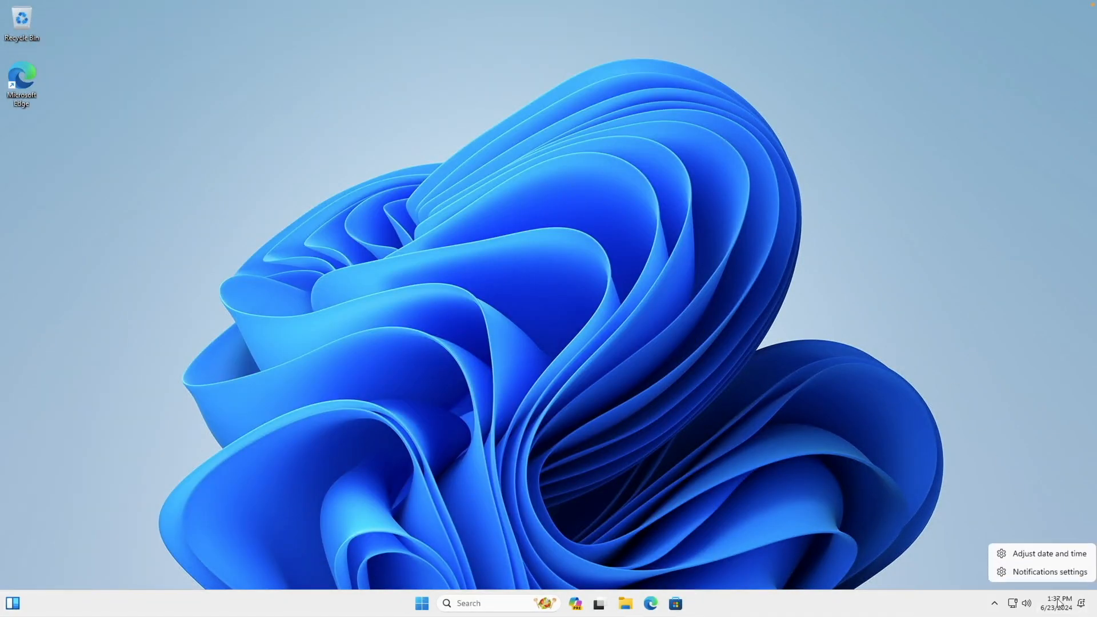
click(1042, 554)
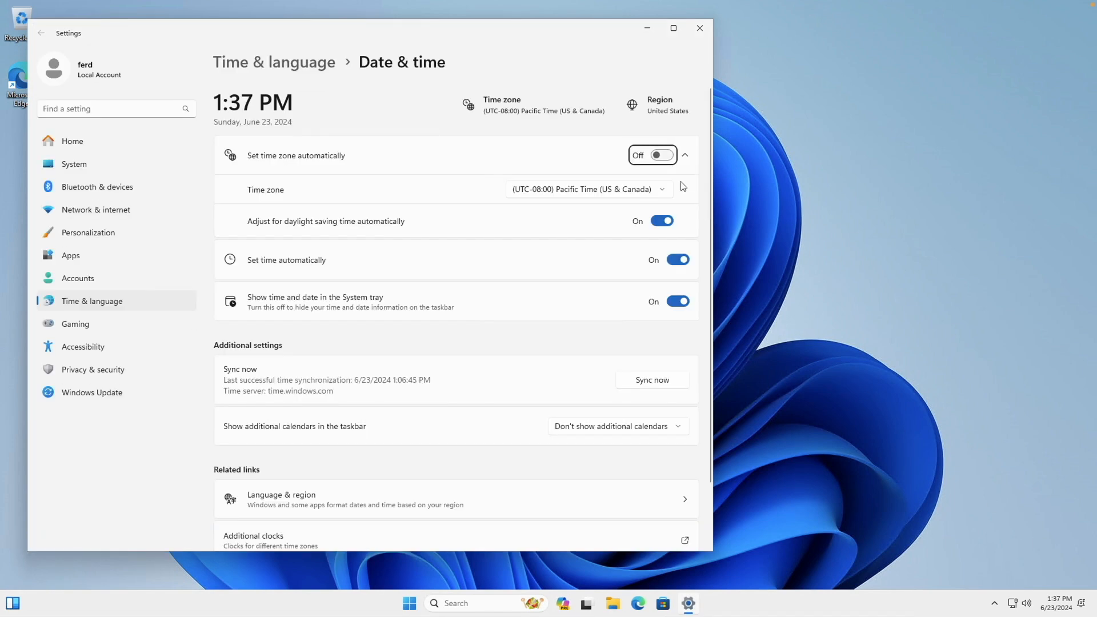
click(675, 154)
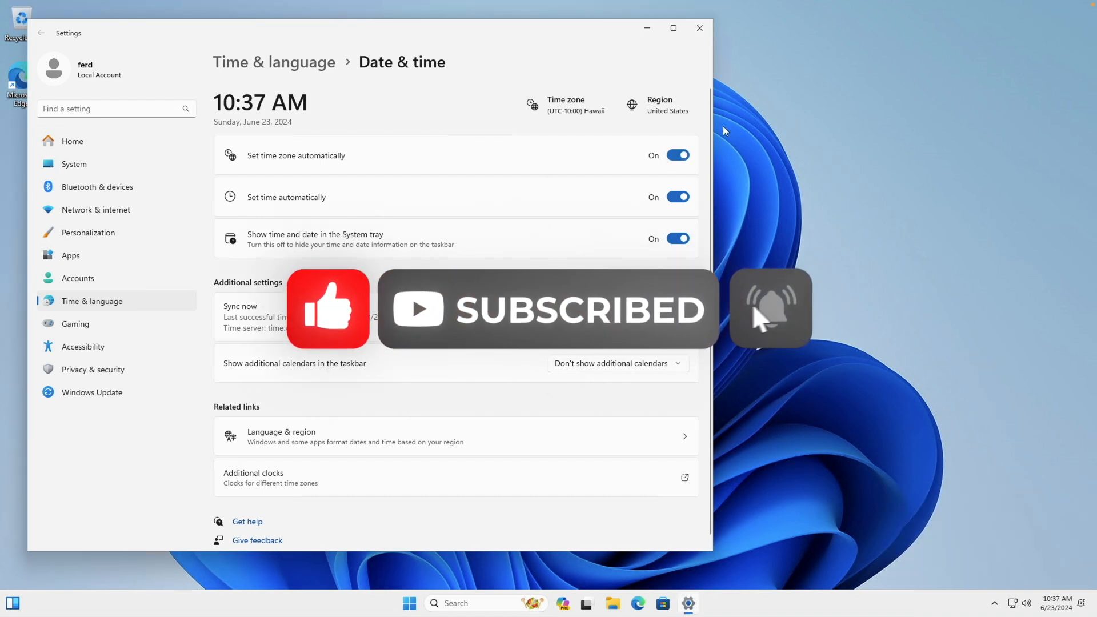
click(699, 27)
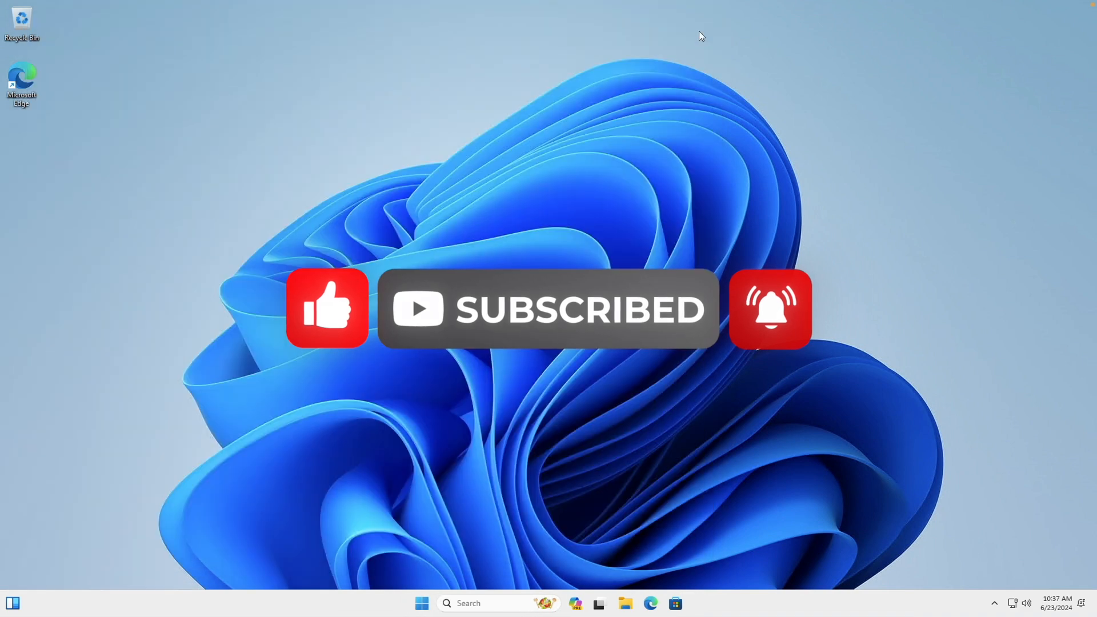